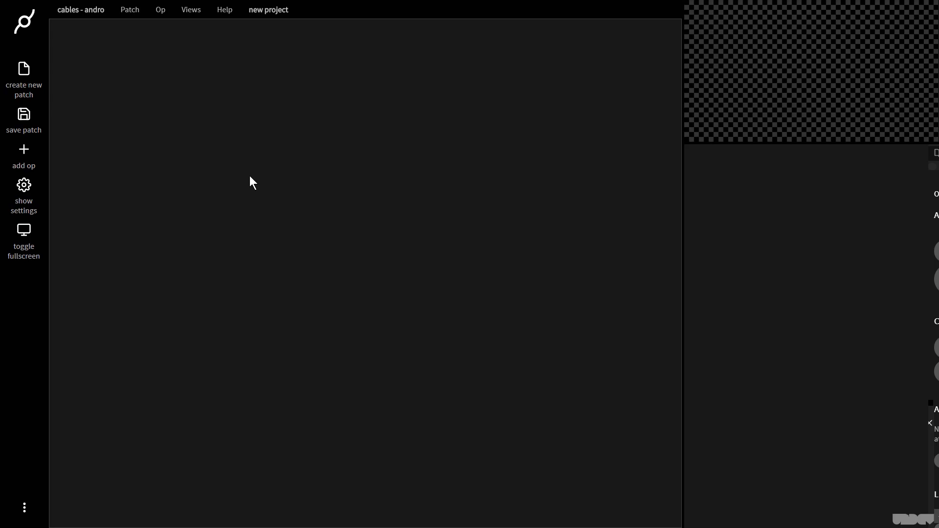
mouse_move(361, 226)
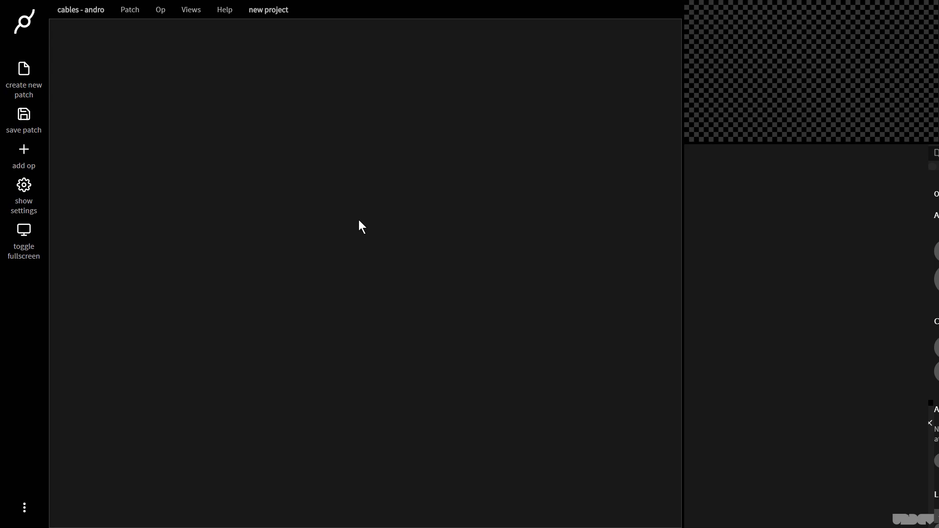
Search the op list for ArrayTester7 and create it as a new user op.
click(24, 157)
text(ArrayTester7)
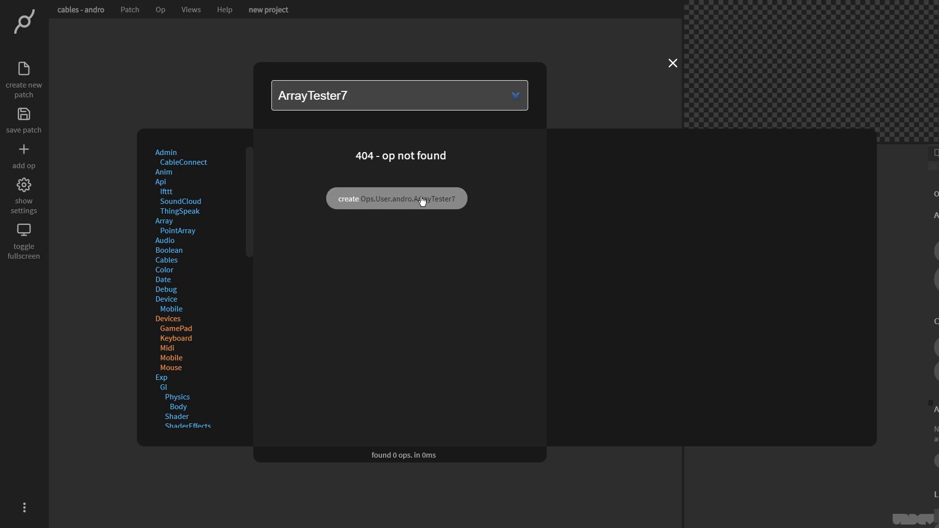
click(396, 199)
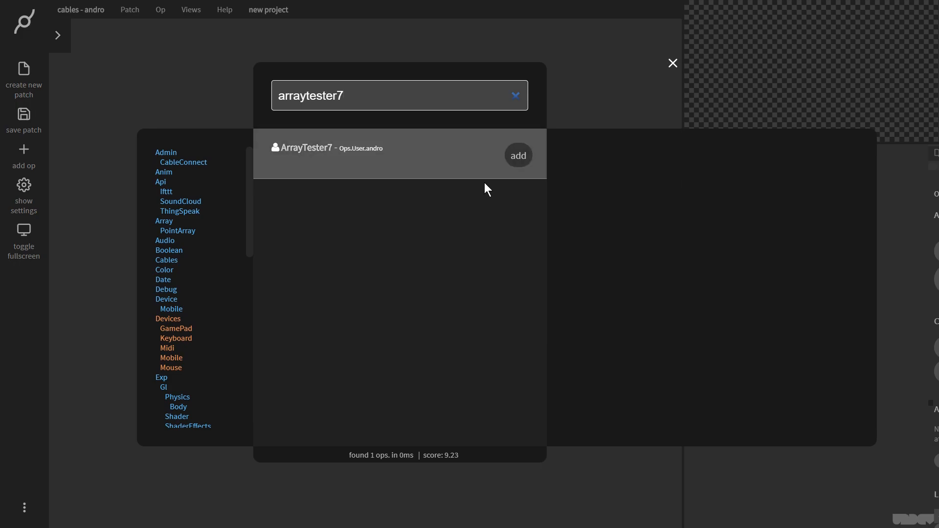
Add ArrayTester7 to the patch, move it upper right, and glance at its default code.
click(516, 156)
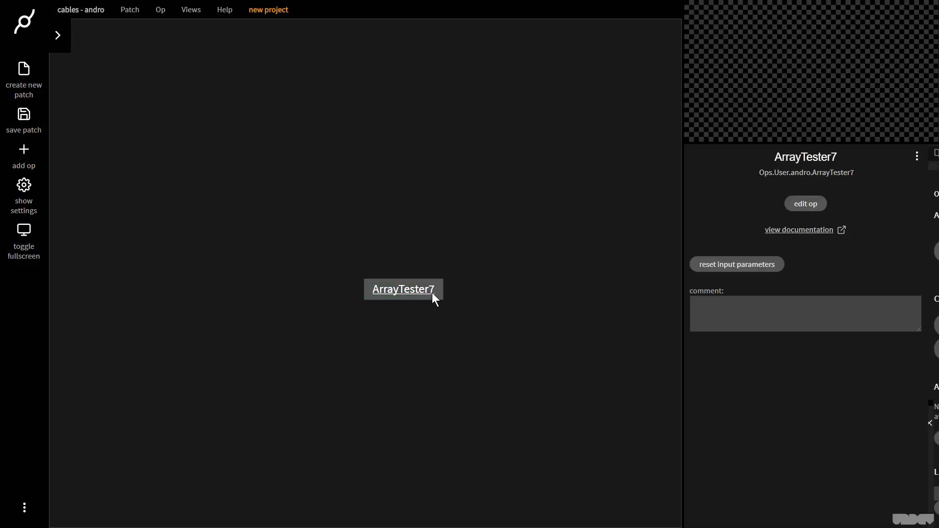
drag(402, 288, 576, 187)
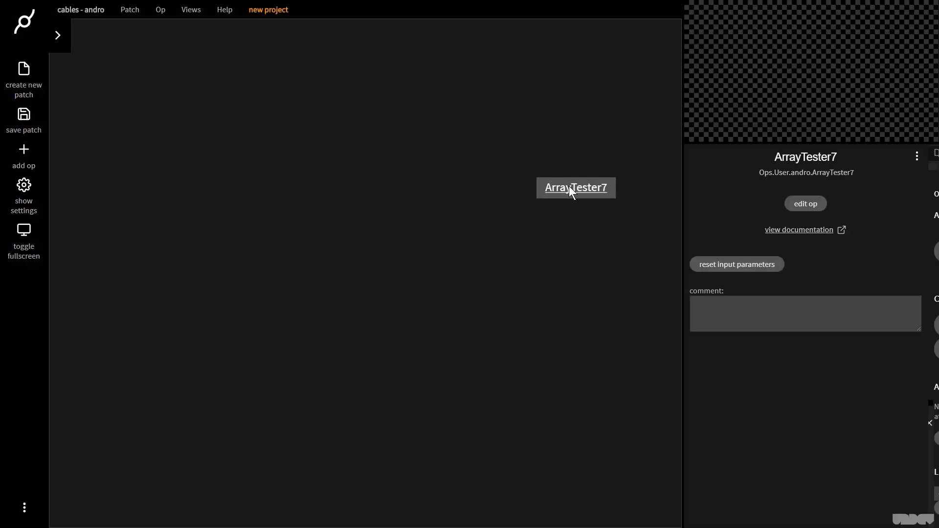
click(805, 204)
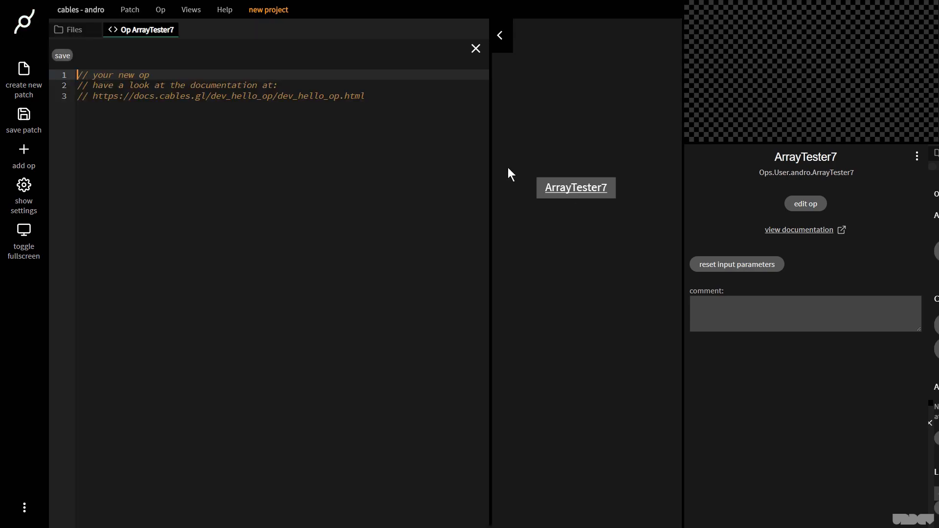
click(365, 96)
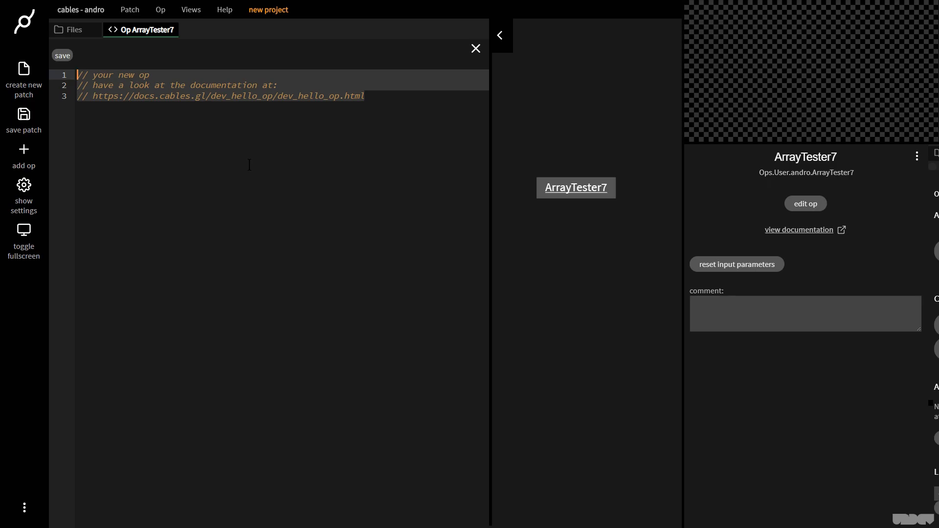
click(475, 48)
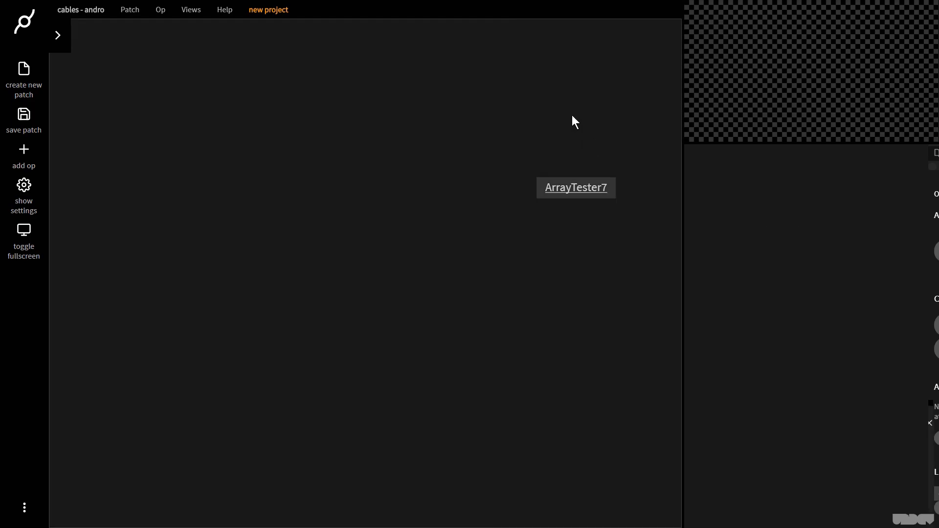
Add an Array op above ArrayTester7 and inspect its ten-value 1,2,3,4 output.
click(24, 156)
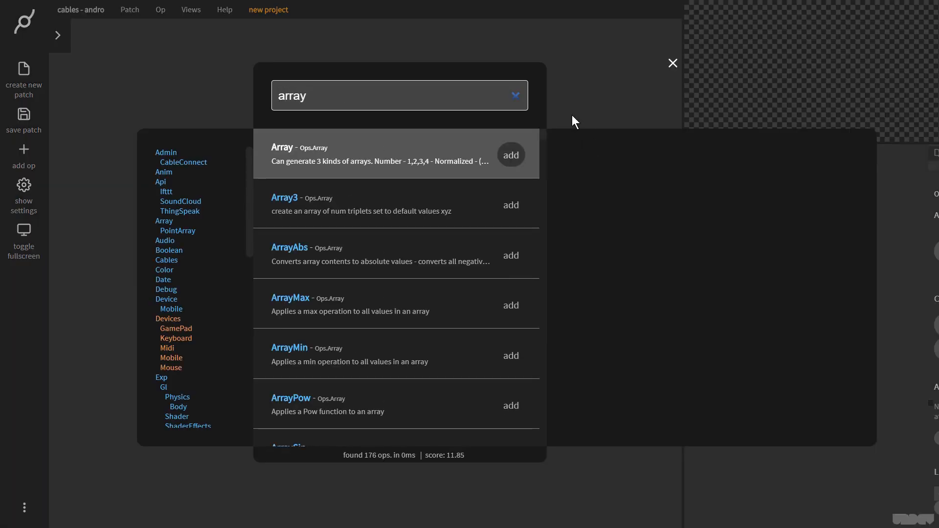
click(511, 154)
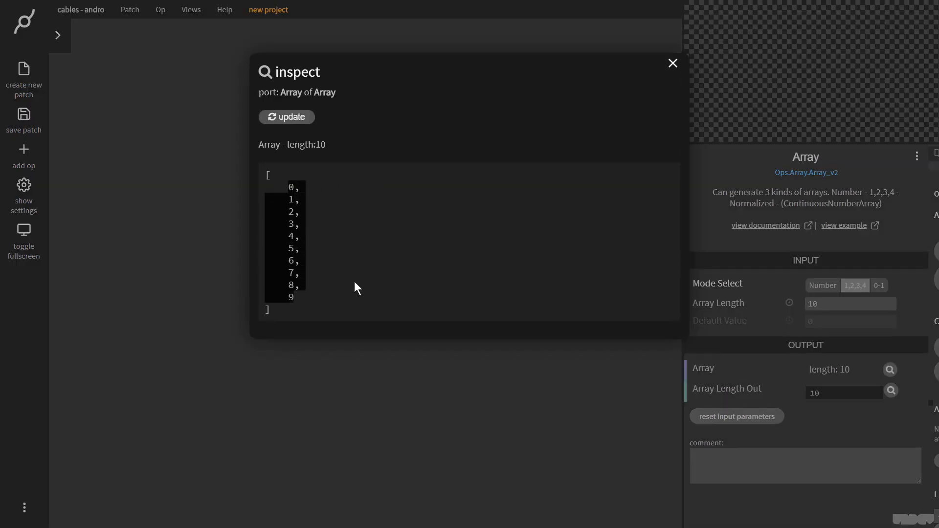
click(671, 62)
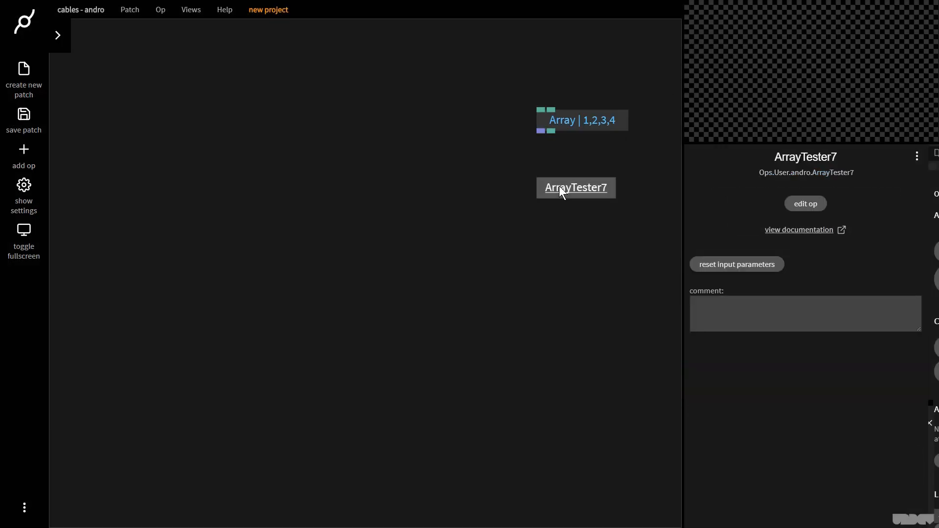
Declare const arrayIn_1 = op.inArray("Array in 1") in ArrayTester7's code and save it.
click(805, 203)
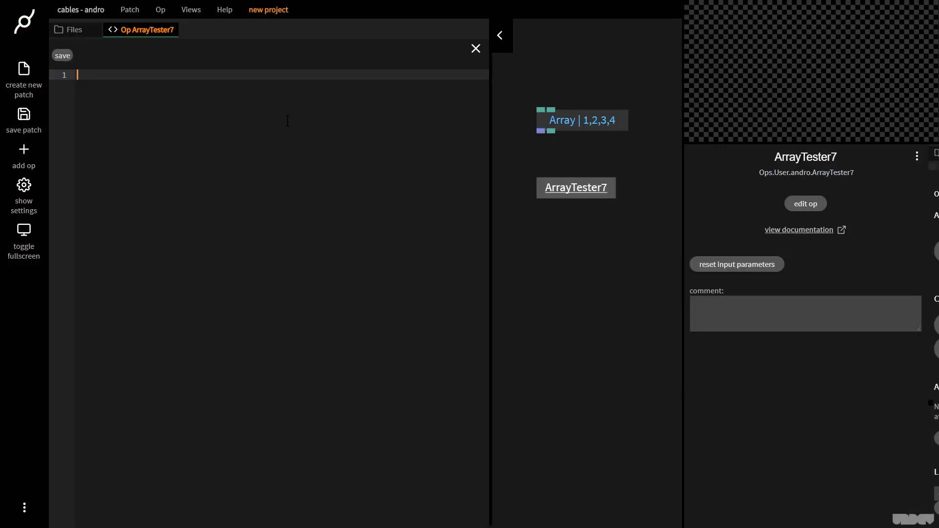
text(const arrayIn_1)
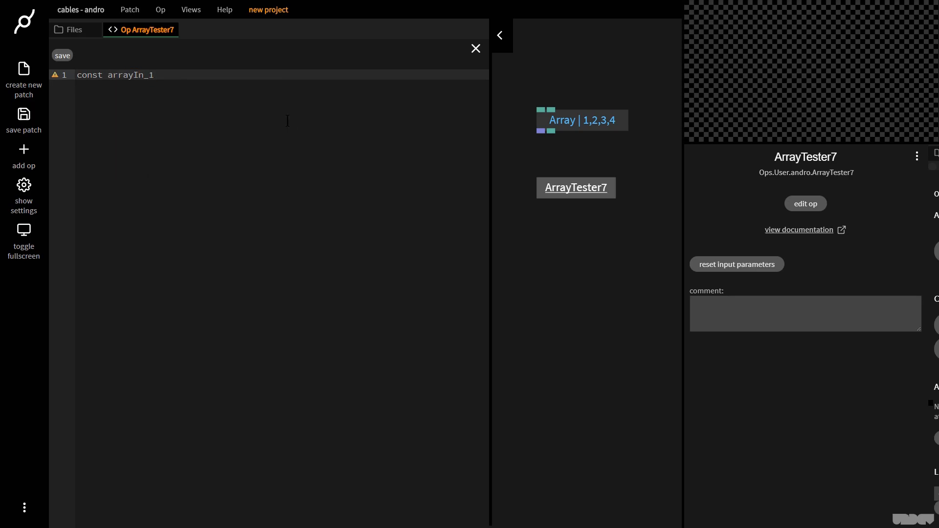
text(= op.Ina)
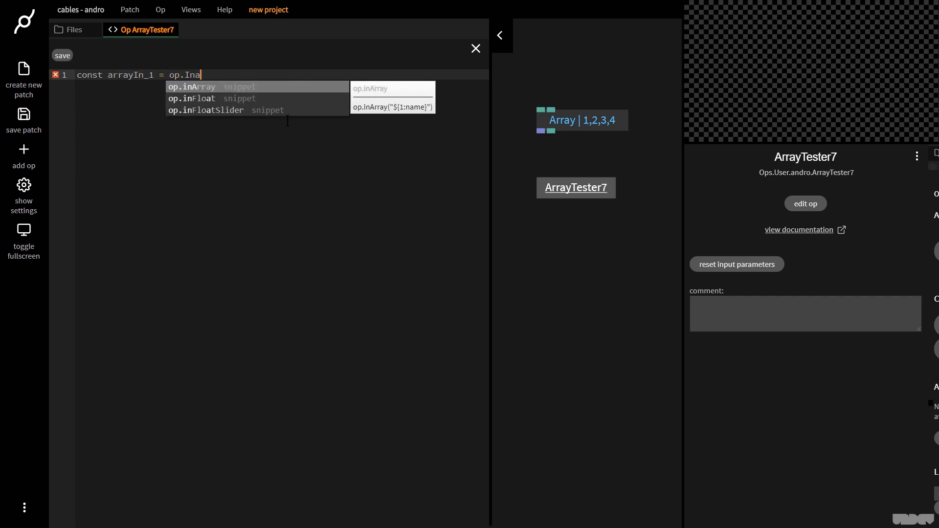
click(191, 86)
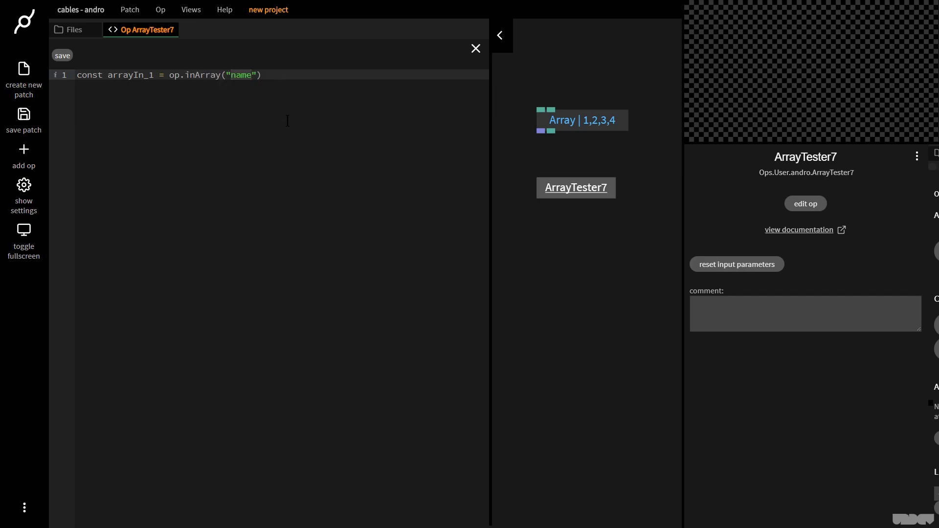
text(Array in 1)
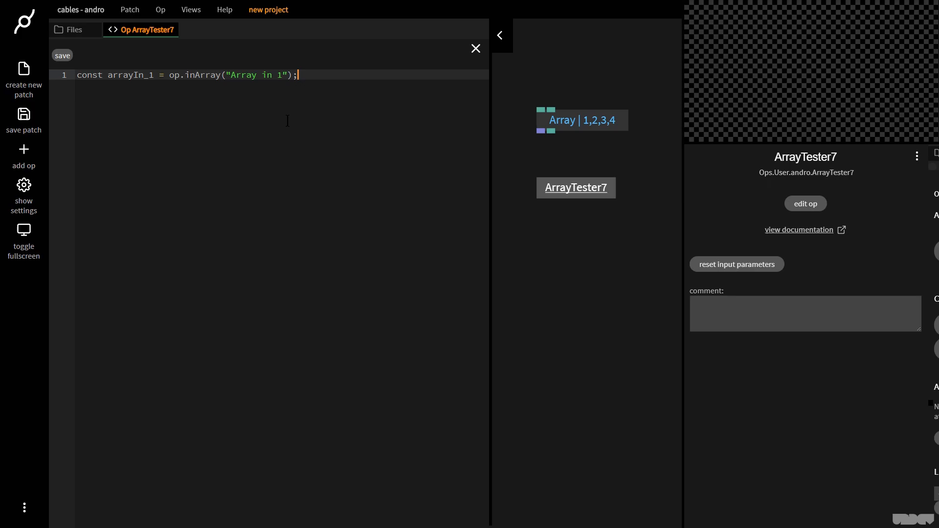
click(61, 55)
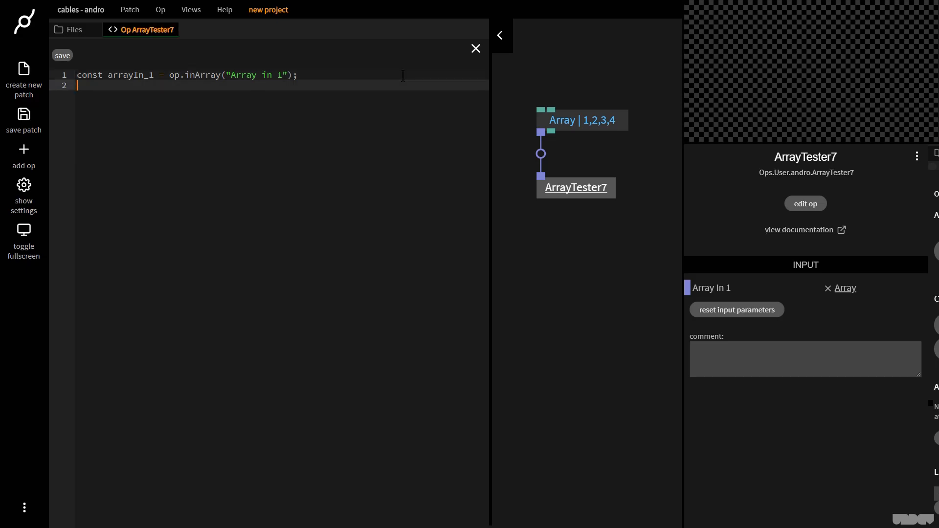
Declare const arrayOut = op.outArray("Array out") as the op's output.
text(const arrayOut =)
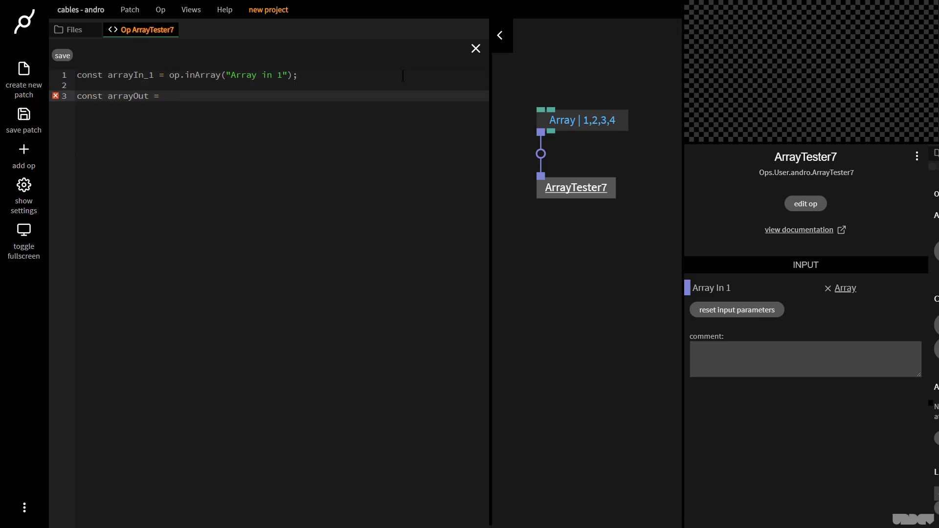
text(op.outa)
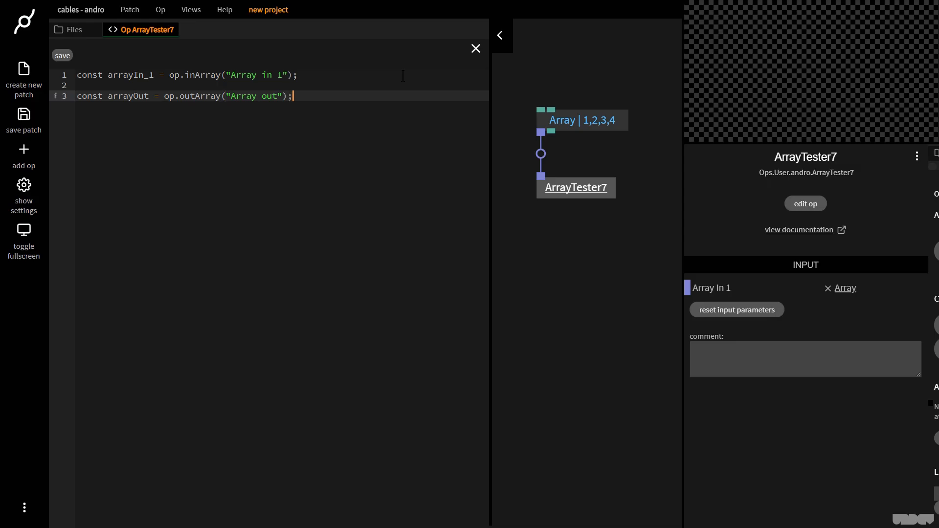
Save the op so Array Out appears, and inspect it showing 0.
click(62, 55)
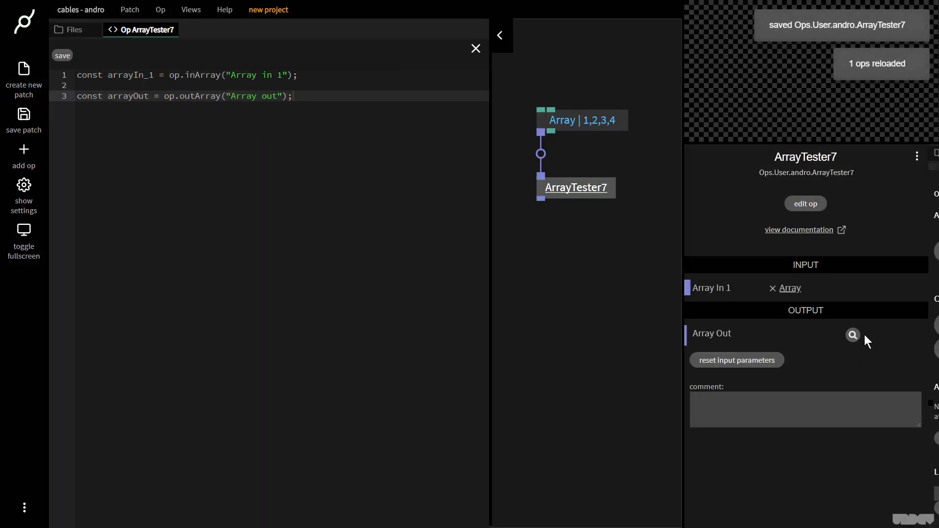
click(852, 335)
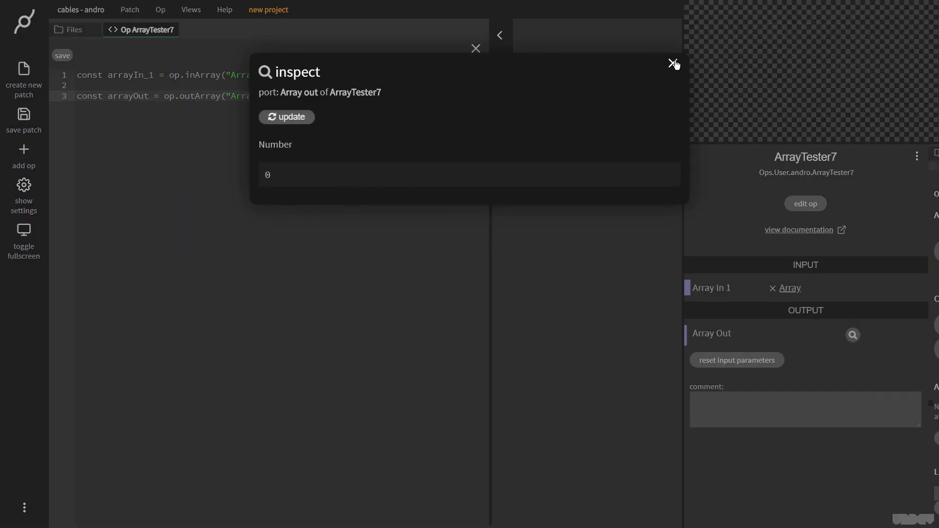
click(674, 62)
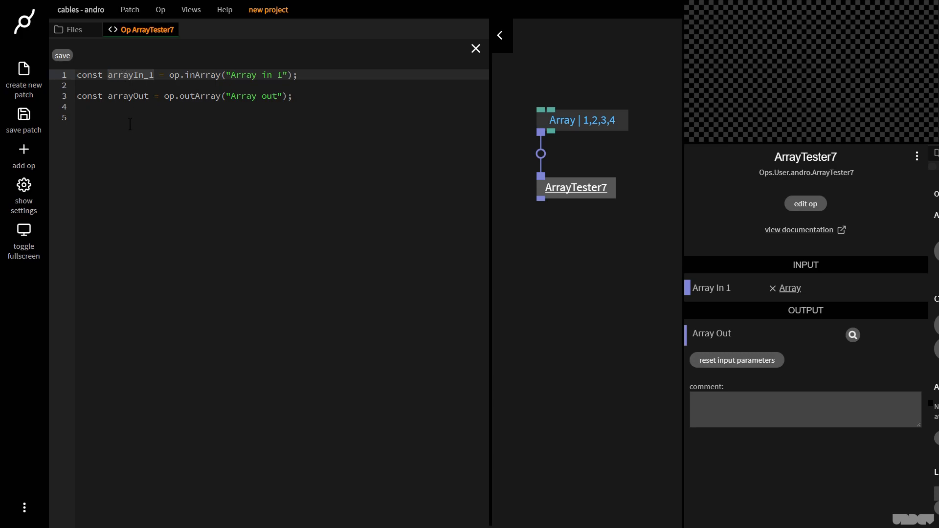
Write an arrayIn_1.onChange handler that reads var arr1 = arrayIn_1.get().
text(arrayIn_1.o)
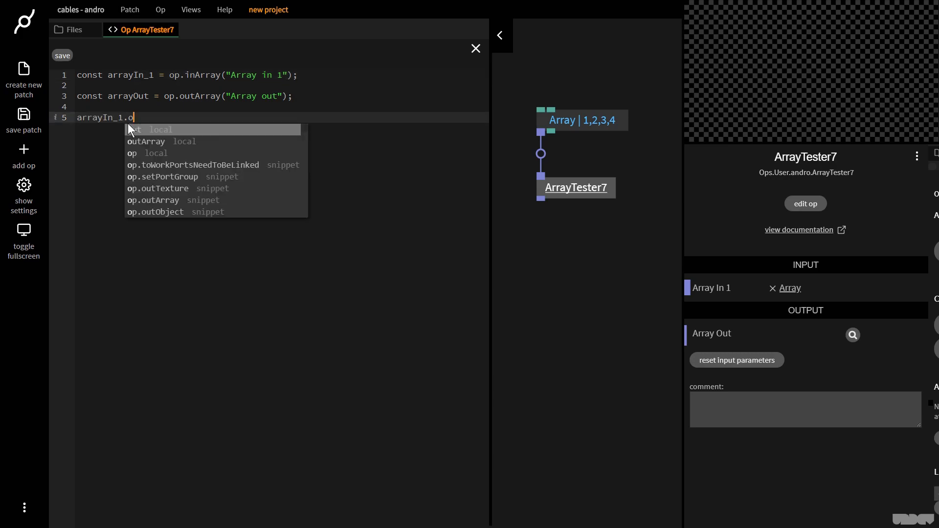
text(nChange=)
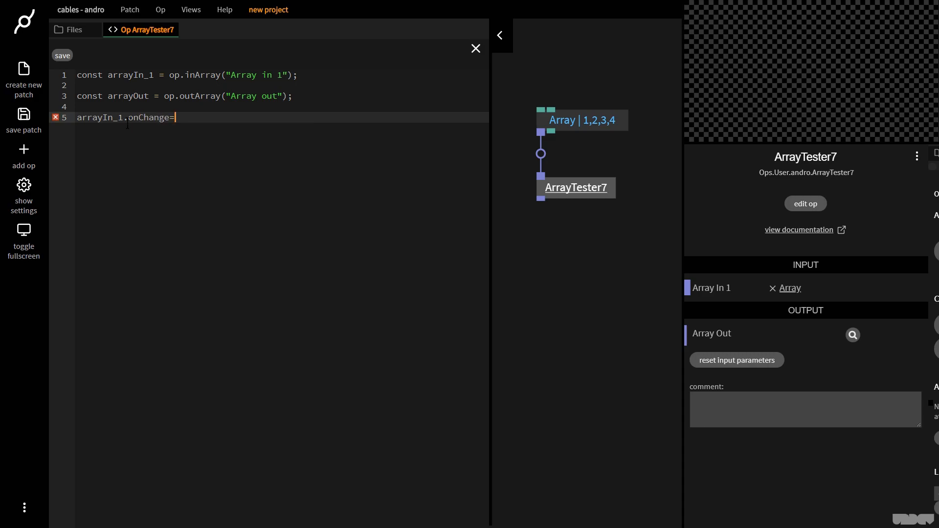
text(funstion)
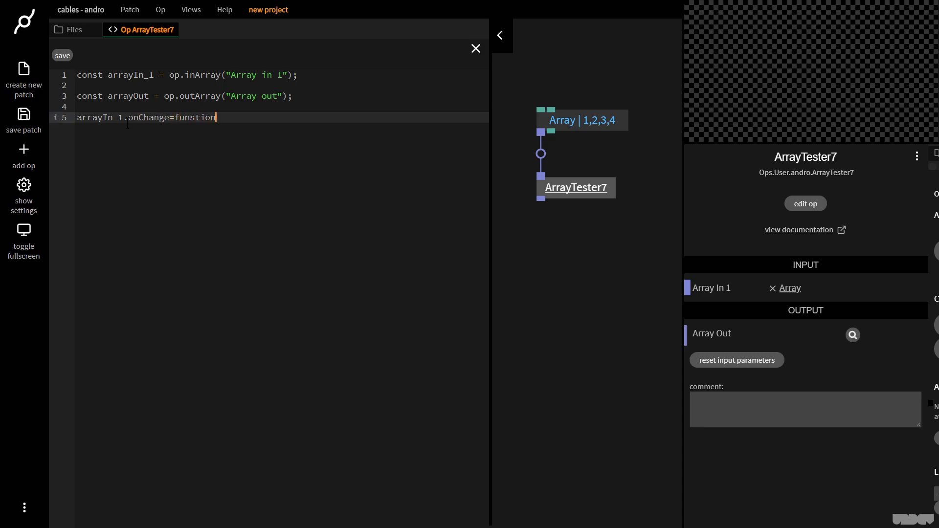
text(())
text({)
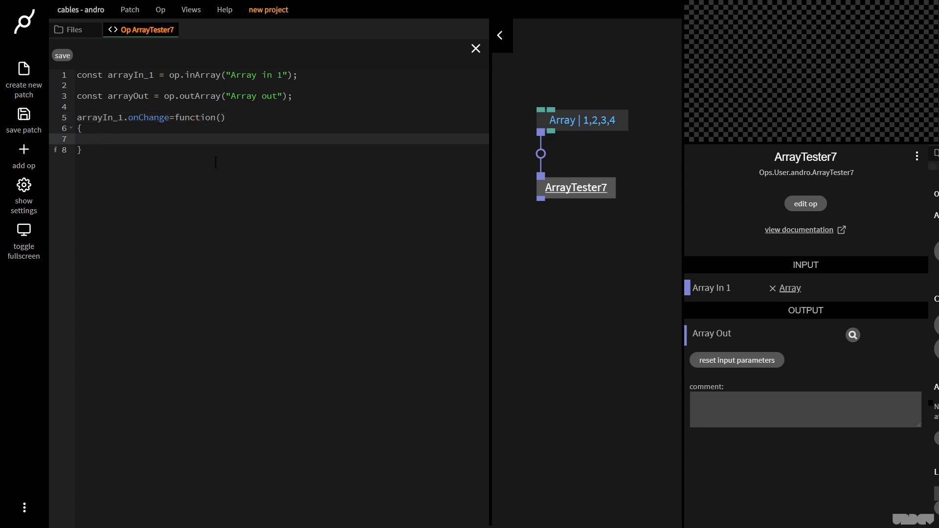
text(var arr1)
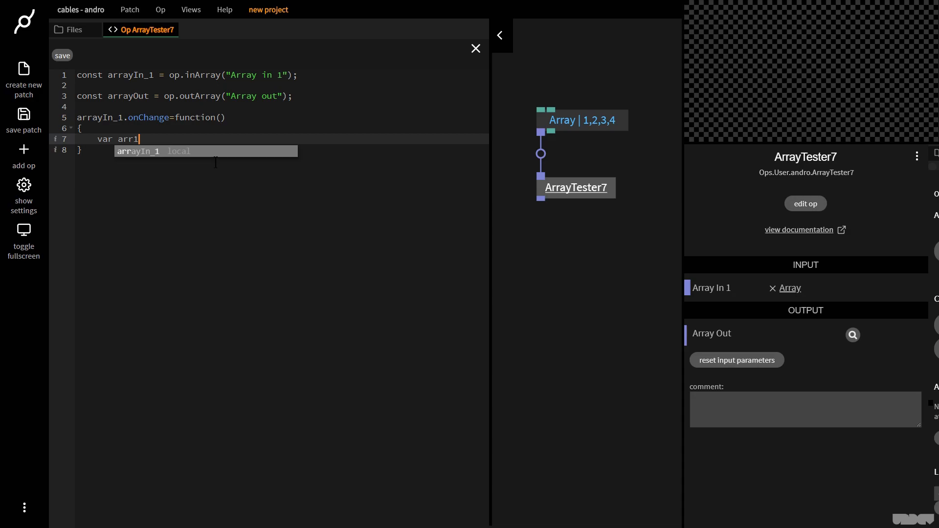
text(=)
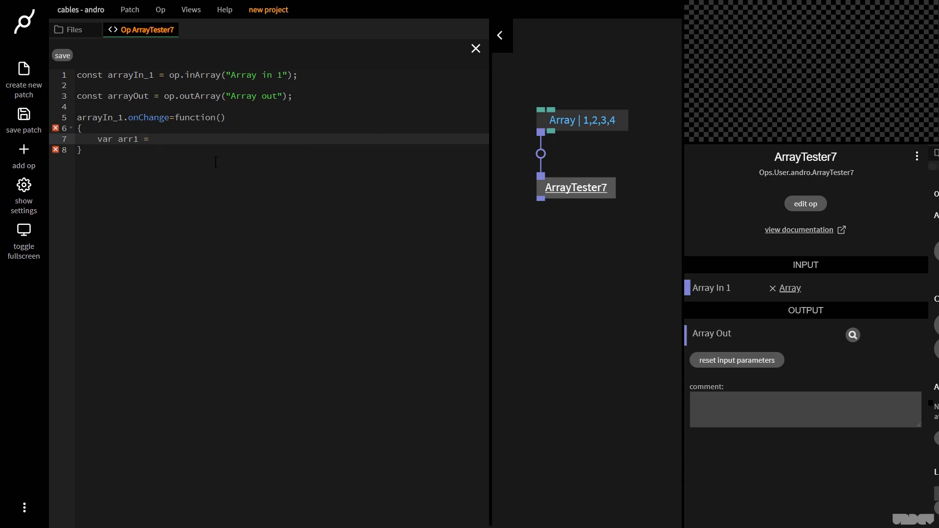
text(arrayin)
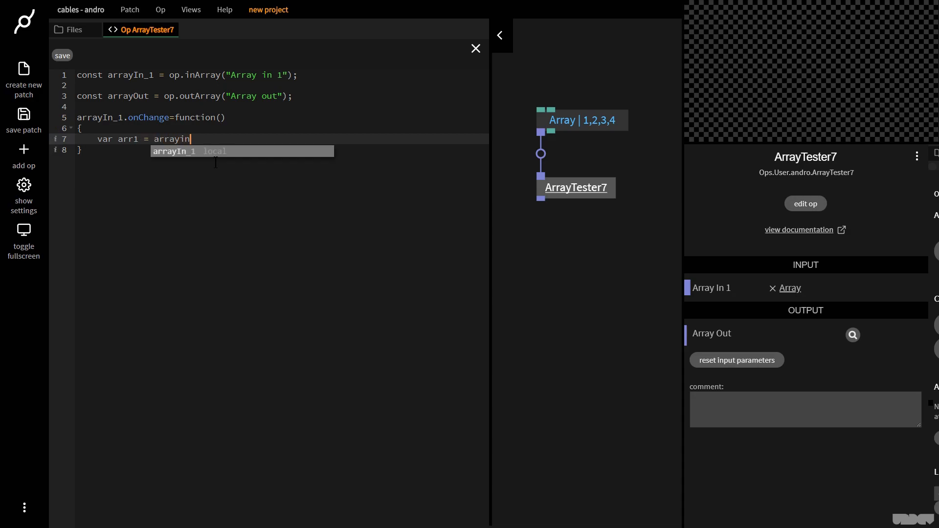
text(_1.get();)
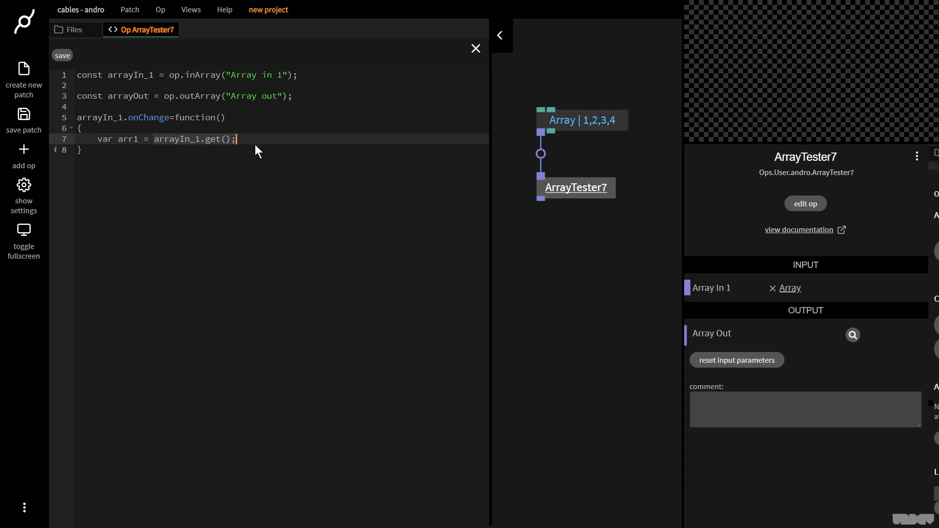
Pass the array through with arrayOut.set(arr1) so Array Out reports length 10.
key(Enter)
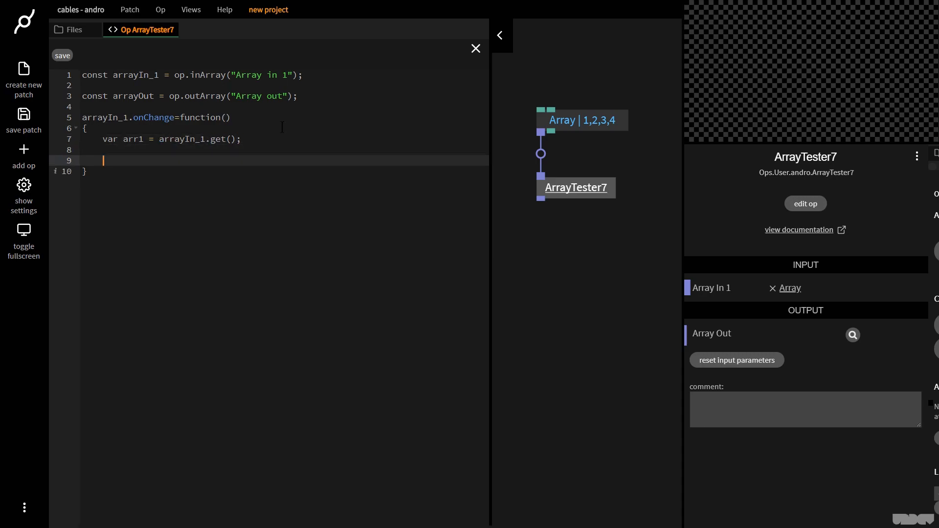
text(arrayOu)
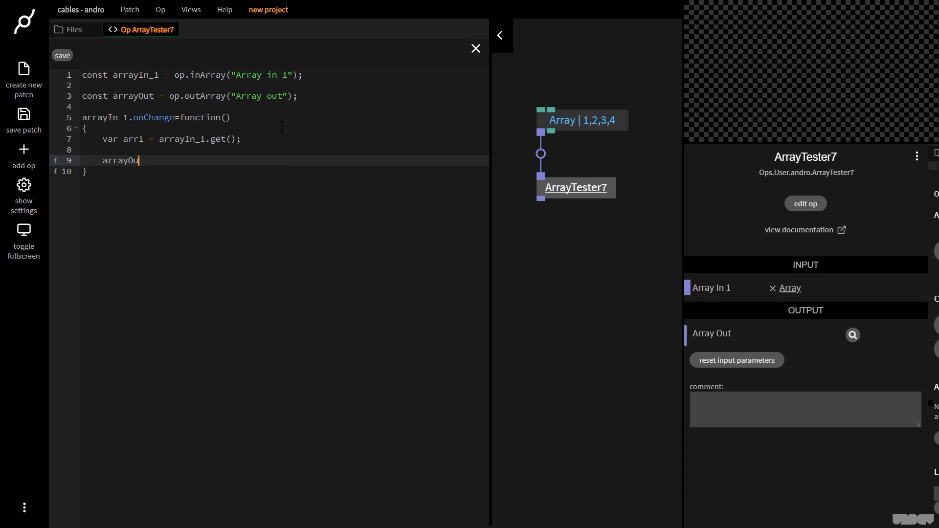
text(t.set)
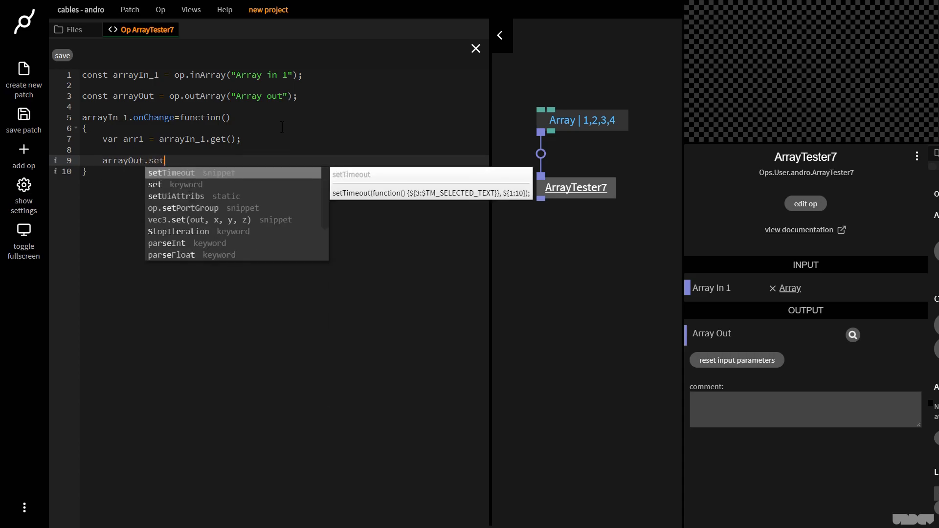
text((arr1);)
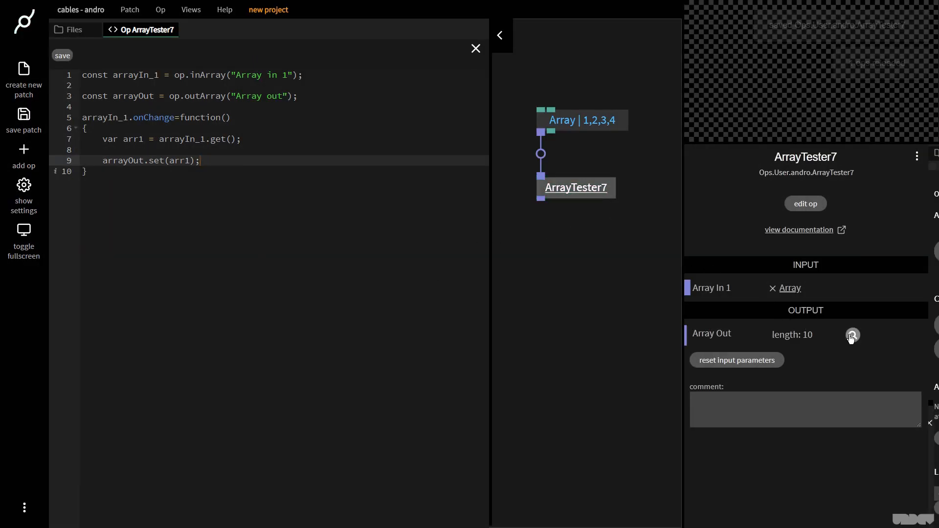
Inspect ArrayTester7's output, switch the Array op to 0-1 mode and inspect again (0 to 0.9).
click(853, 335)
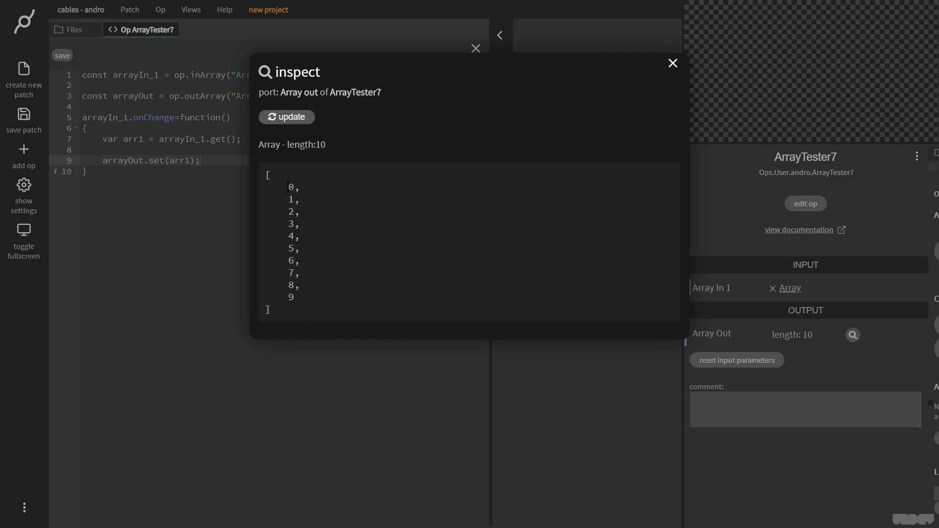
click(672, 63)
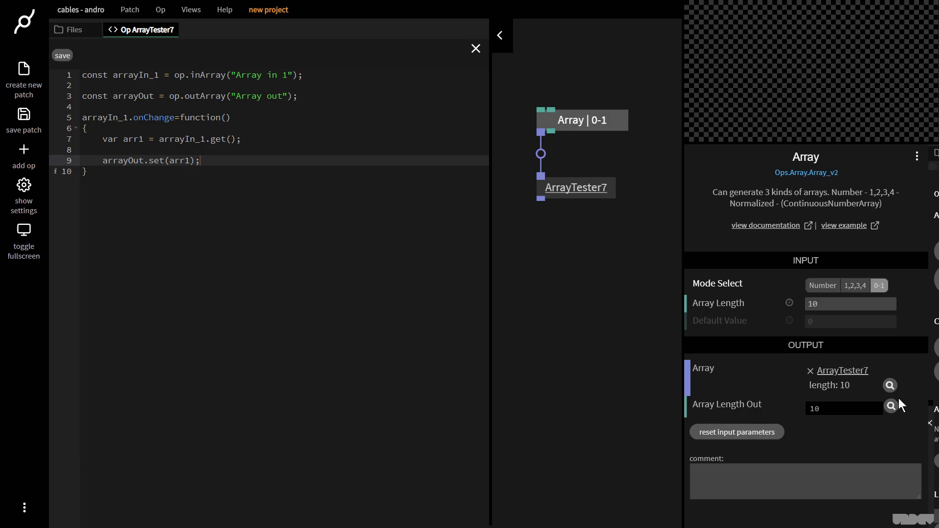
click(889, 386)
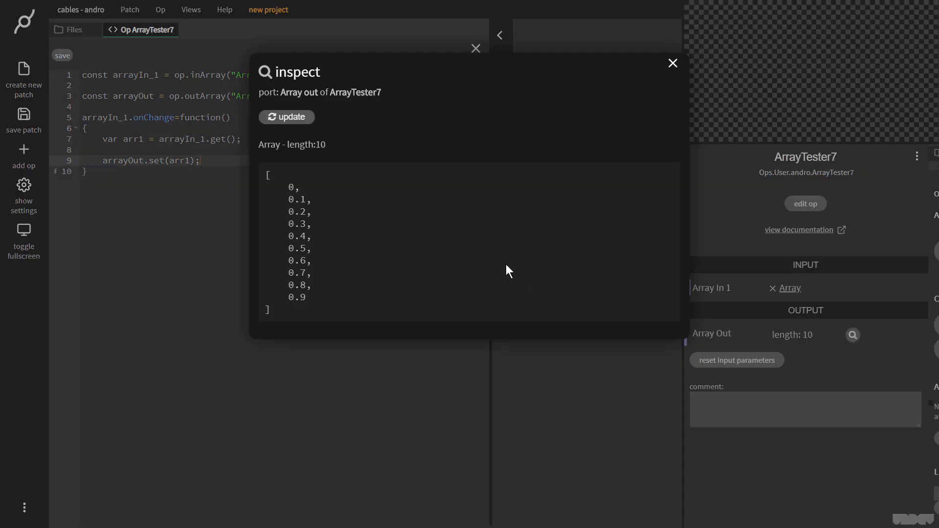
Close the inspection and set the source Array op back to 1,2,3,4 mode.
click(673, 63)
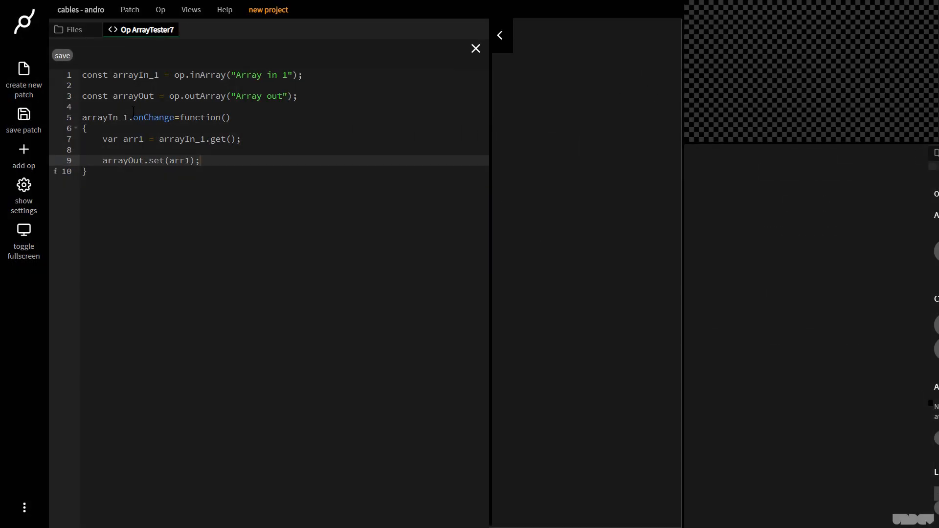
mouse_move(628, 263)
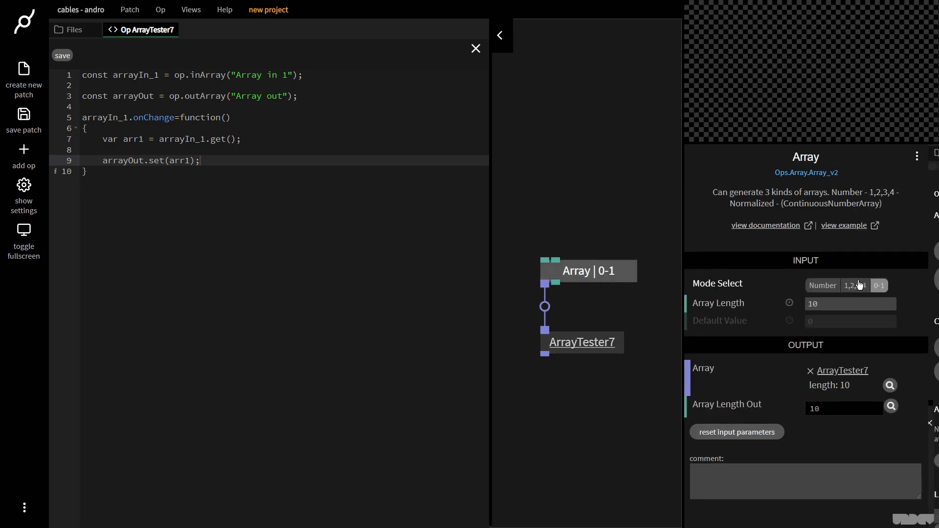
click(855, 285)
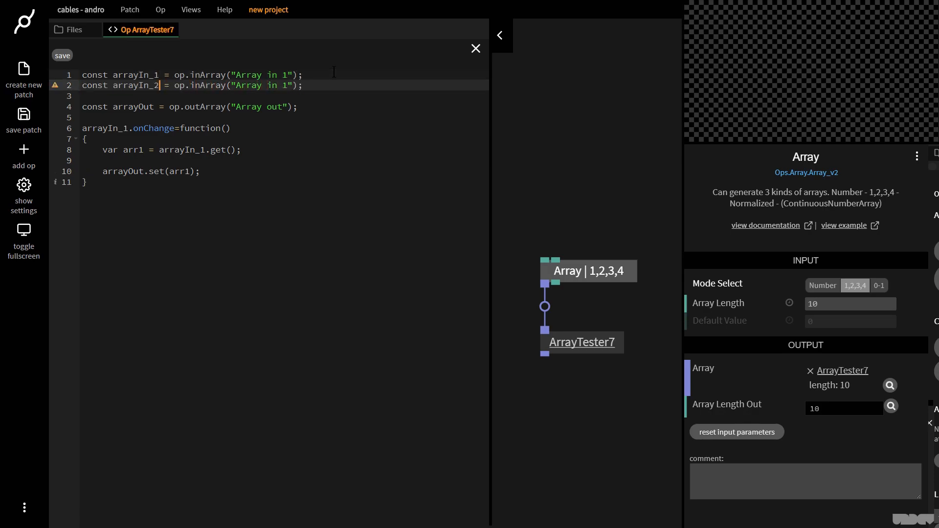
Add arrayIn_2 'Array in 2' sharing the onChange handler, read it into arr2, and save.
key(Backspace)
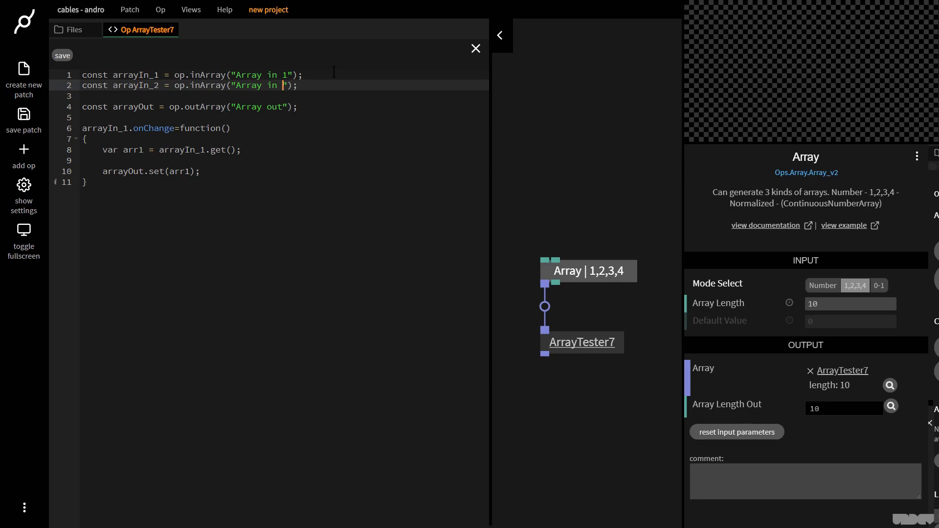
text(2)
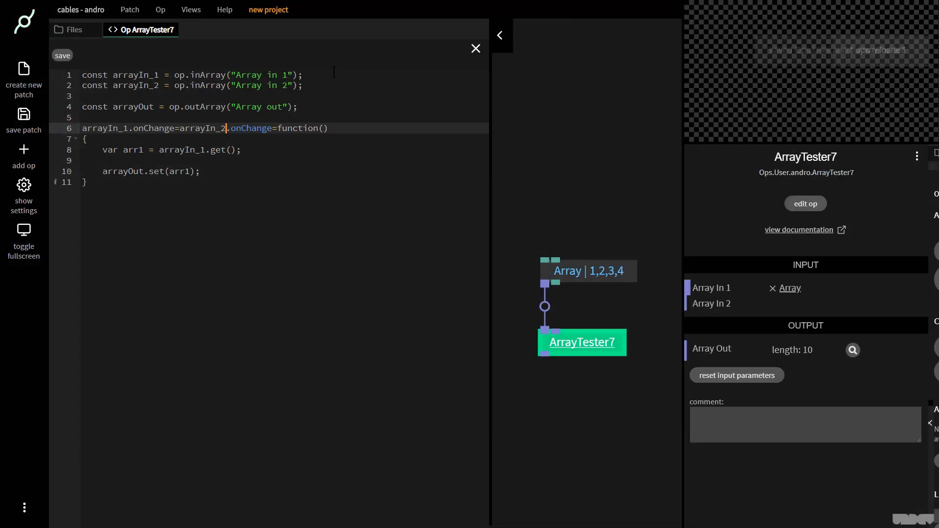
click(63, 55)
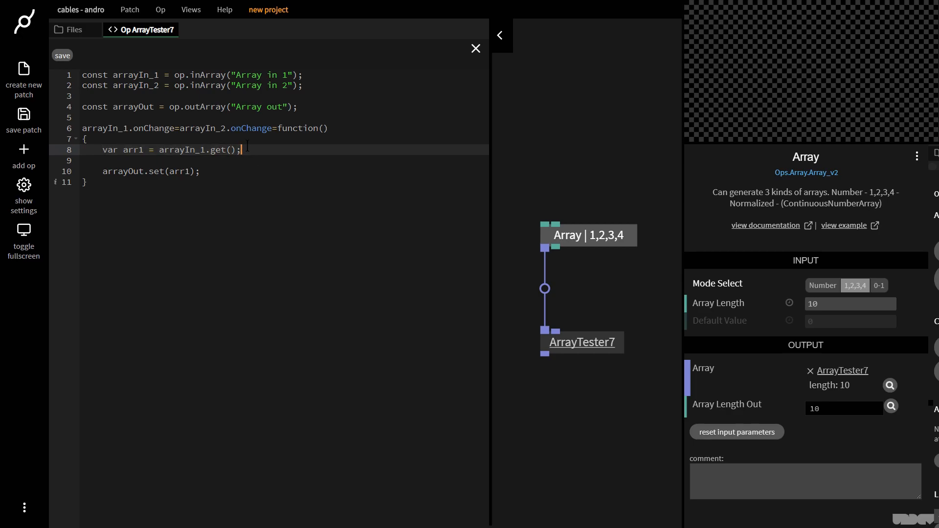
text(var arr1 = arrayIn_1.get();)
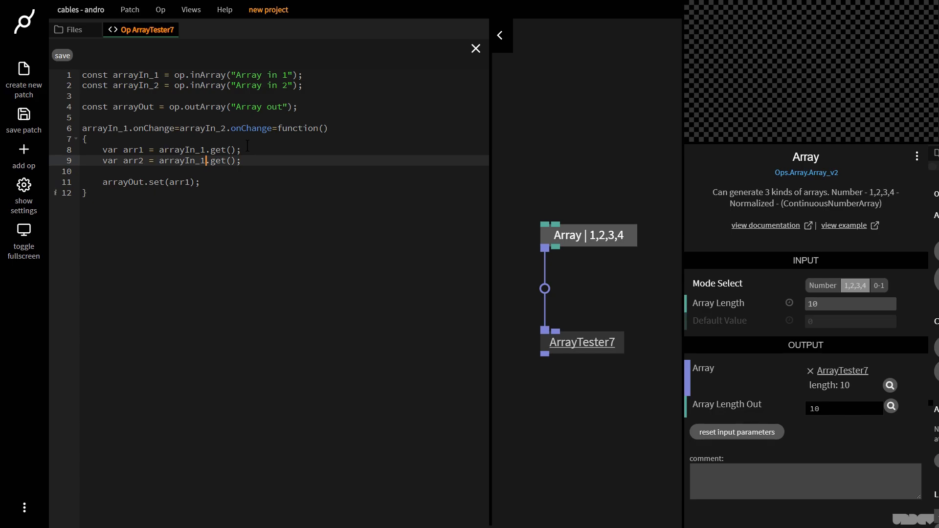
click(63, 55)
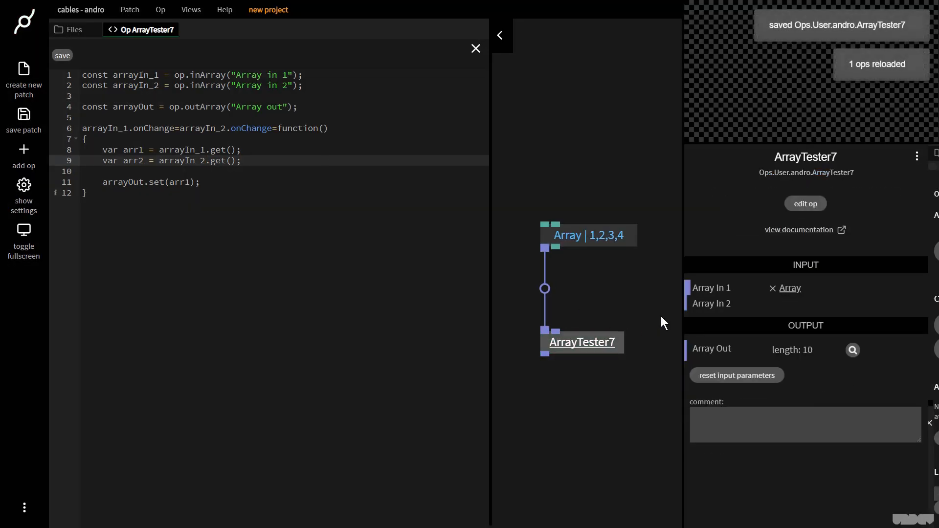
Set the first Array op to Number mode and feed a copied 1,2,3,4 Array into Array In 2.
click(587, 235)
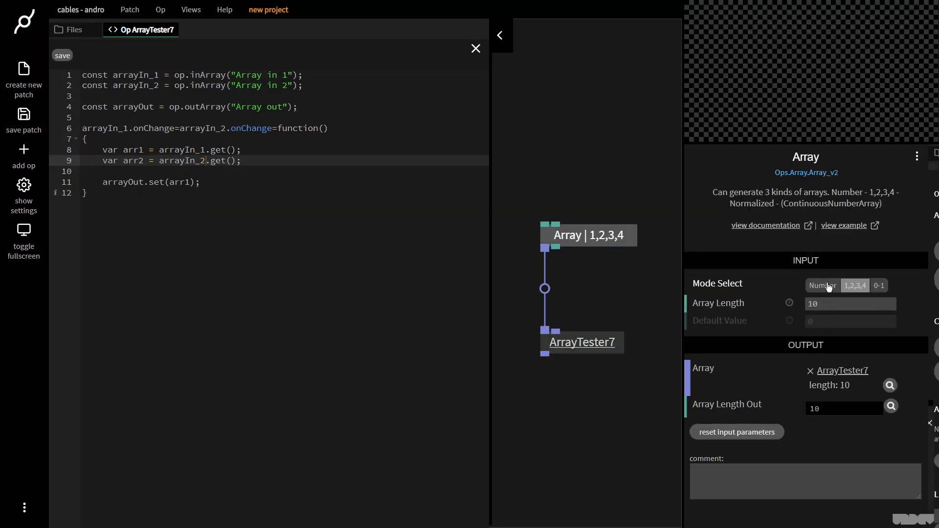
click(823, 284)
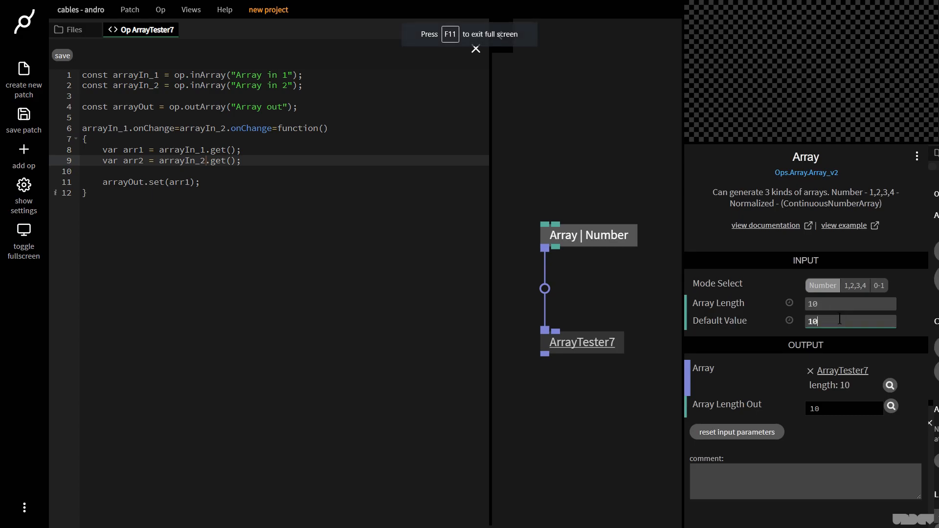
click(890, 386)
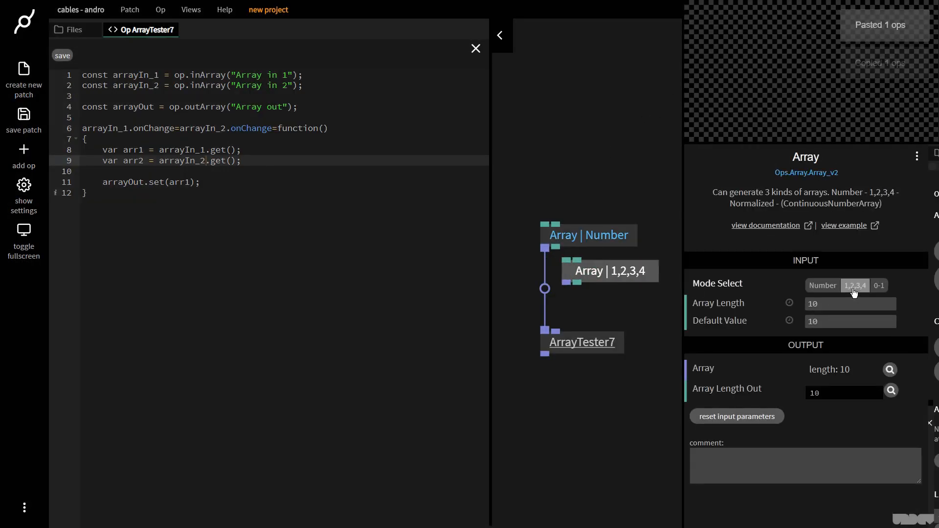
click(890, 370)
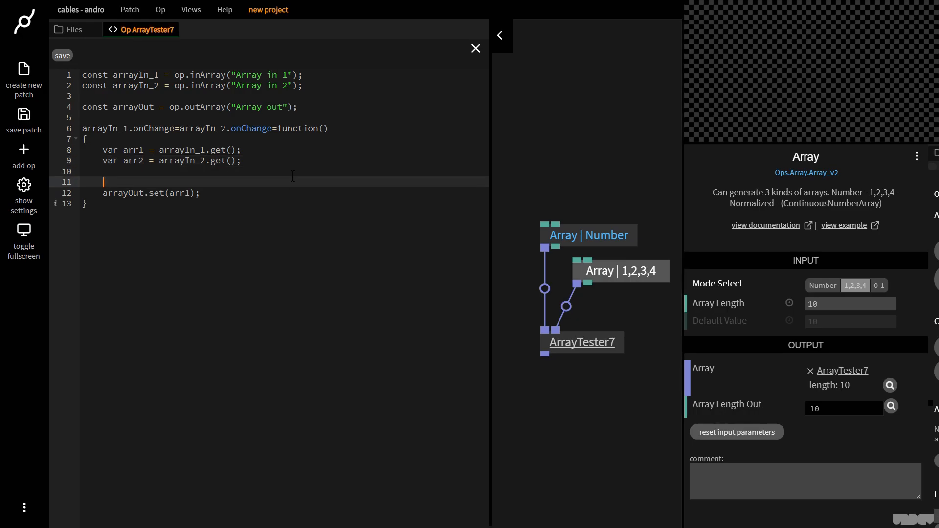
Write if(!arr1 || !arr2){ arrayOut.set(null); return; } ahead of the output assignment.
text(if())
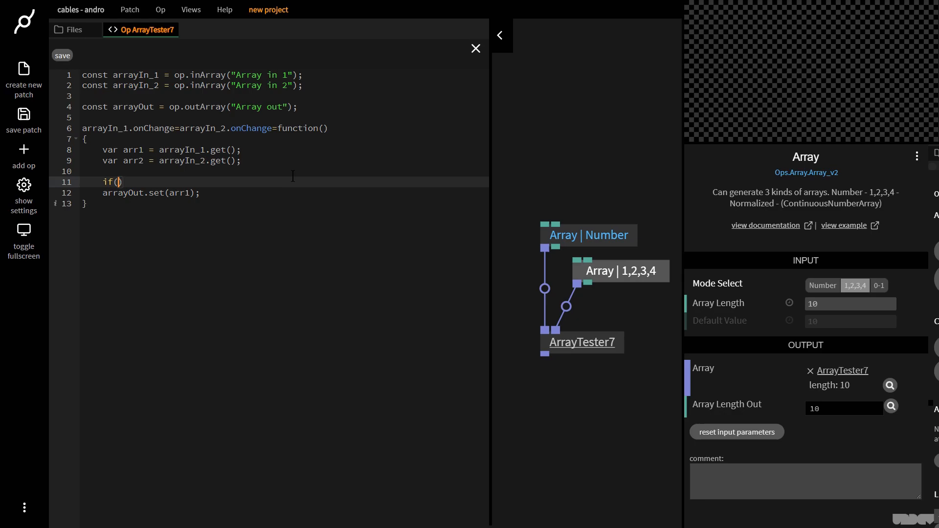
text(!arr)
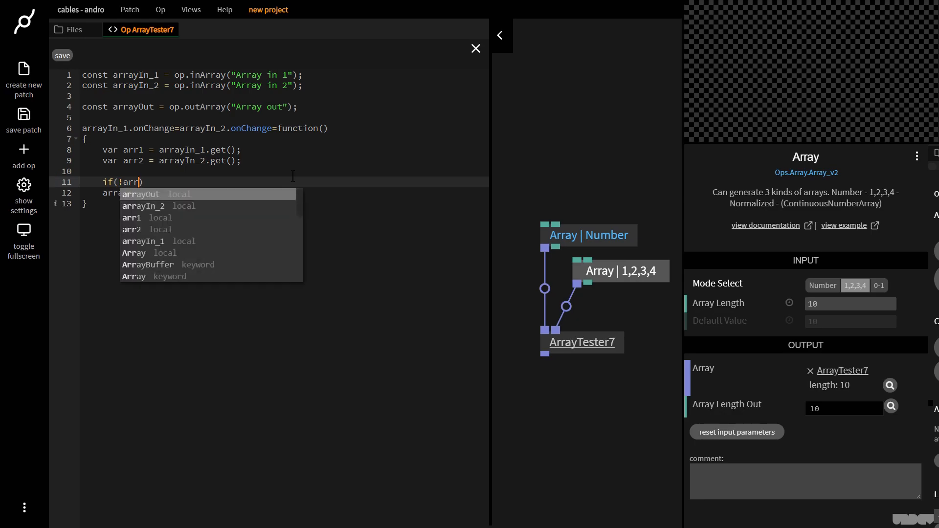
text(||)
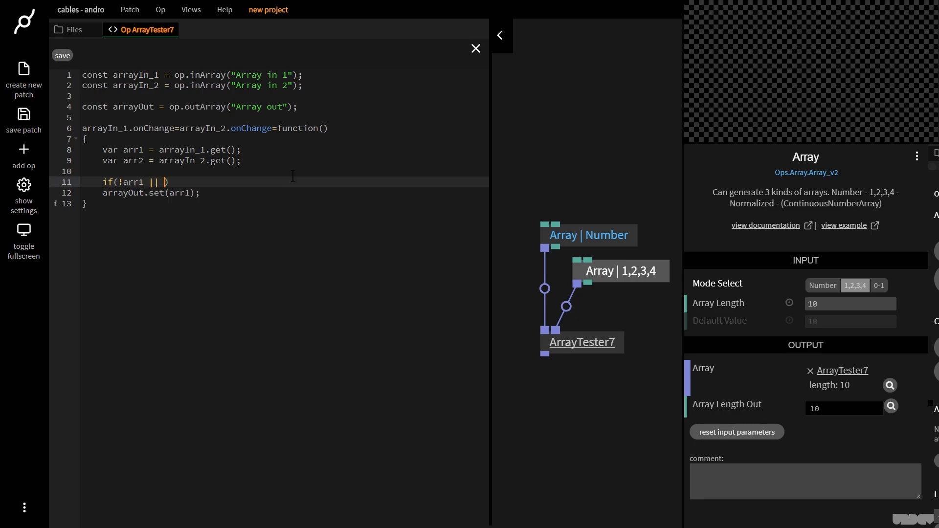
text(arr2)
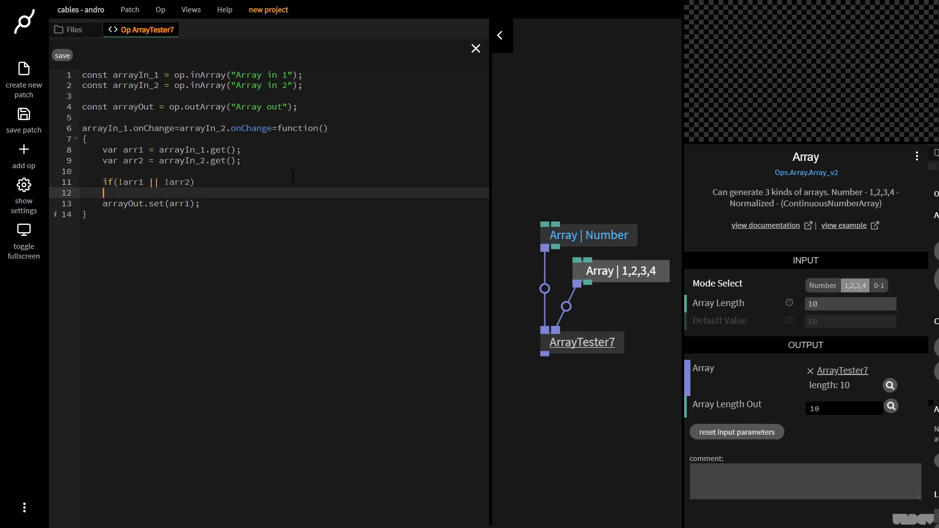
text({)
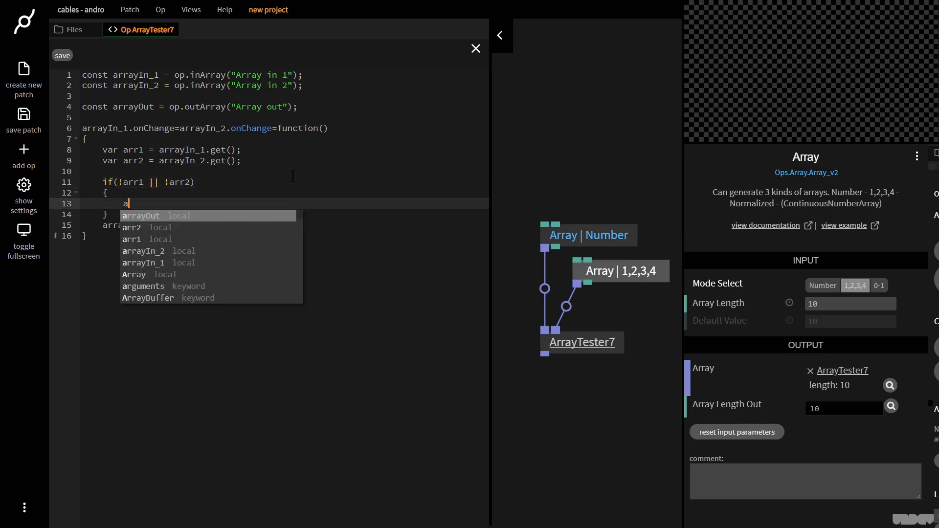
text(rrayOut.set)
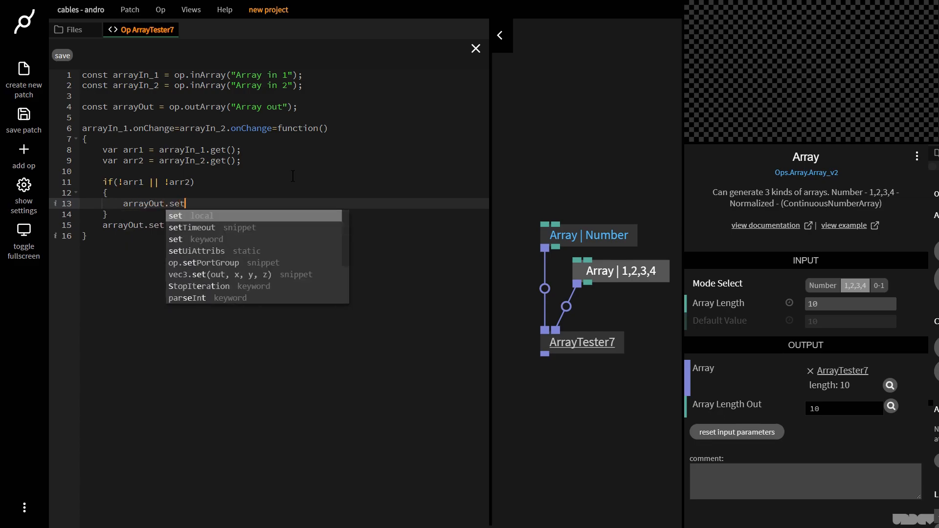
text((null))
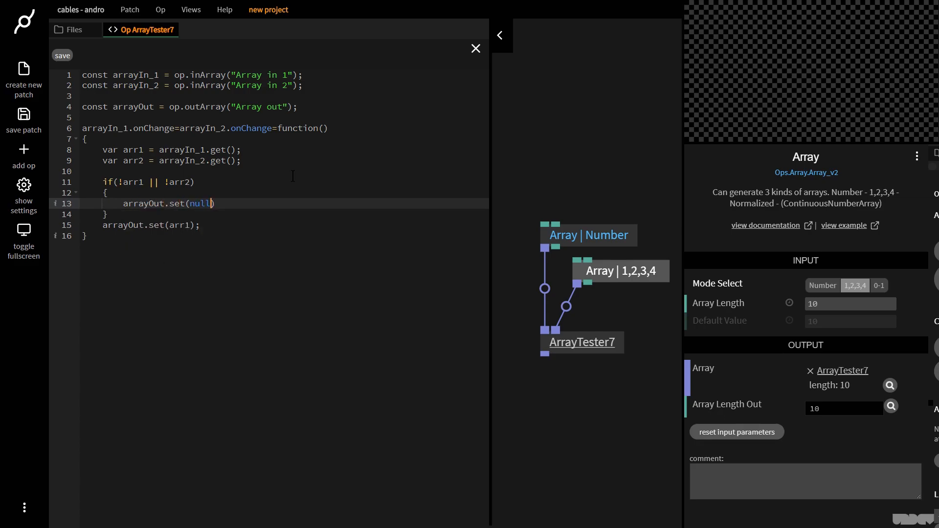
text(;)
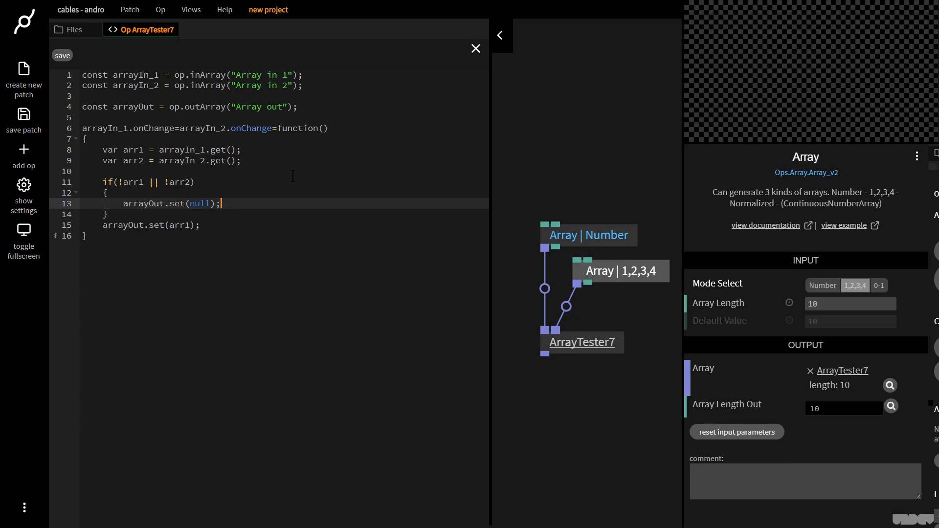
text(return)
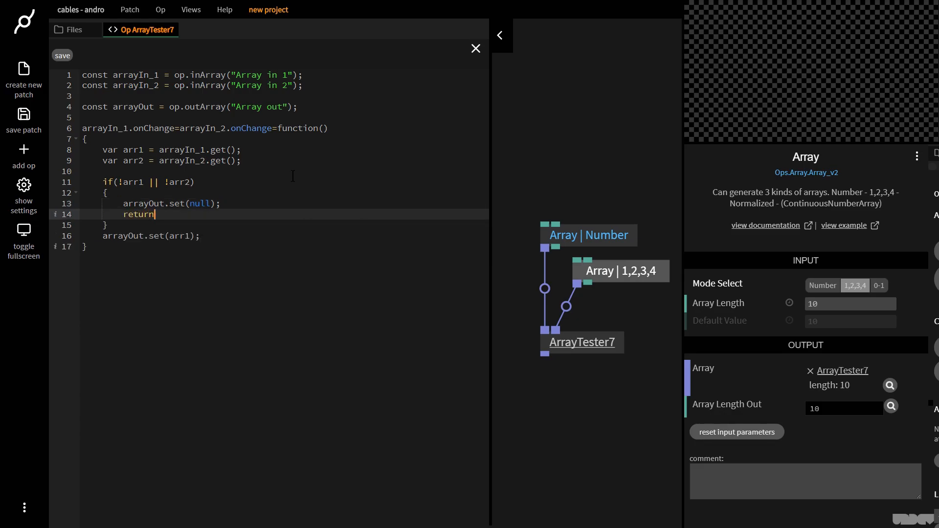
text(;)
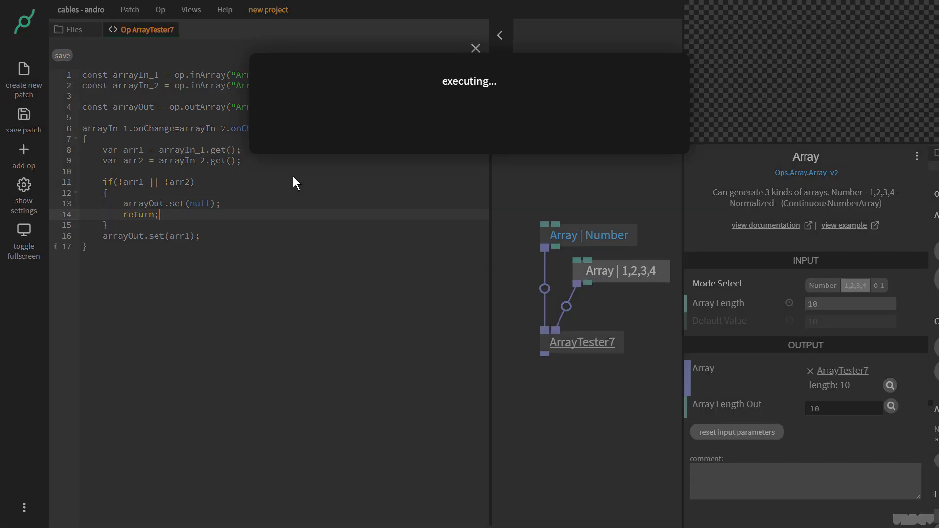
click(62, 55)
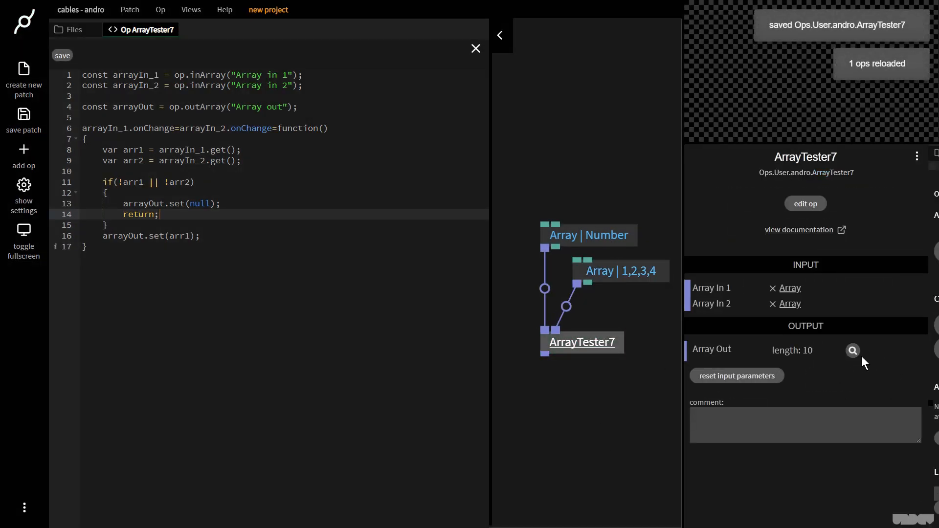
click(852, 350)
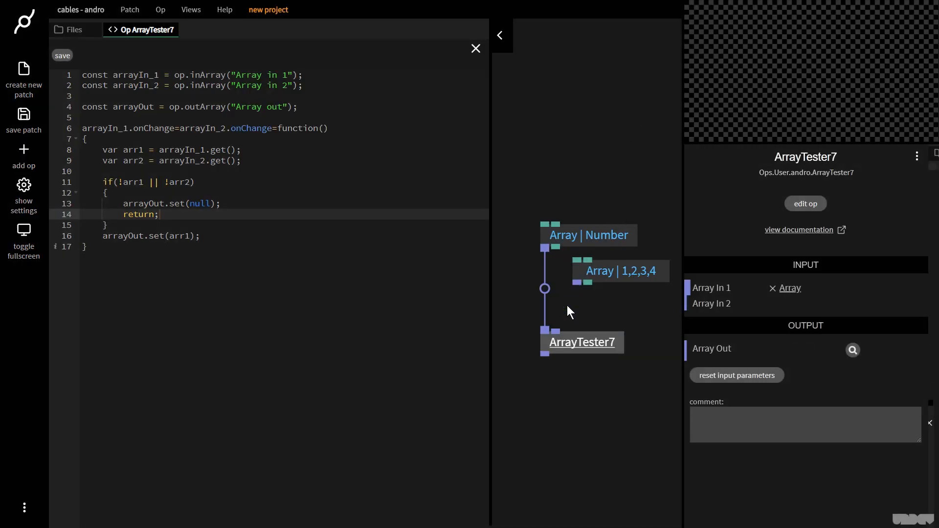
mouse_move(544, 355)
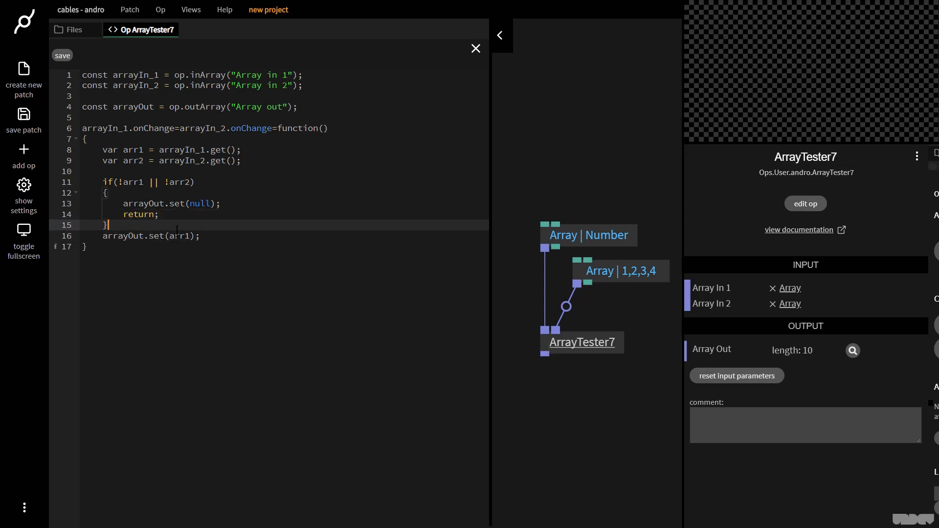
Declare const mathArray = []; after the null check.
key(Enter)
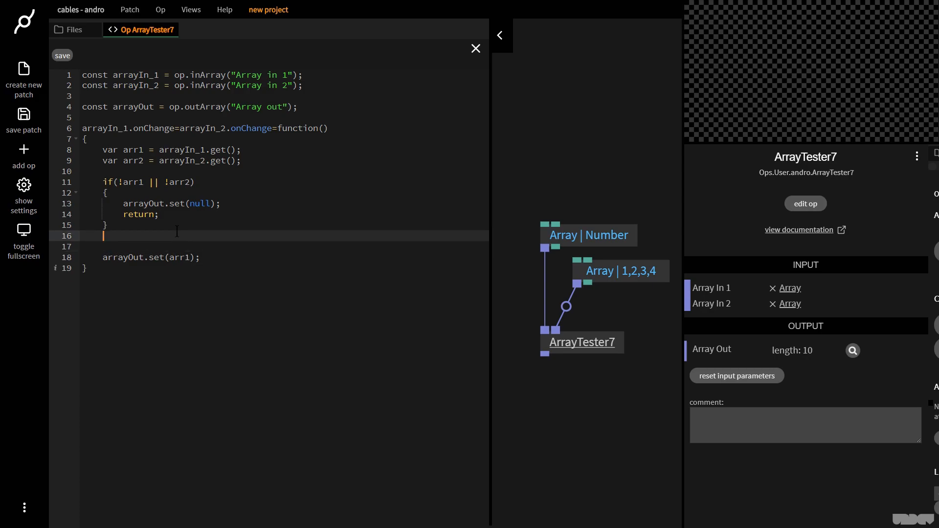
text(c)
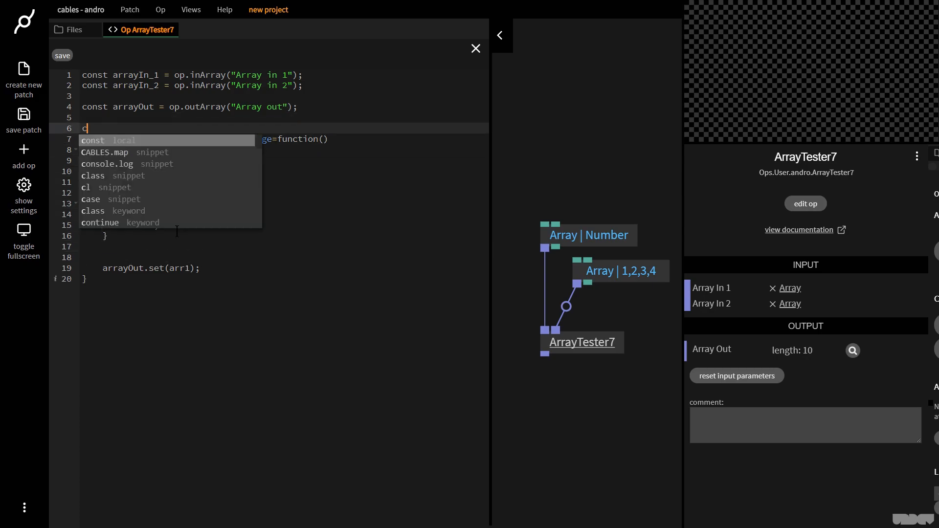
text(onst math)
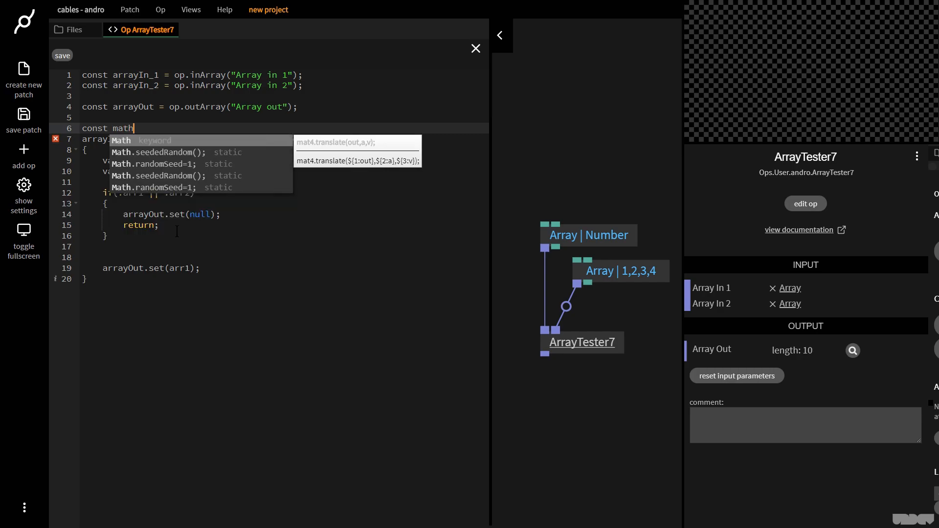
text(Array = [])
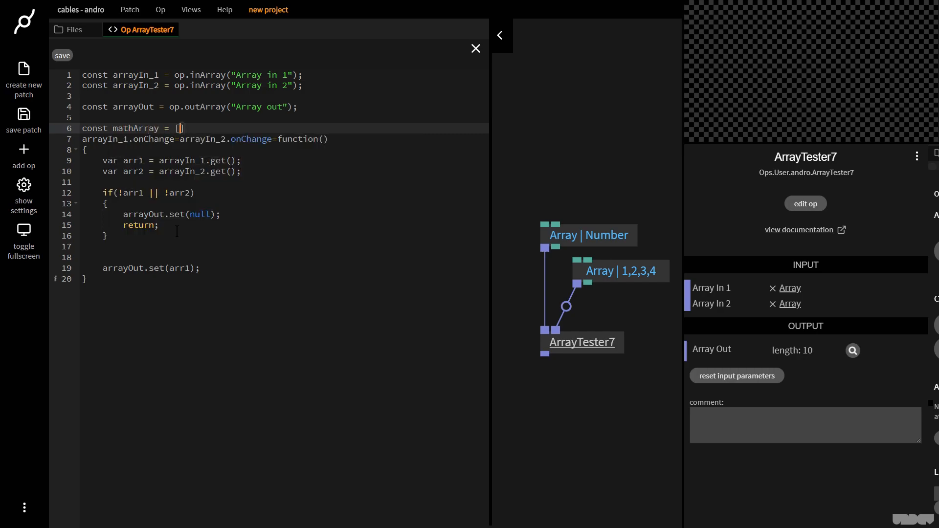
text(;)
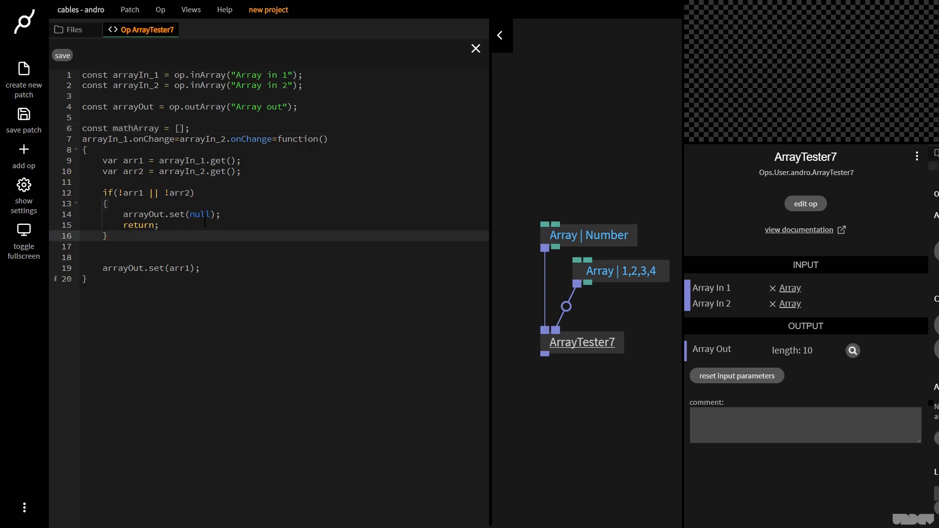
Add mathArray.length = 0; and mathArray.length = arr1.length; with tidied spacing.
text(mathArray)
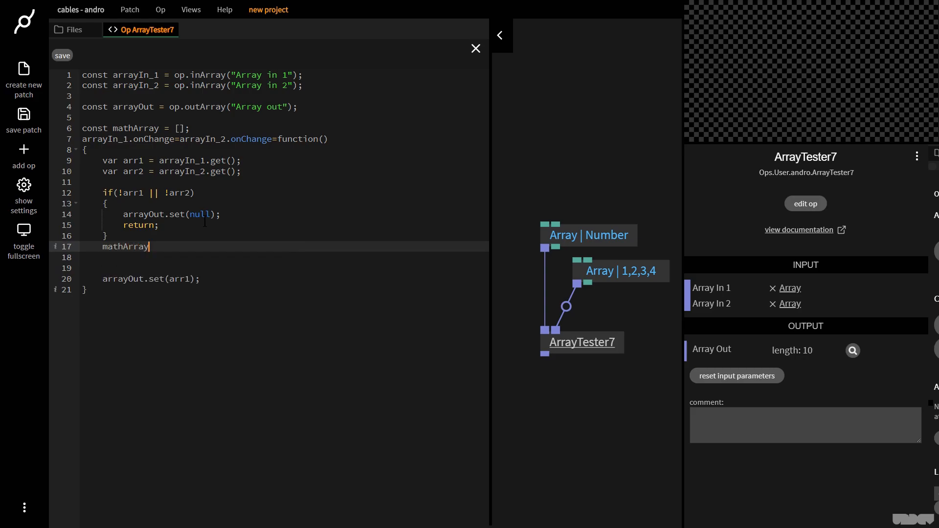
text(.length)
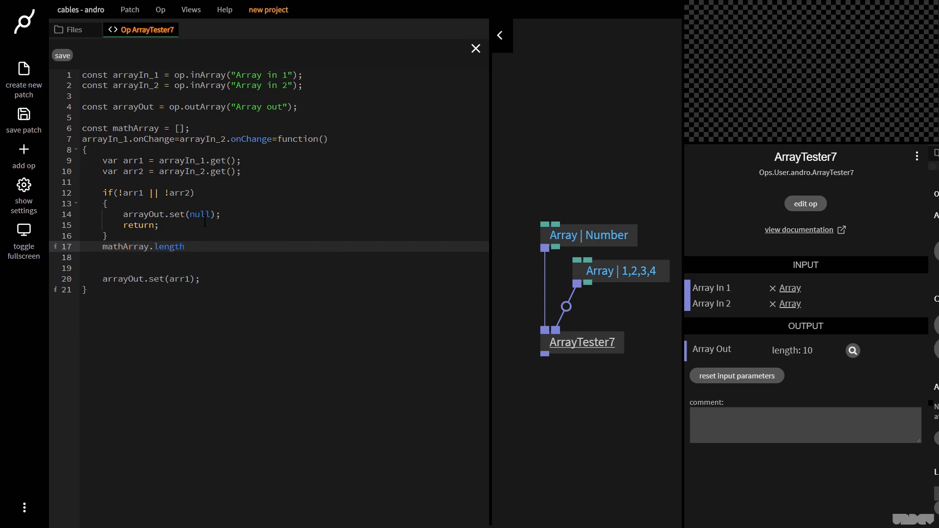
text(=0;)
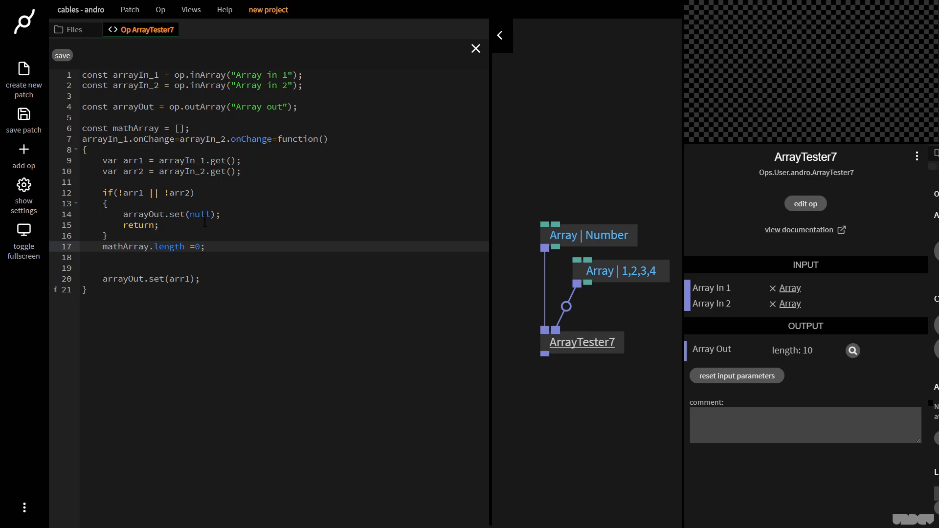
text(m)
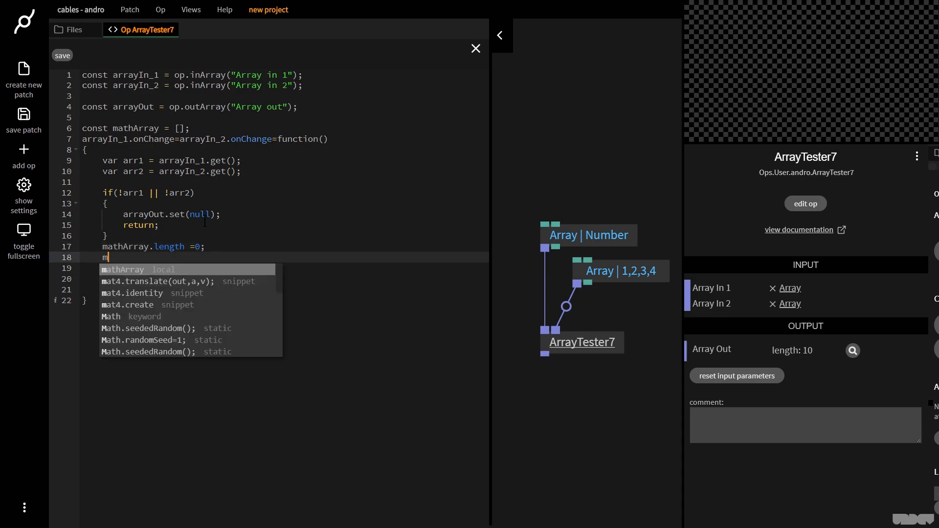
text(athArray)
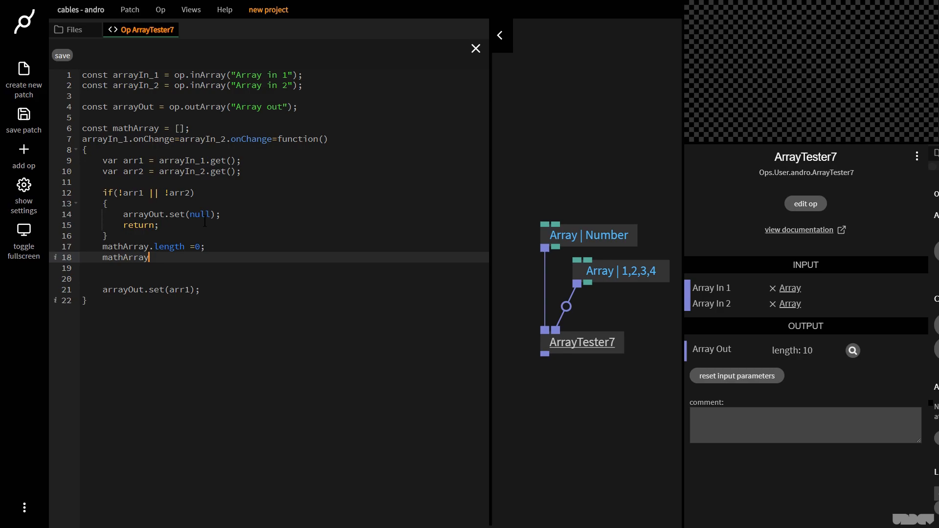
text(.length = arra1)
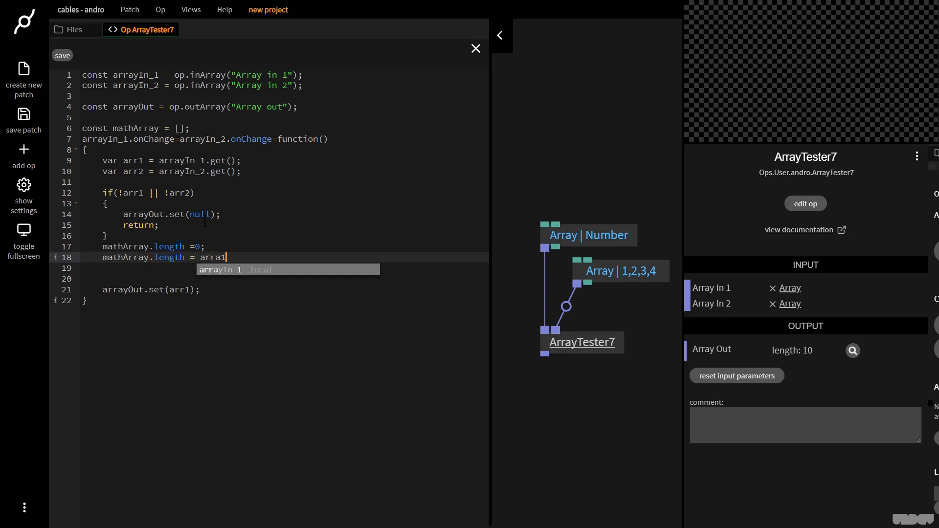
text(.length;)
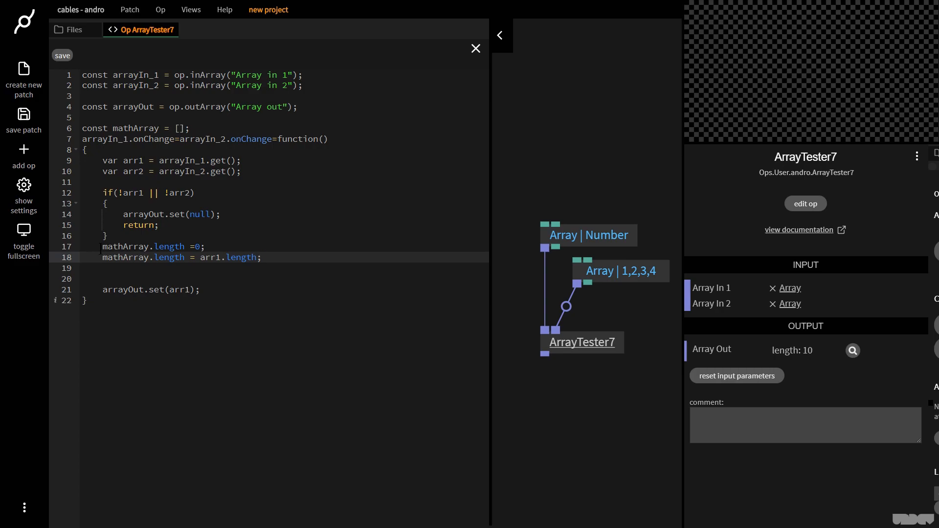
click(204, 246)
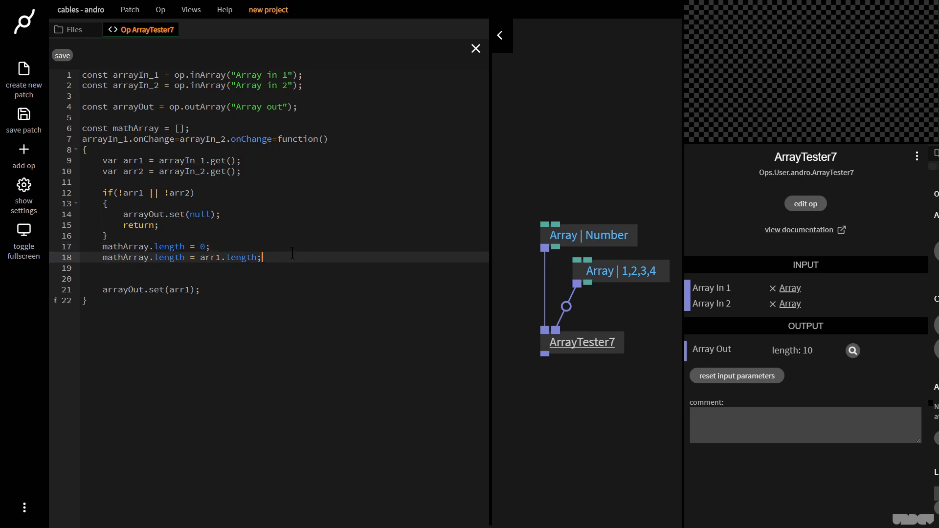
click(63, 55)
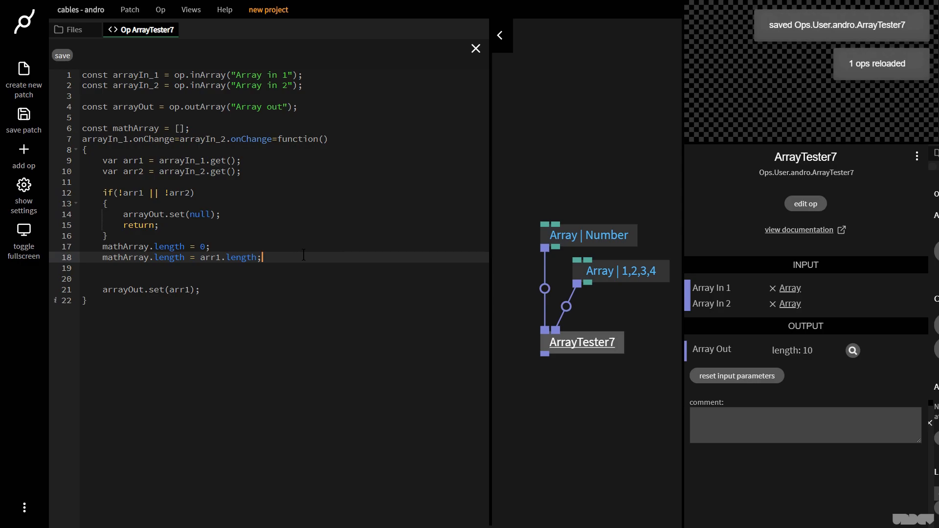
Write the loop header for(var i = 0; i < arr1.length; i++){.
text(for(var i)
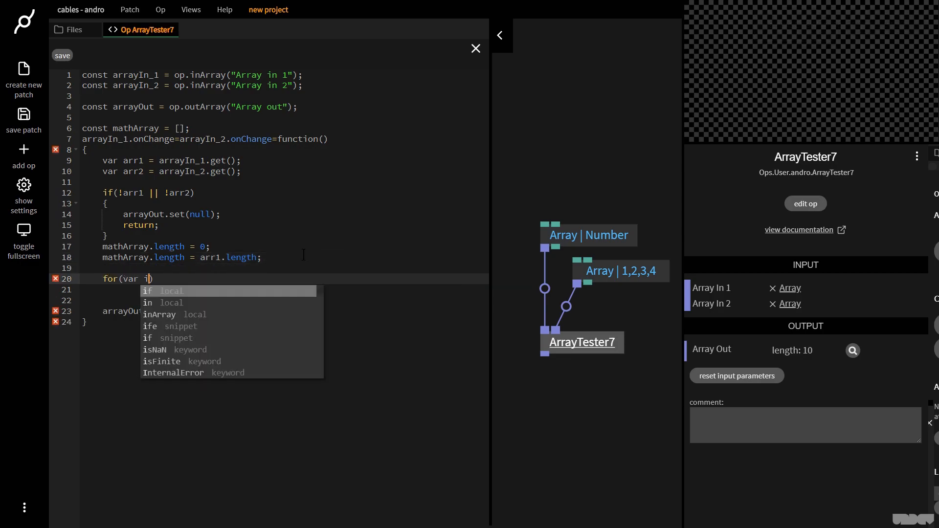
text(= 0; i < arra)
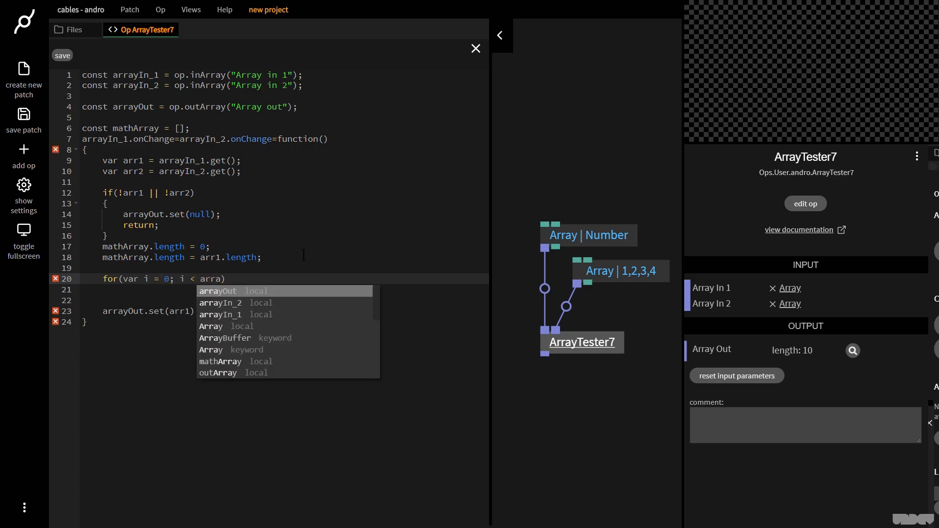
text(1)
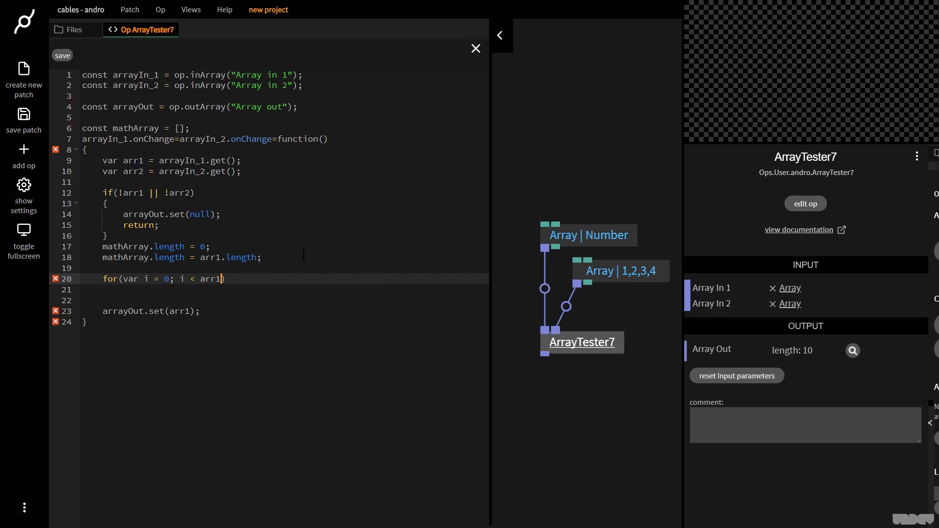
text(.elgt)
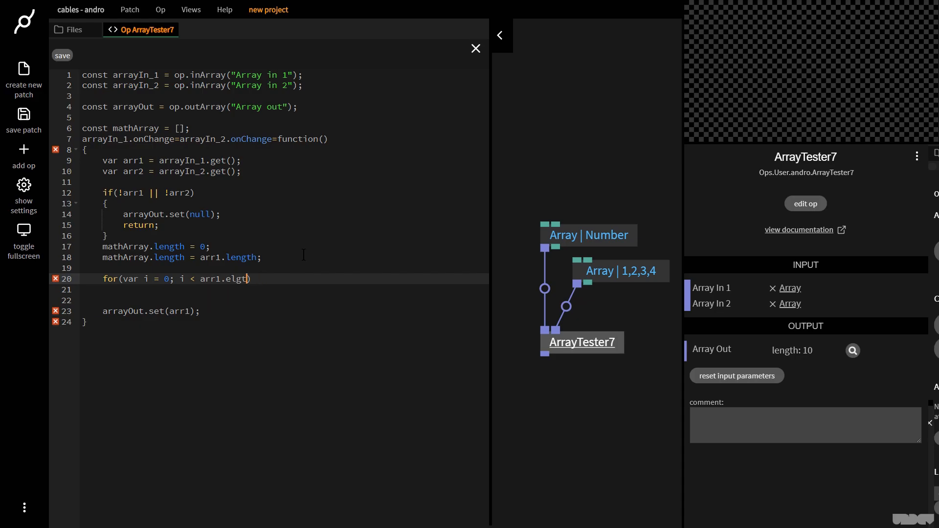
text(length)
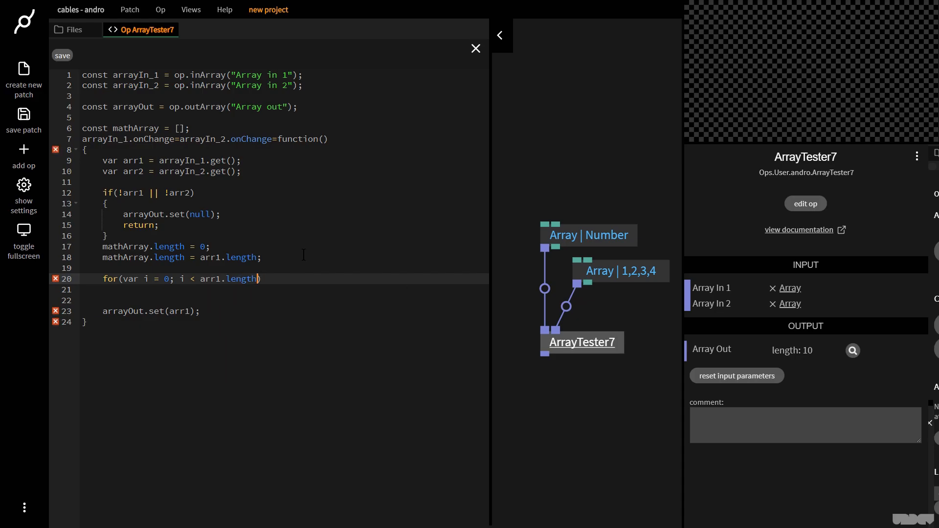
text(;i++)
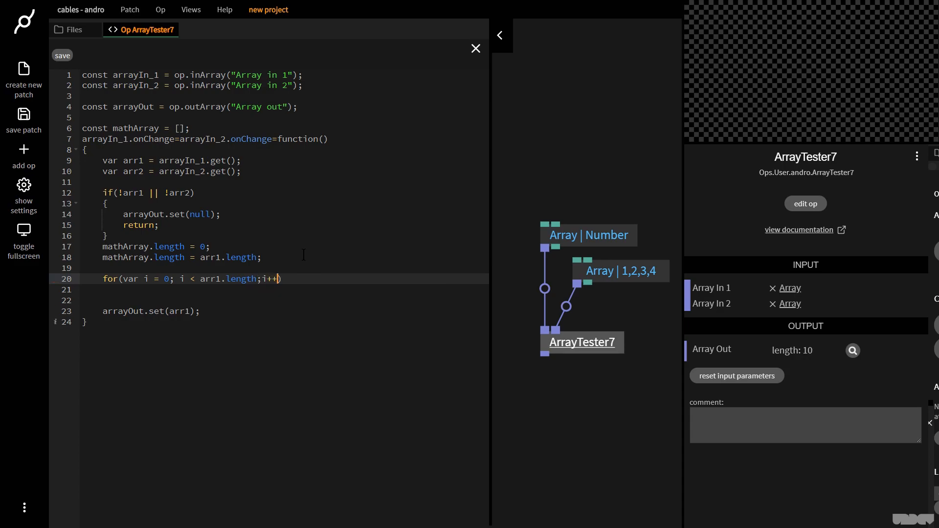
text({)
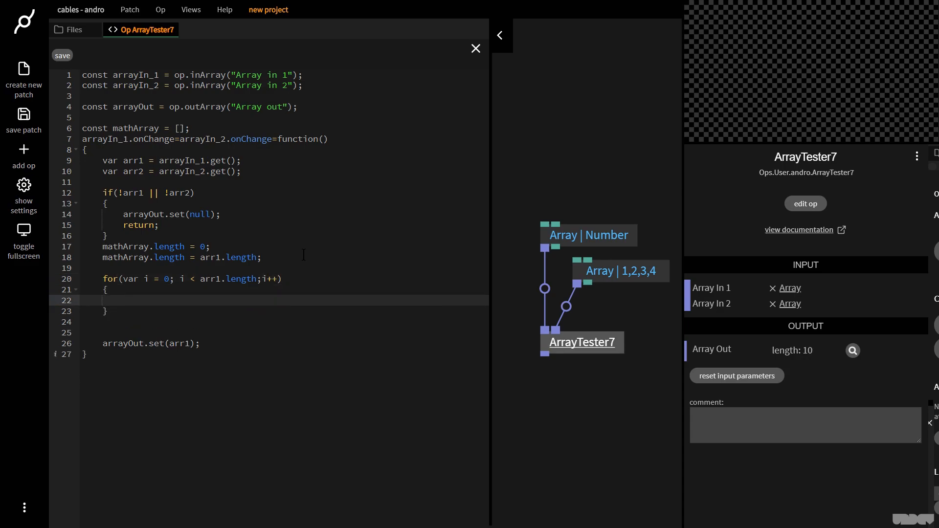
Set mathArray[i] = arr1[i] + arr2[i] in the loop and output mathArray instead of arr1.
text(mathArray)
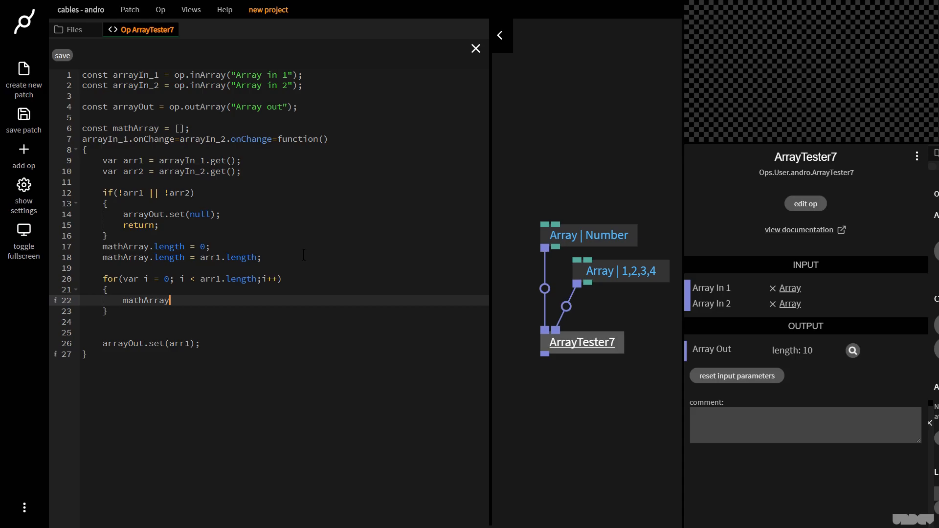
text([i] =)
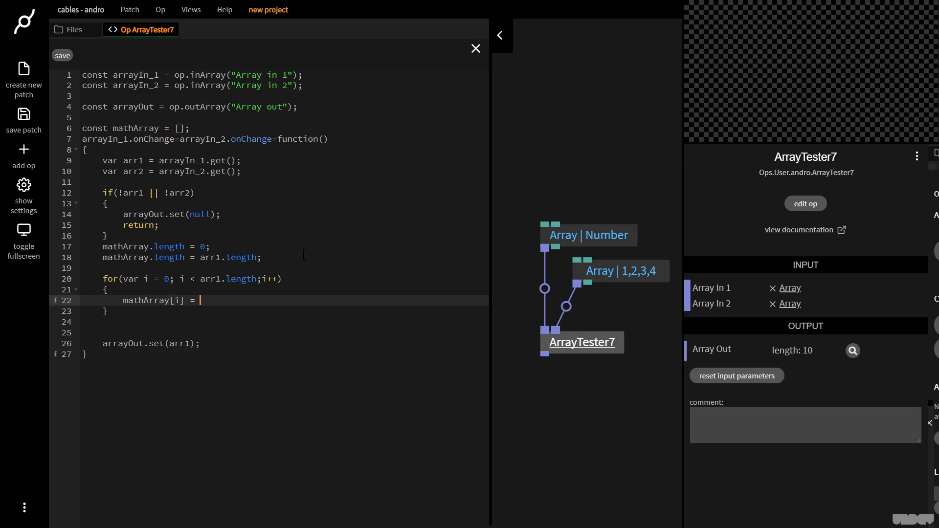
text(arr1)
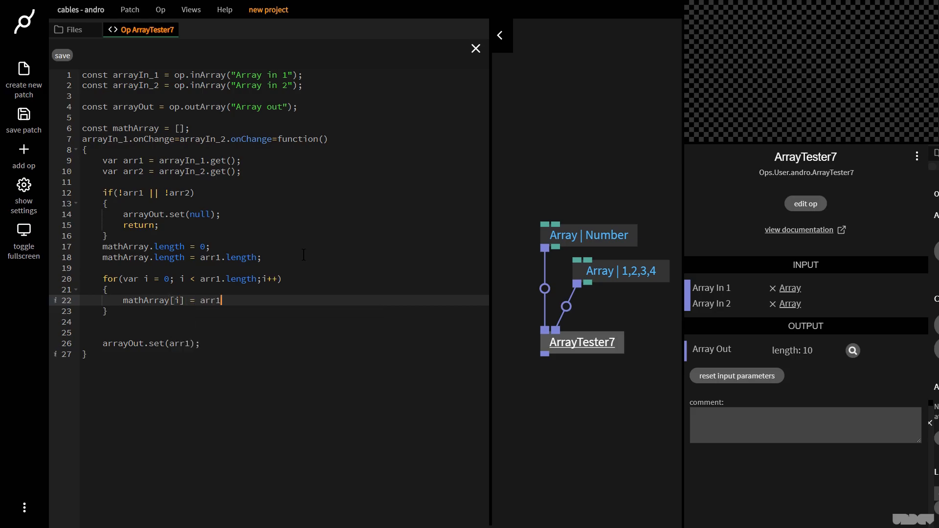
text([i] +)
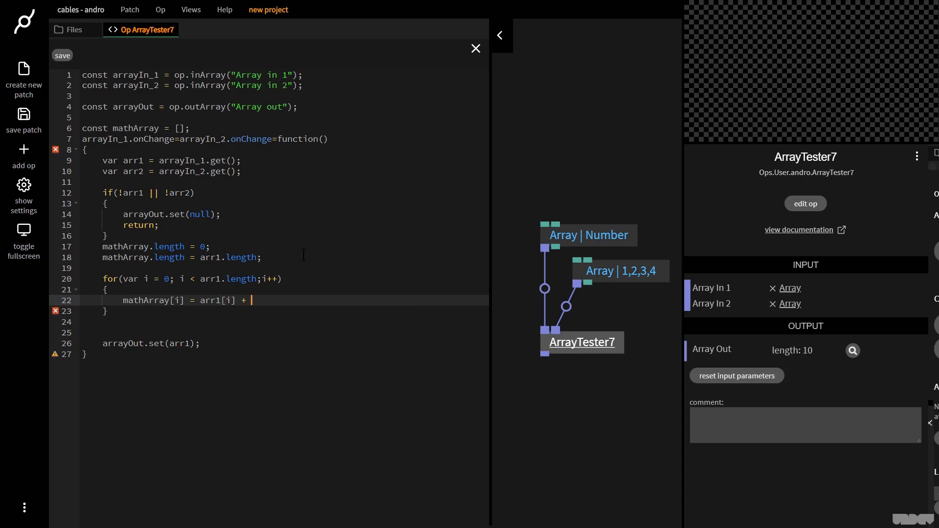
text(arr2[])
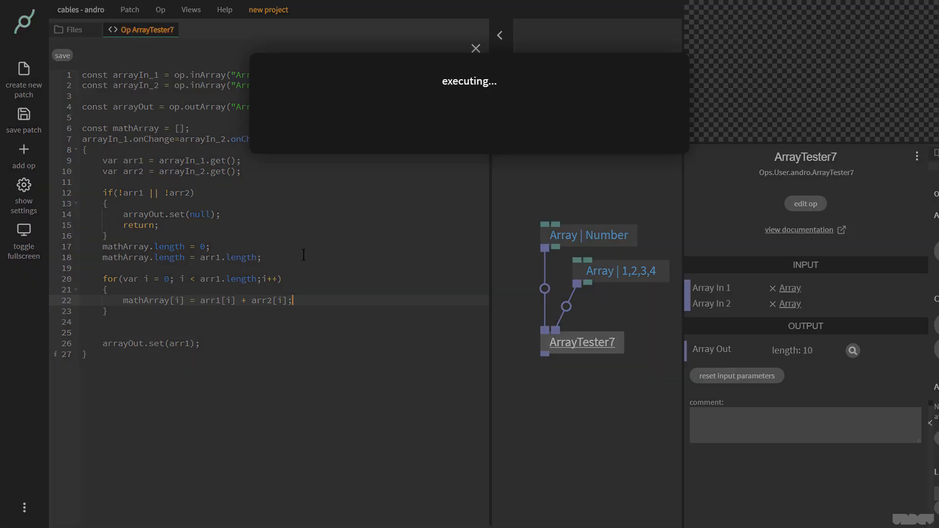
click(62, 55)
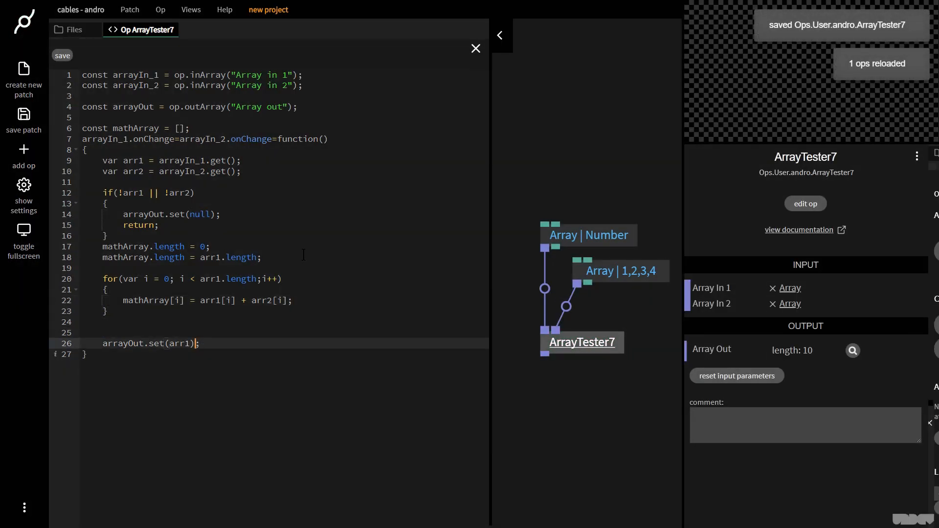
text(mathArray)
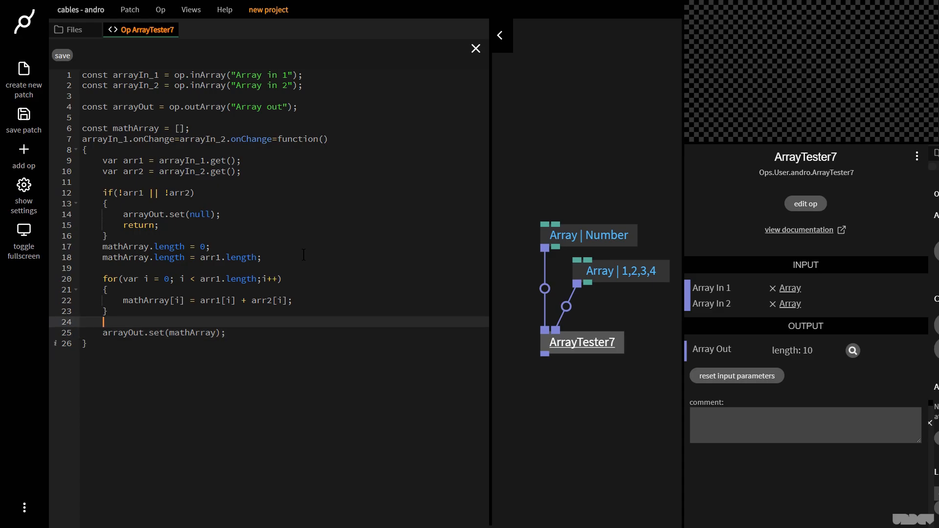
click(63, 55)
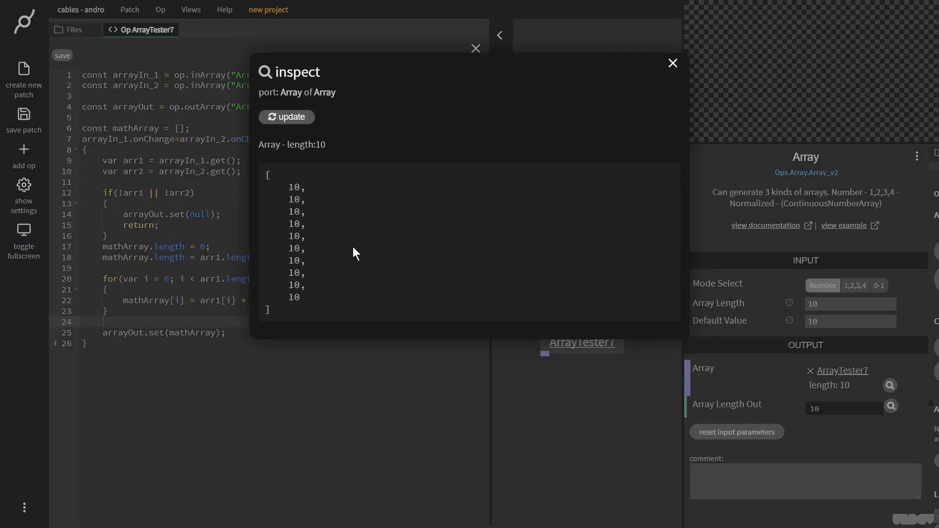
click(672, 63)
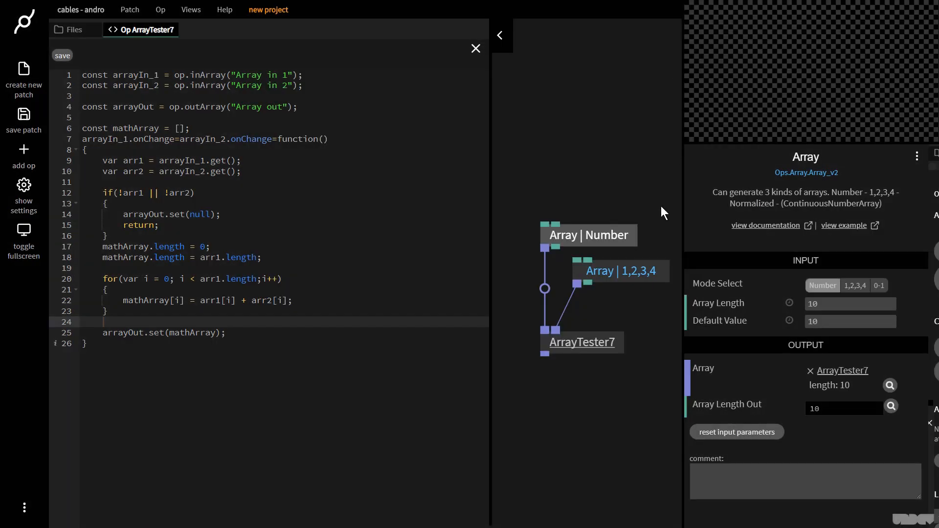
click(889, 385)
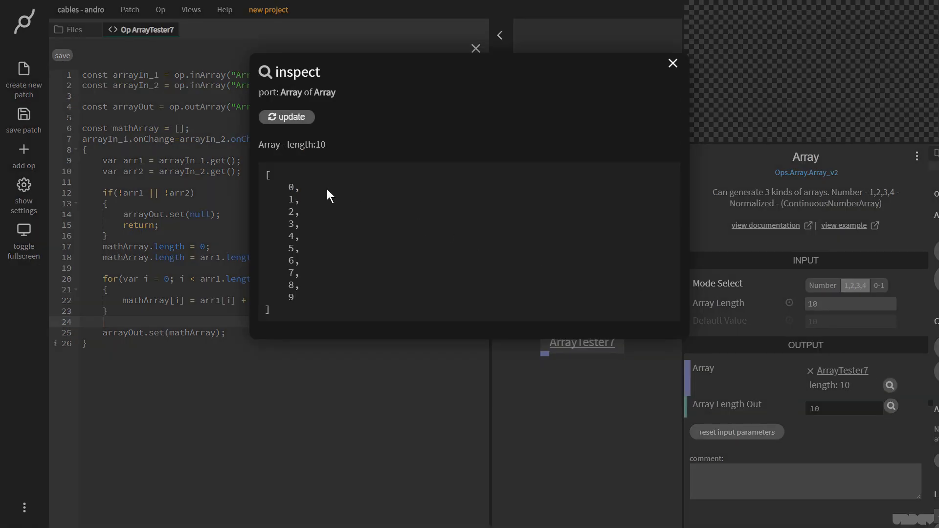
click(672, 63)
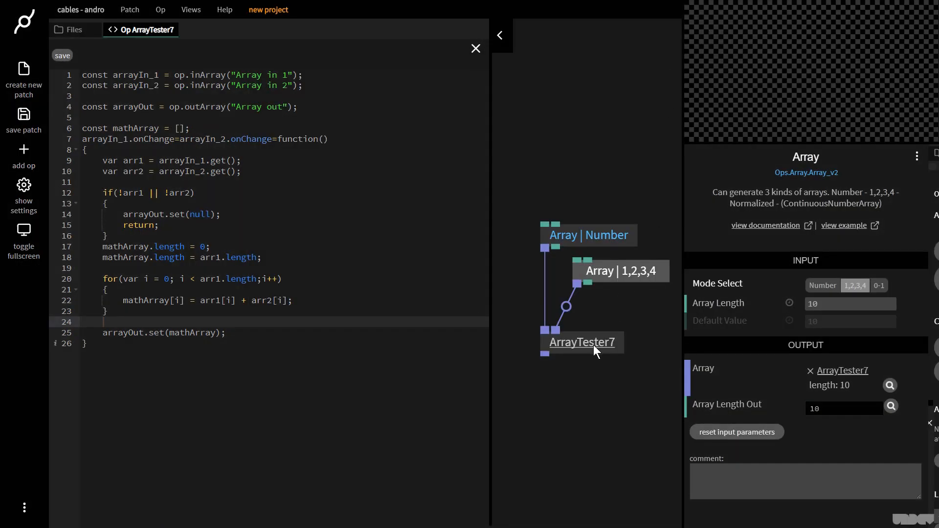
click(889, 385)
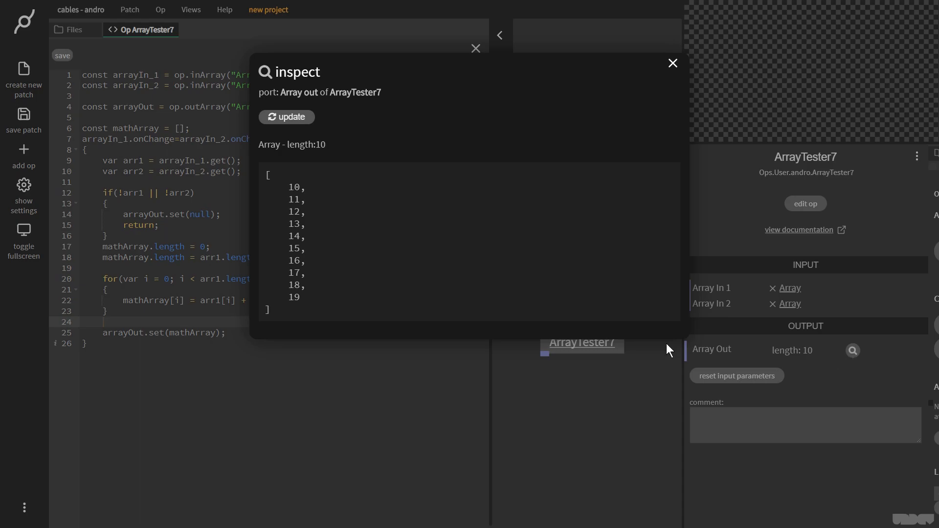
mouse_move(675, 79)
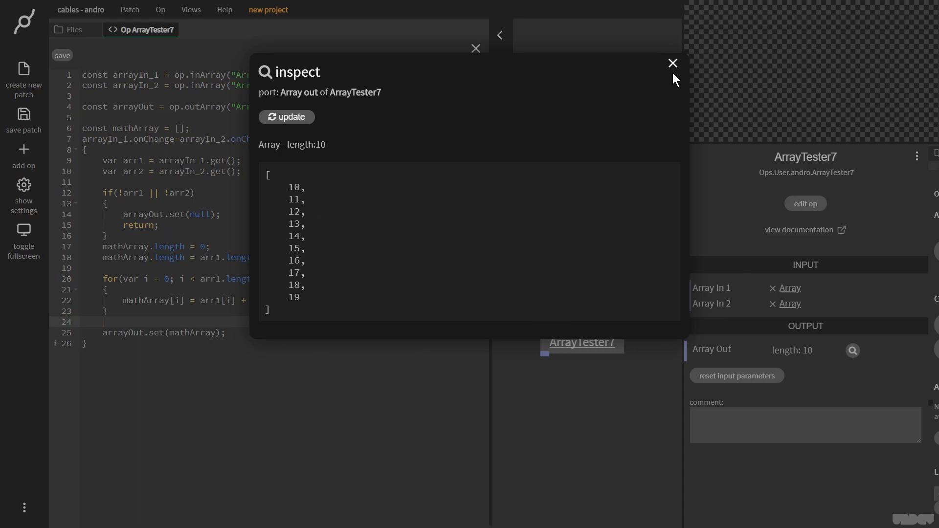
click(673, 63)
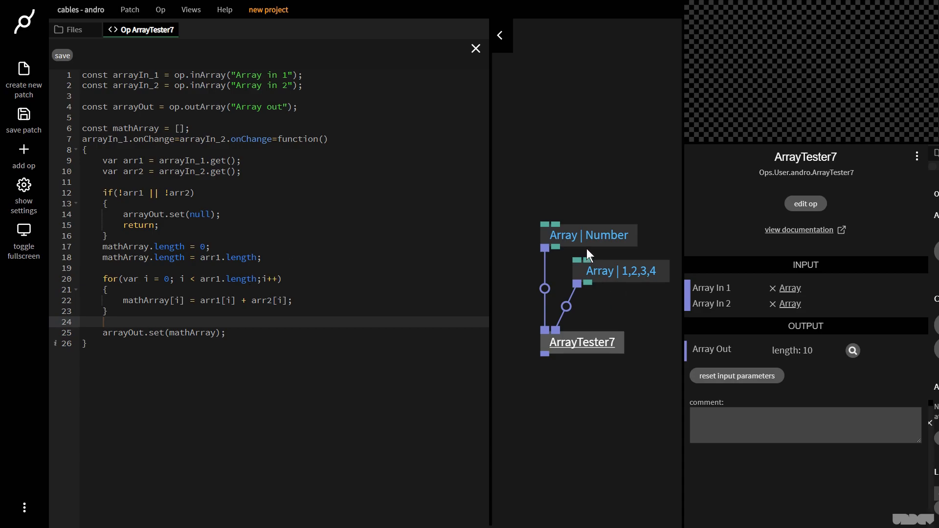
click(587, 235)
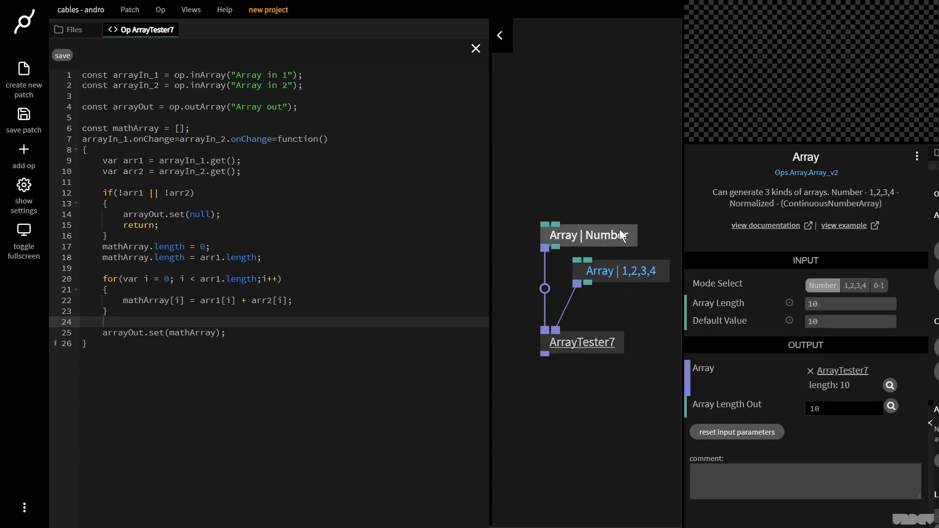
Shorten the Number array's length to 6 and inspect ArrayTester7's output.
click(850, 303)
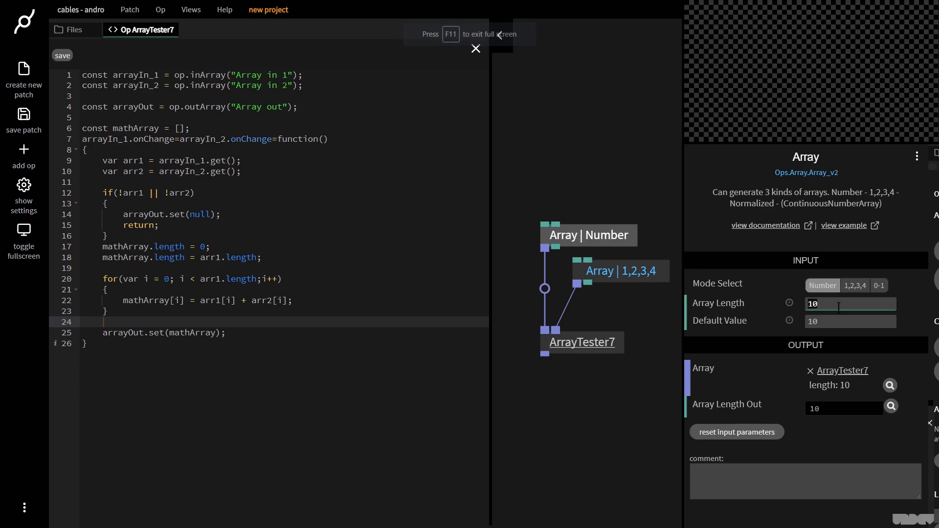
text(6)
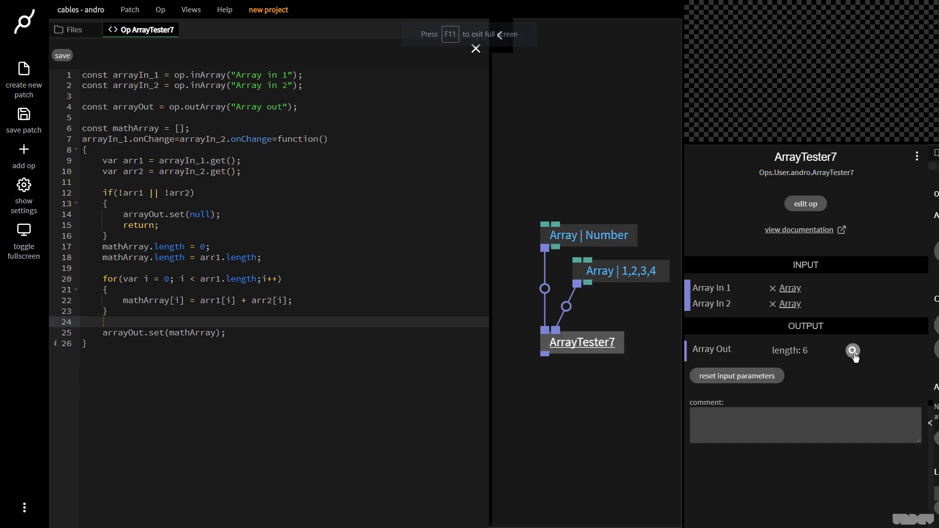
click(853, 350)
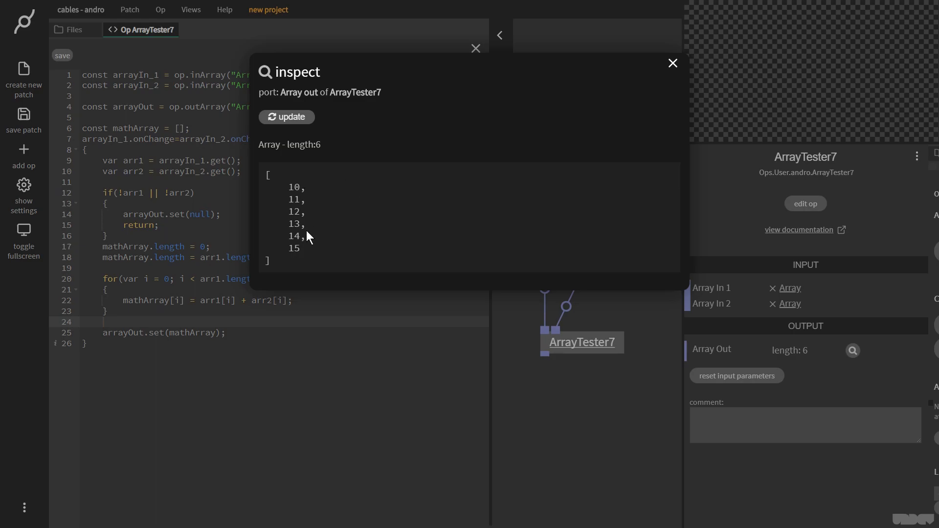
click(672, 63)
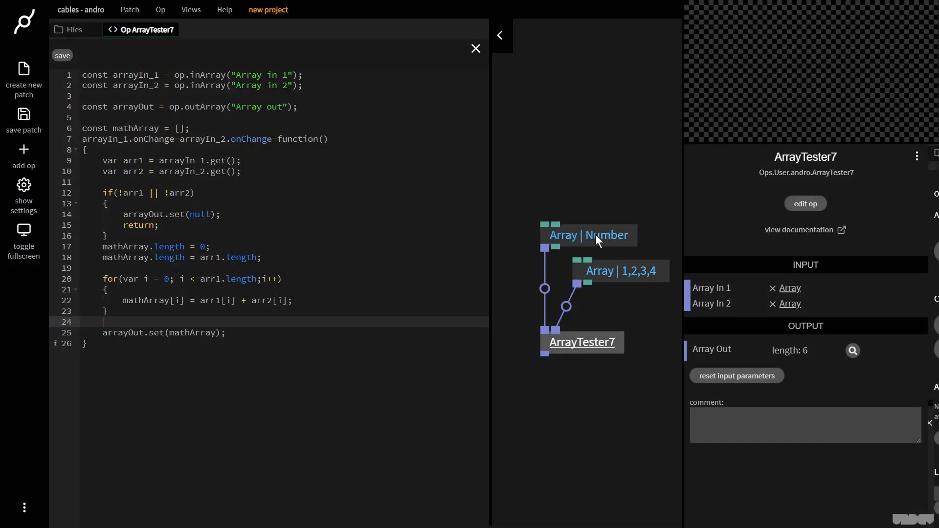
Re-inspect ArrayTester7's output with mismatched lengths, showing 10–15 followed by four nulls.
click(588, 234)
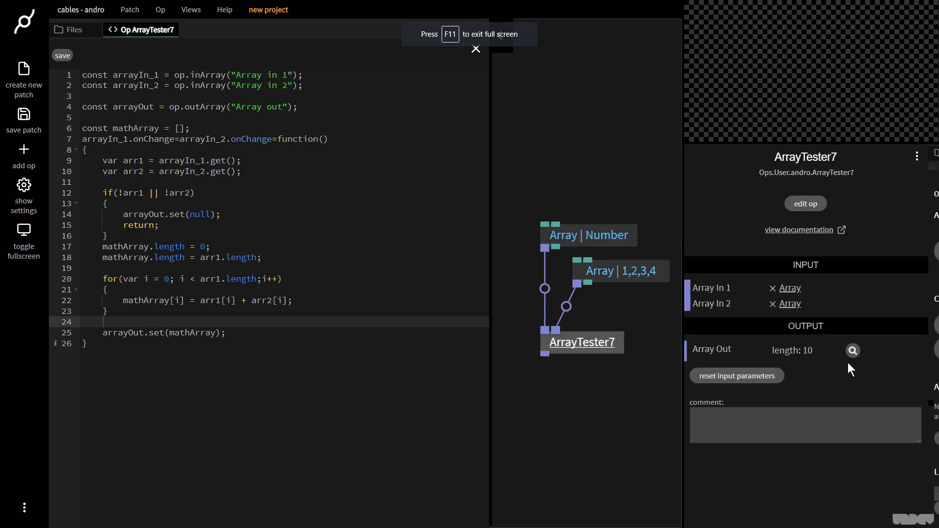
click(852, 350)
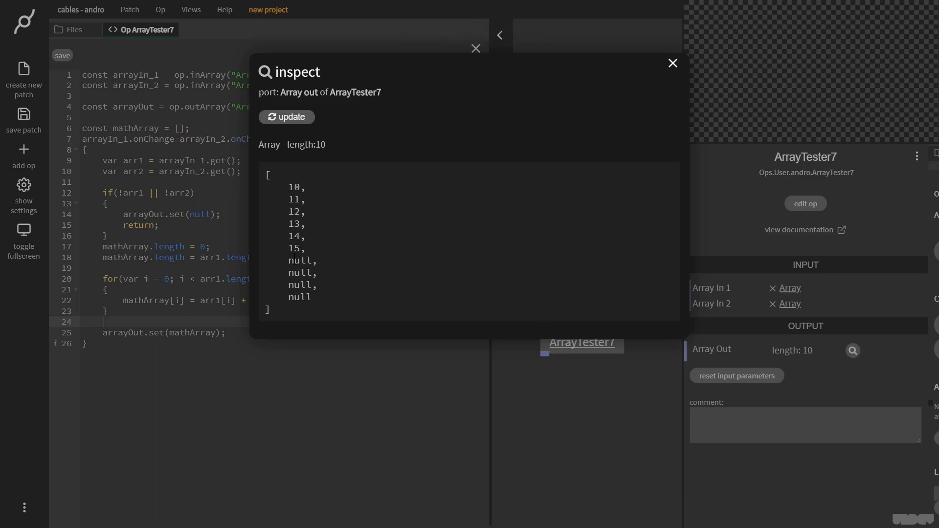
mouse_move(323, 284)
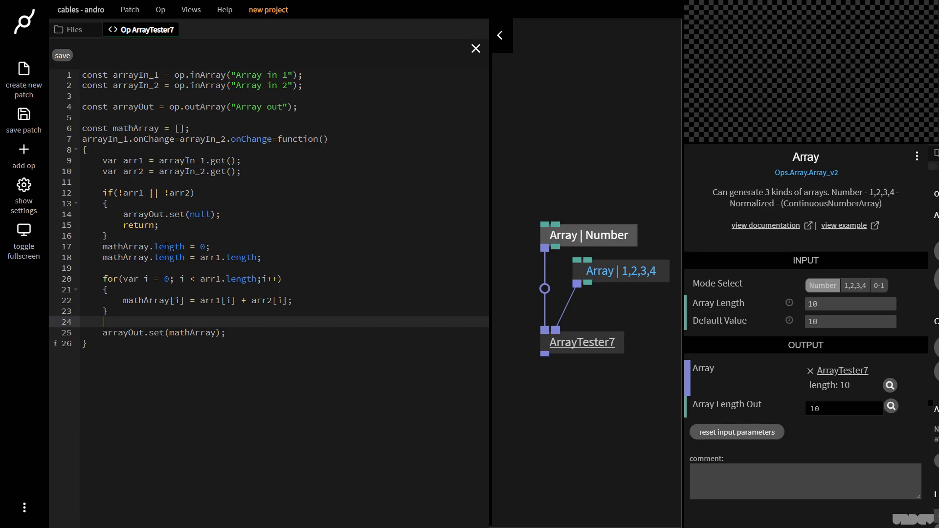
mouse_move(642, 276)
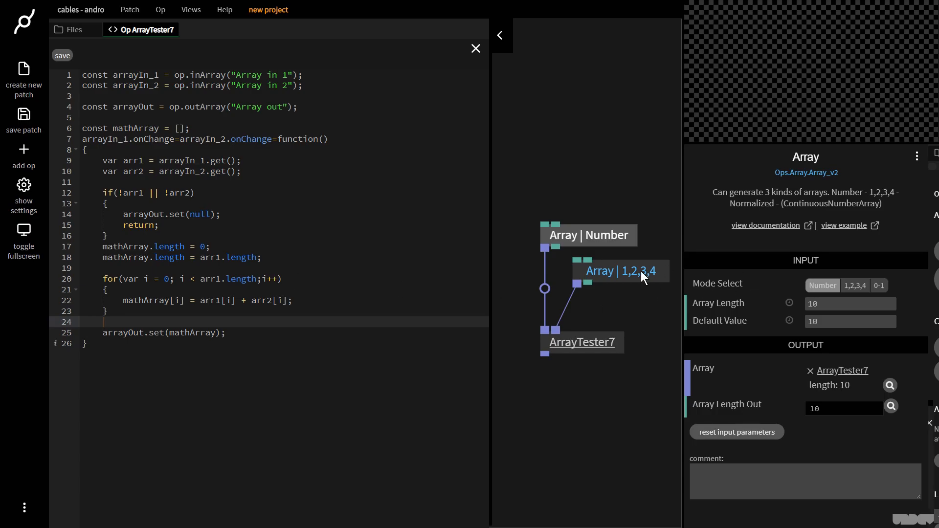
click(854, 286)
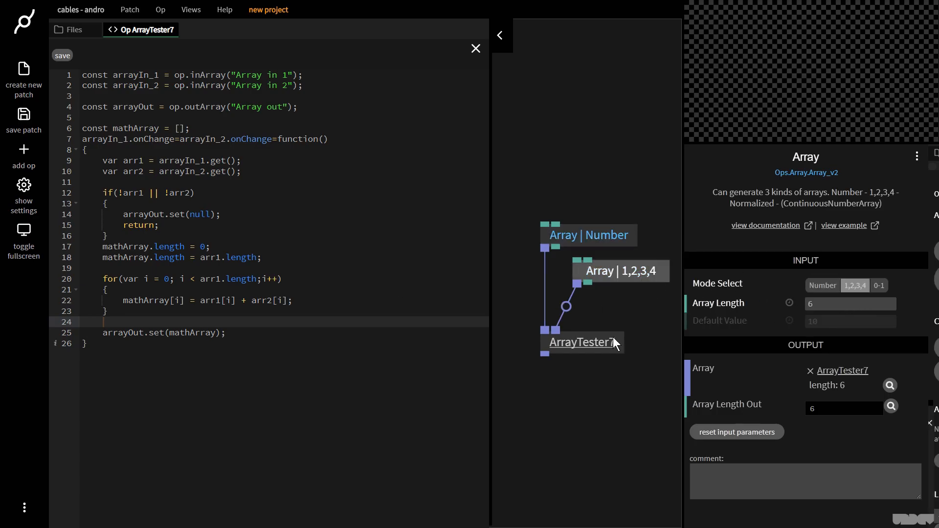
click(889, 385)
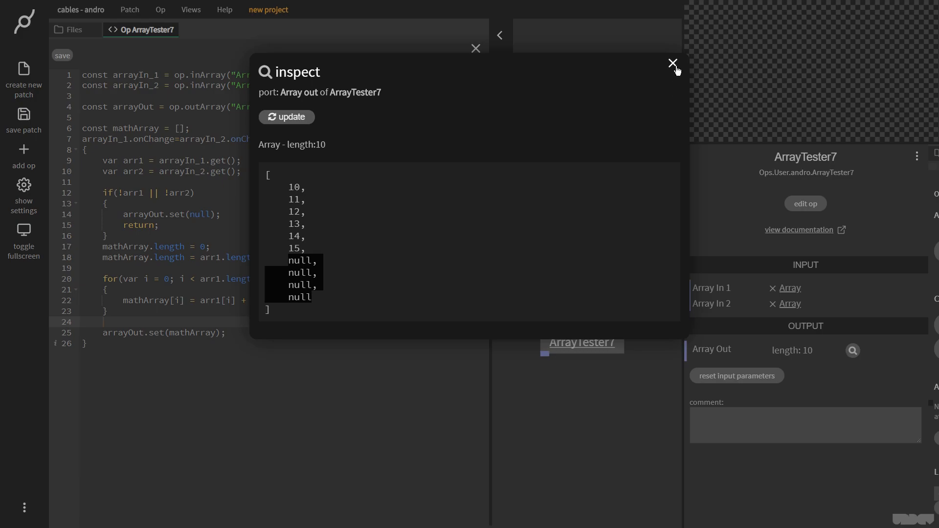
click(673, 63)
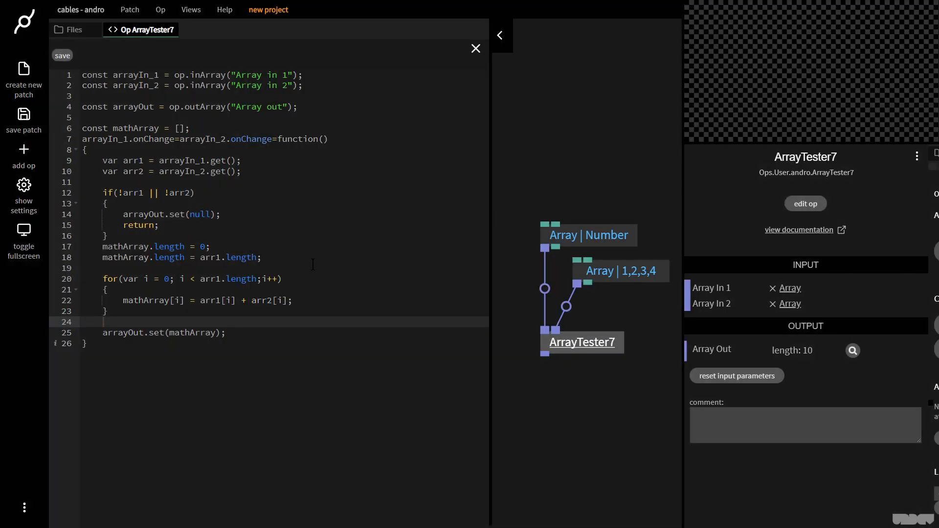
Write the condition if(arr1.length !== arr2.length) after the null check.
key(Enter)
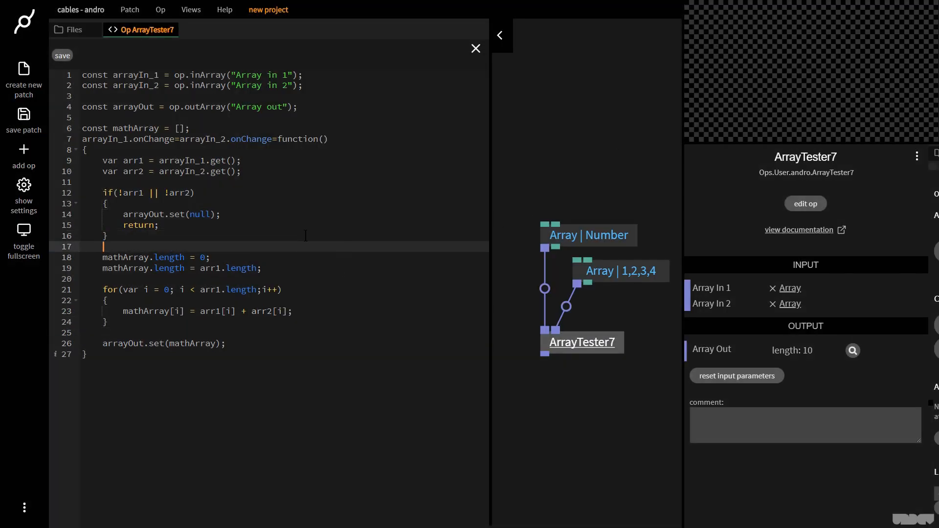
text(if())
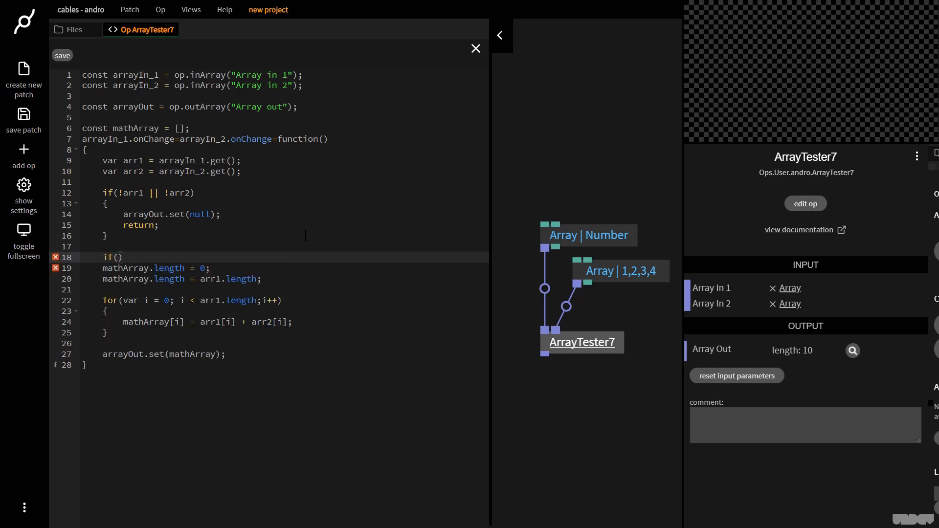
text(arr1.length)
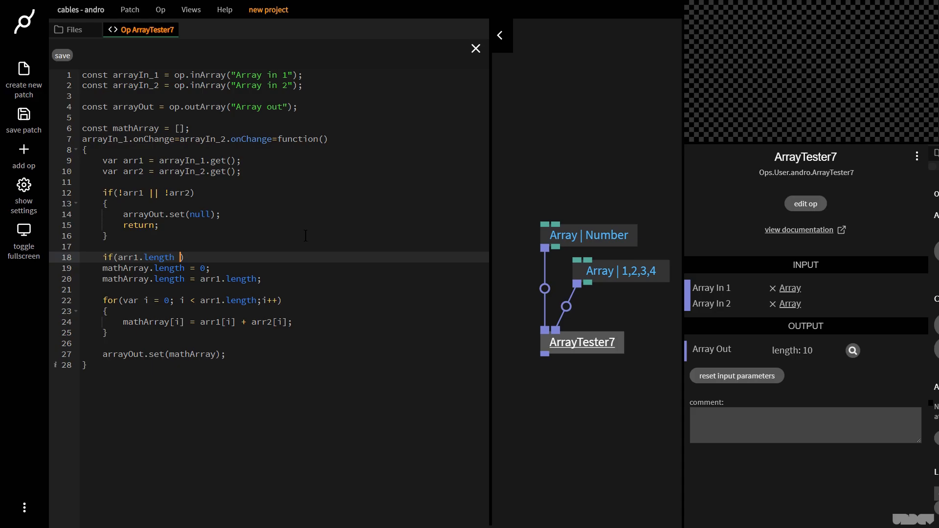
text(!===)
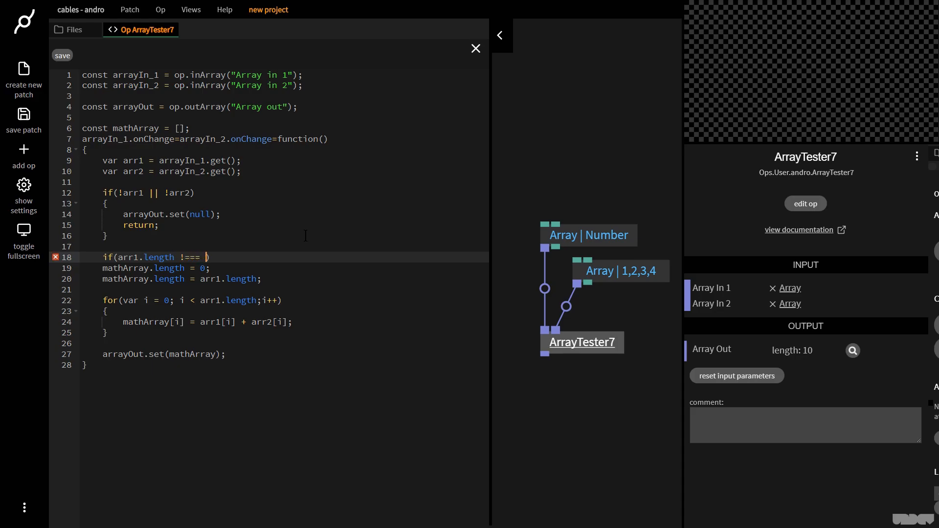
text(arr2)
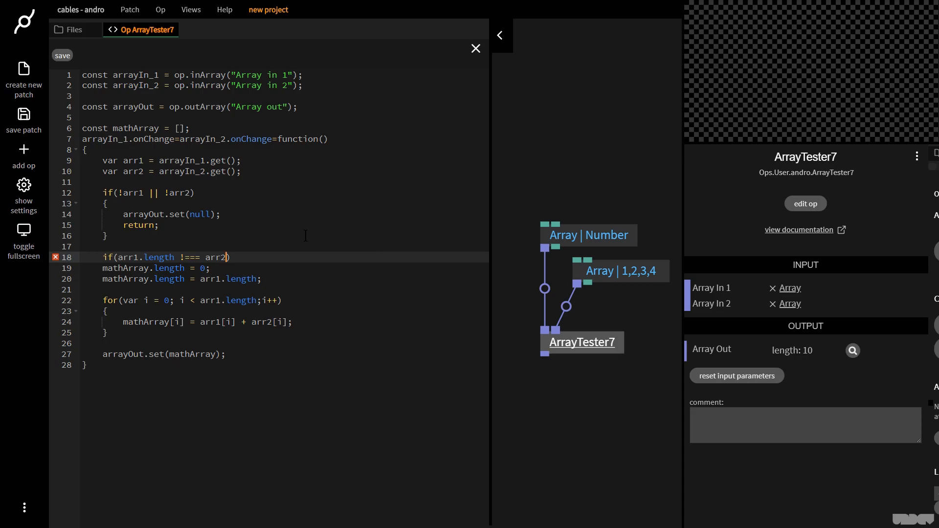
text(.length)
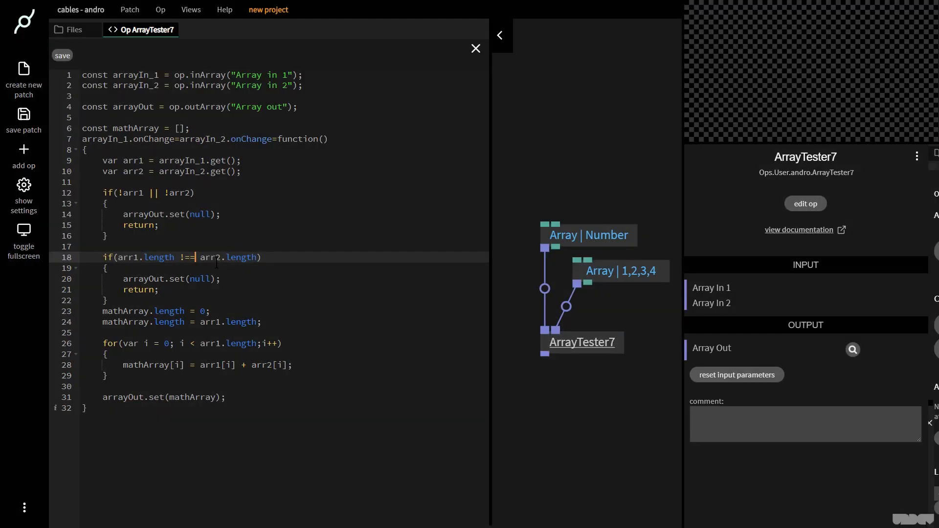
click(62, 55)
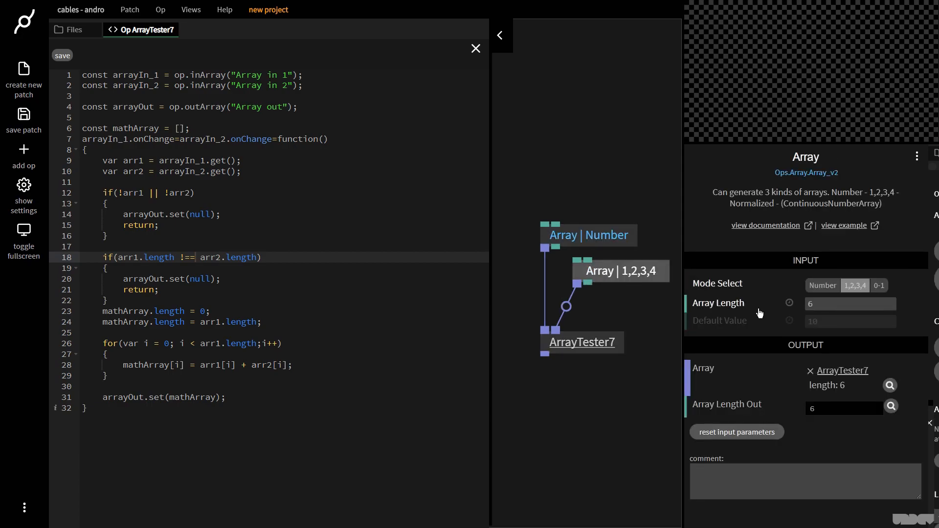
Restore the counting array's length to 10 and confirm ArrayTester7 outputs 10 through 19.
click(580, 343)
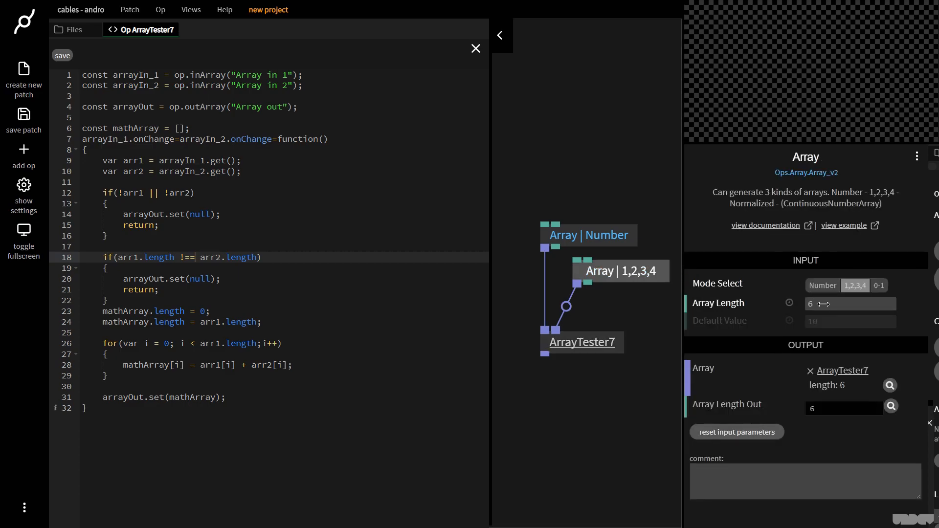
text(10)
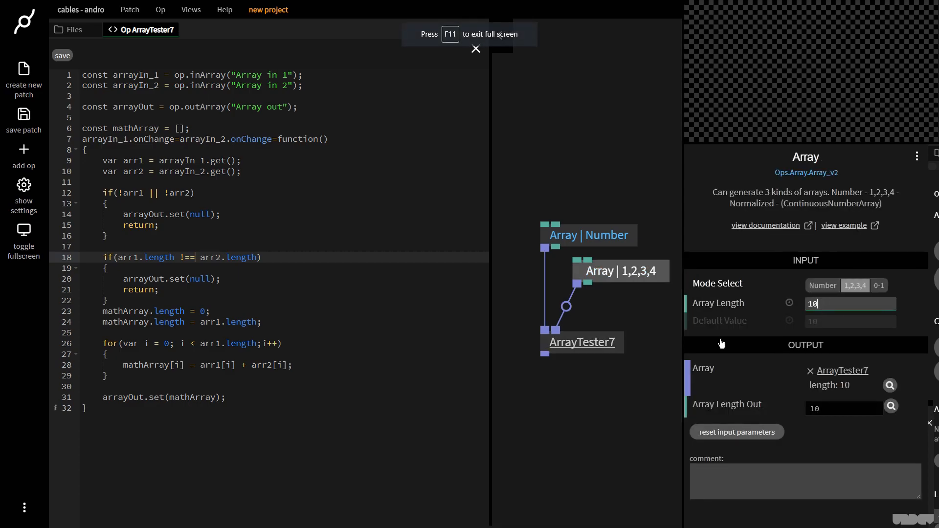
click(890, 386)
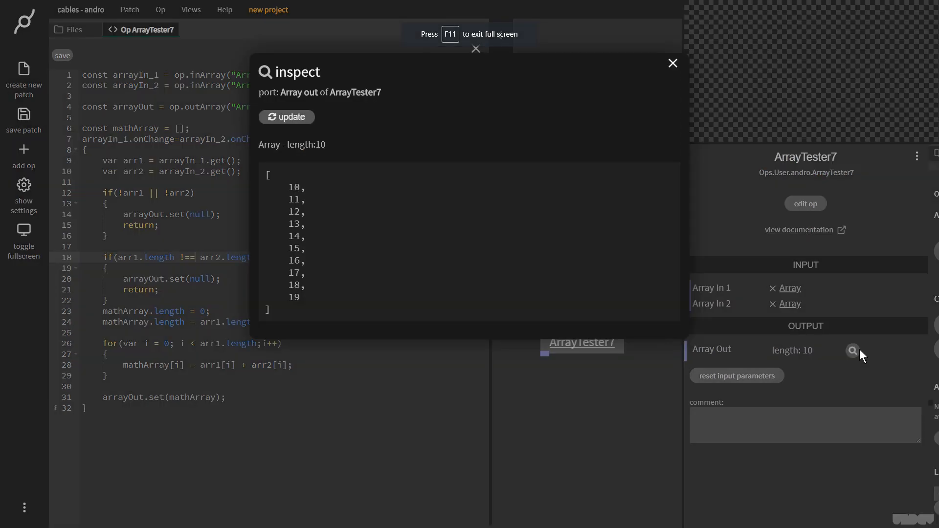
click(672, 63)
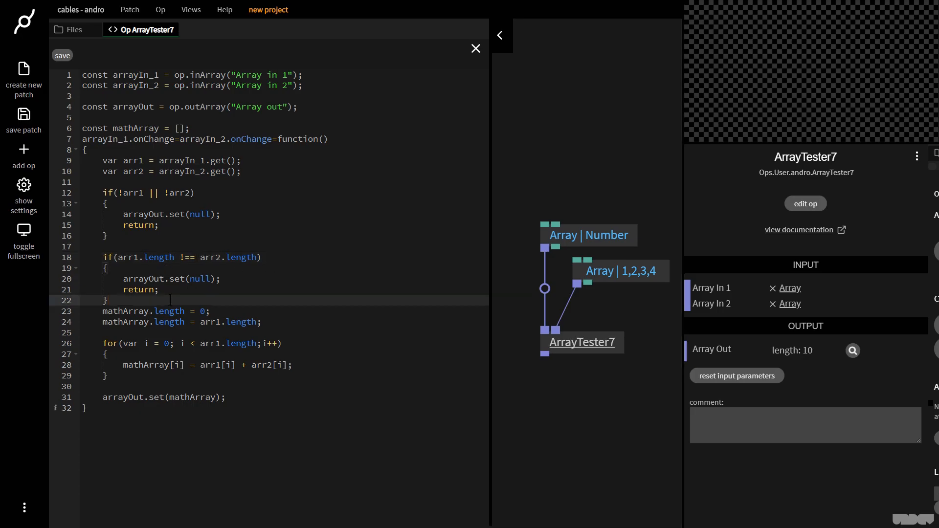
Insert a blank first line above the ArrayTester7 code for a new declaration.
key(Enter)
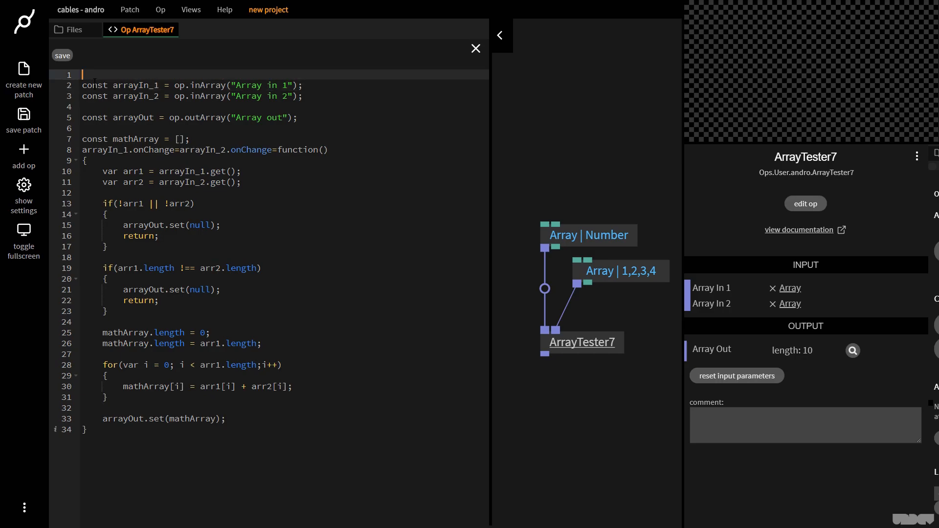
Declare const mathModeSelect = op.inSwitch("Mathe mode",['+','-'],'+'); via the inSwitch snippet.
text(const mathModeSelect = op.inS)
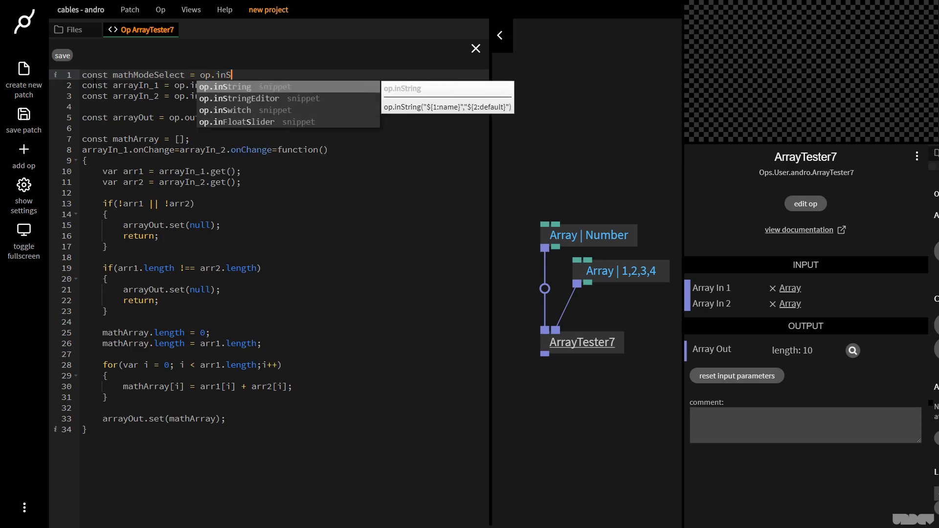
click(225, 110)
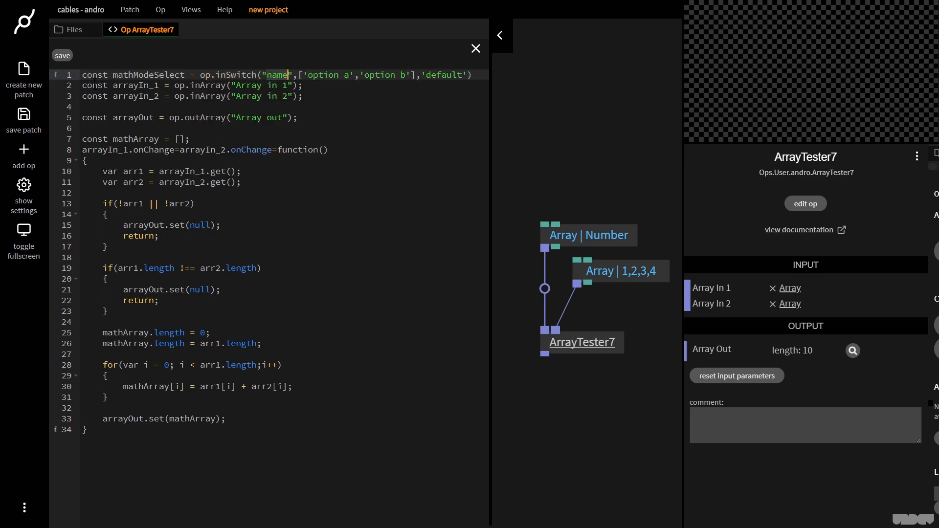
text(Mathe mode)
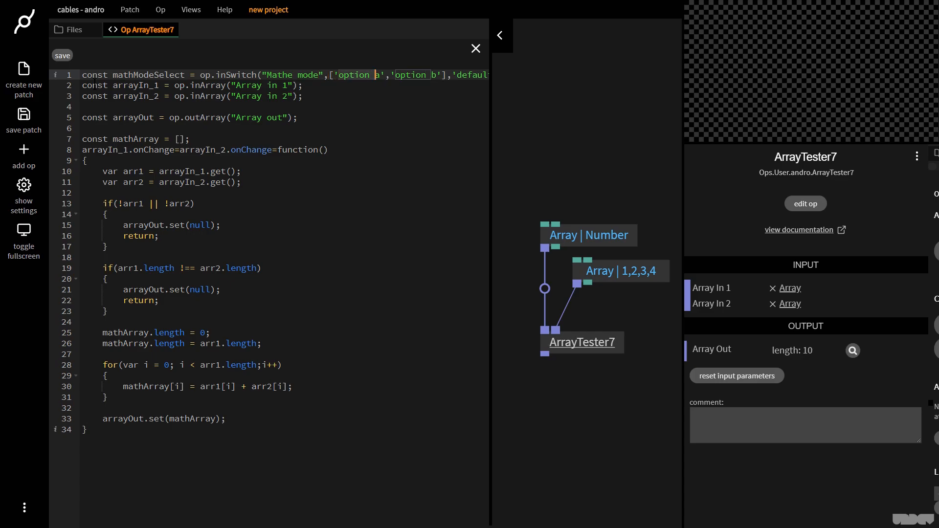
text(+)
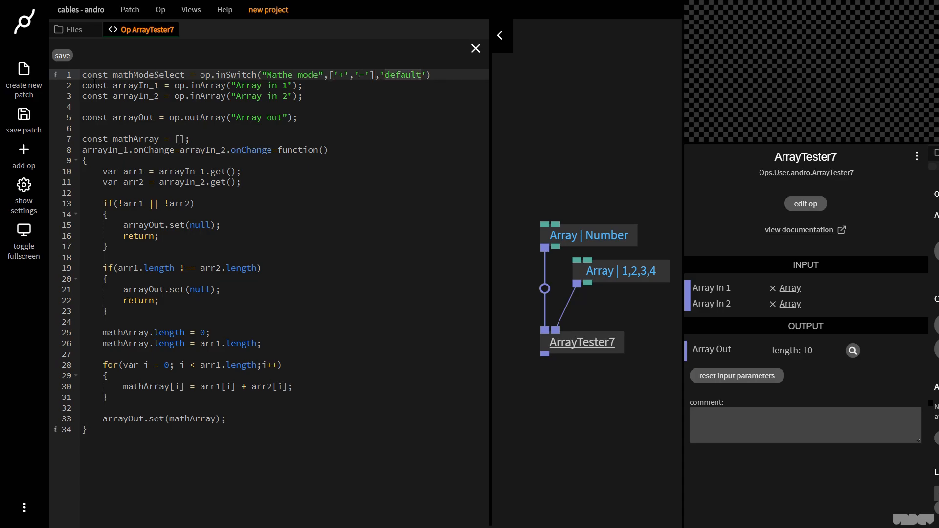
text('+')
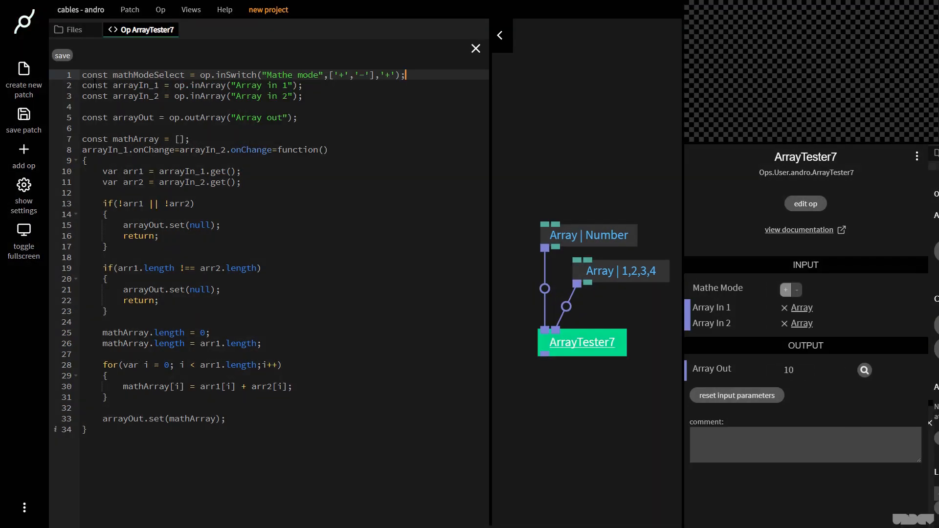
click(63, 54)
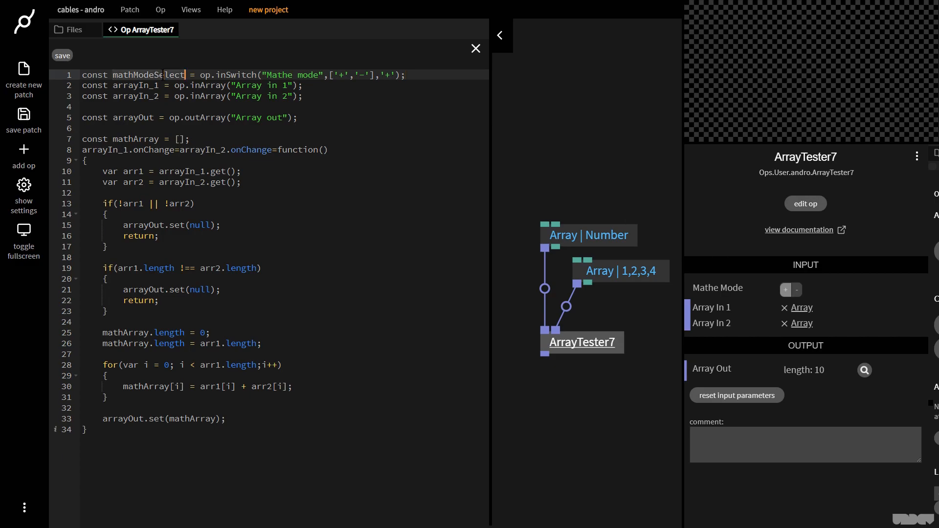
Chain mathModeSelect.onChange into the existing onChange handler assignment.
key(Enter)
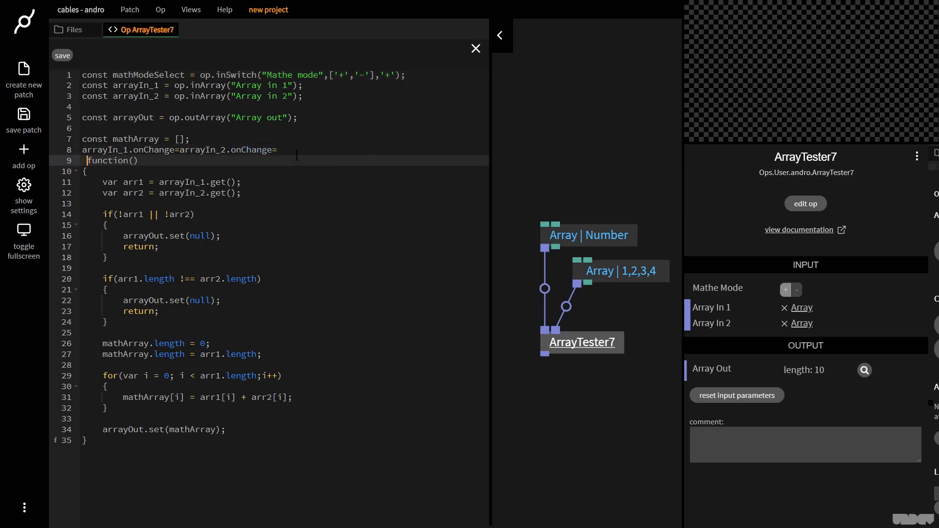
text(mathModeSelect)
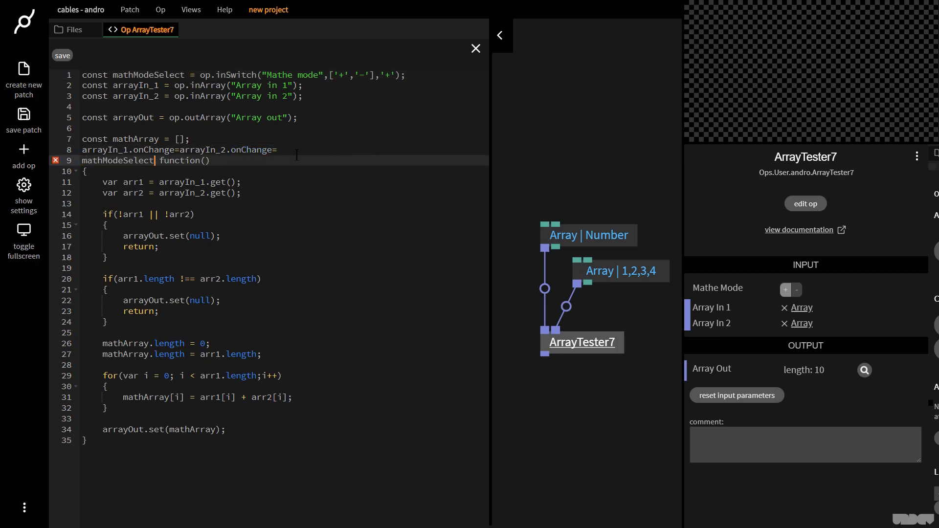
text(.onChange=)
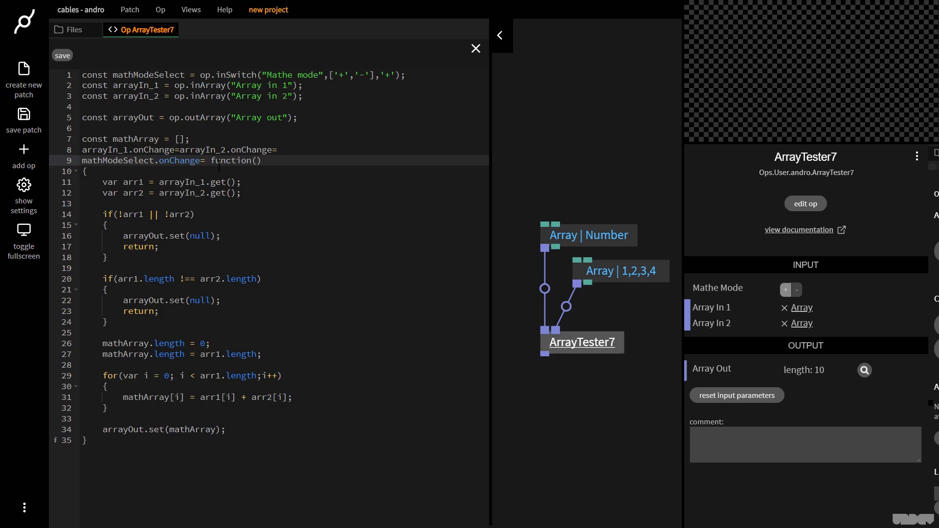
Add var mathMode = mathModeSelect.get(); after the array reads.
click(63, 55)
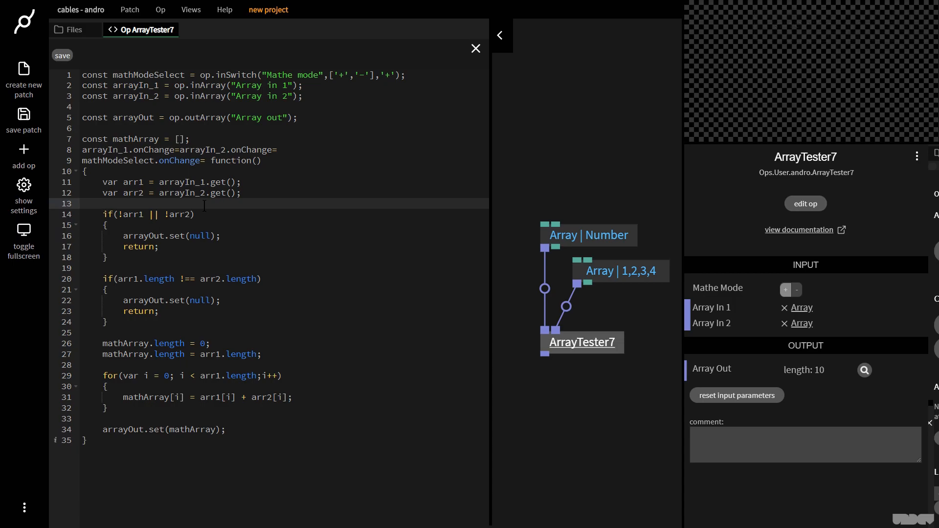
text(var mathMode =)
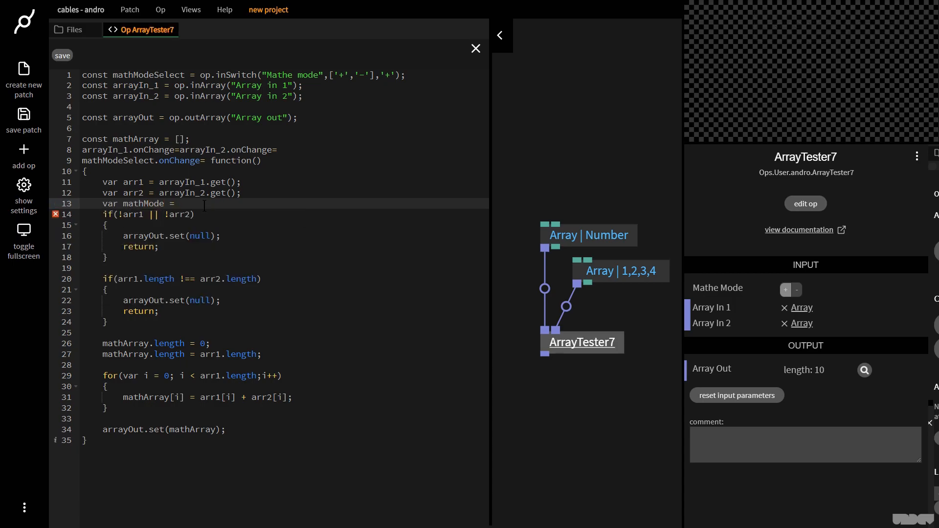
text(mathModeSelect)
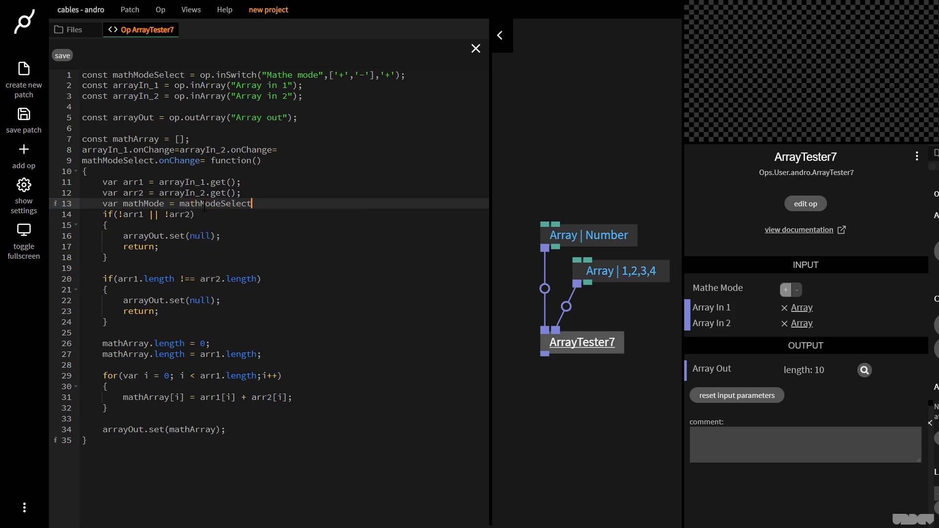
text(.get();)
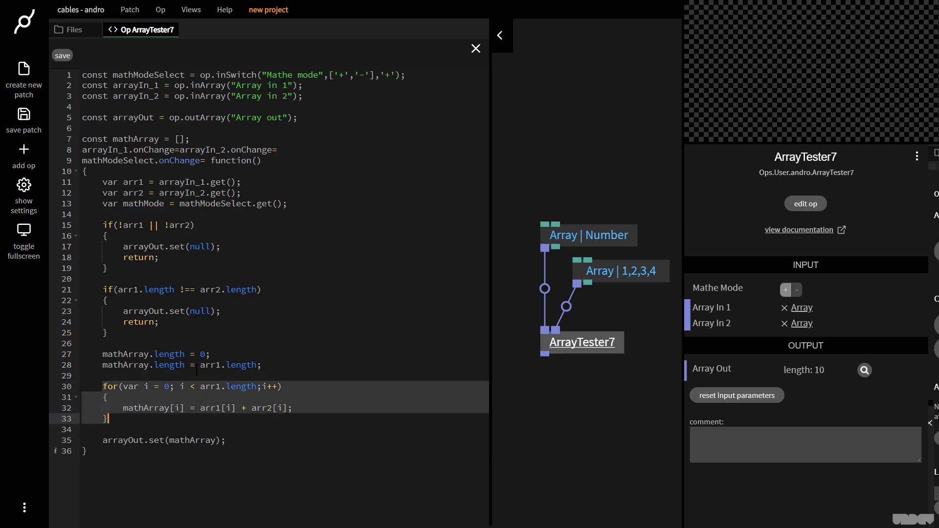
Wrap the addition loop in if(mathMode == "+") and copy the block.
key(Enter)
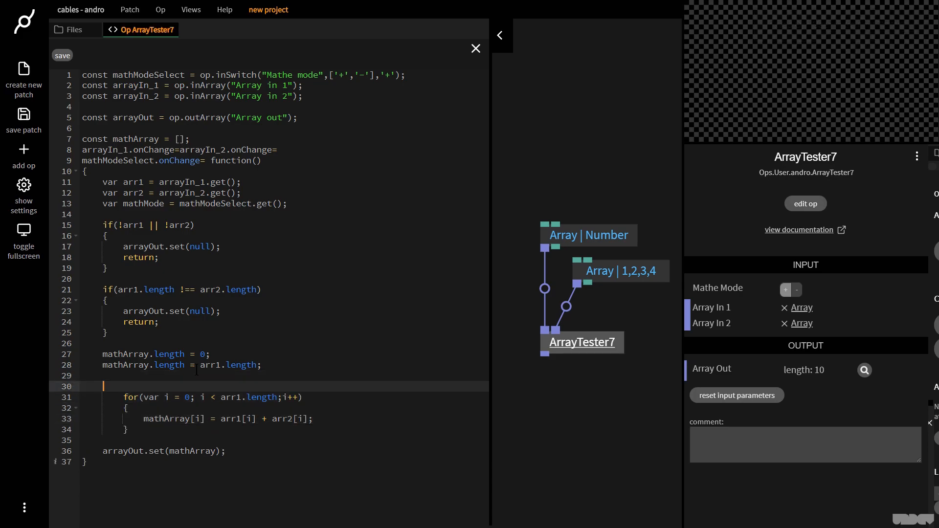
text(if(mathMode ==)
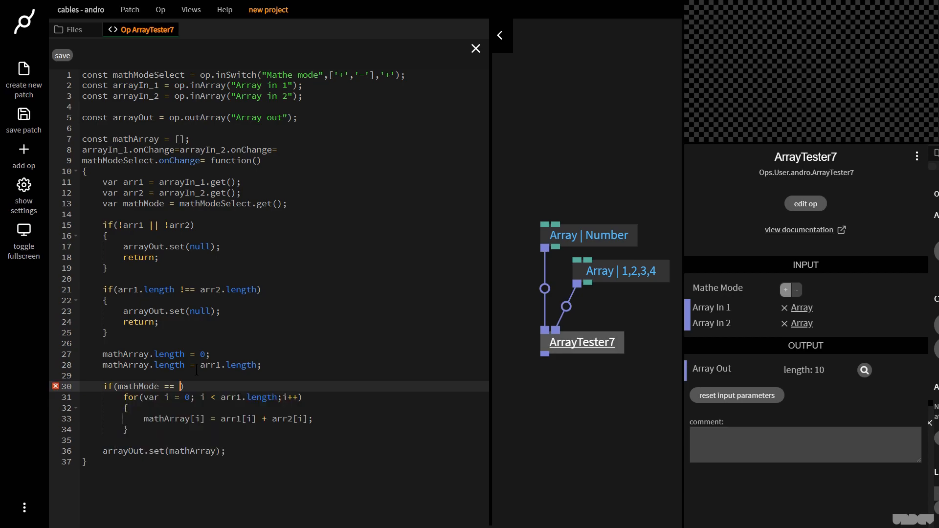
text("+")
text(})
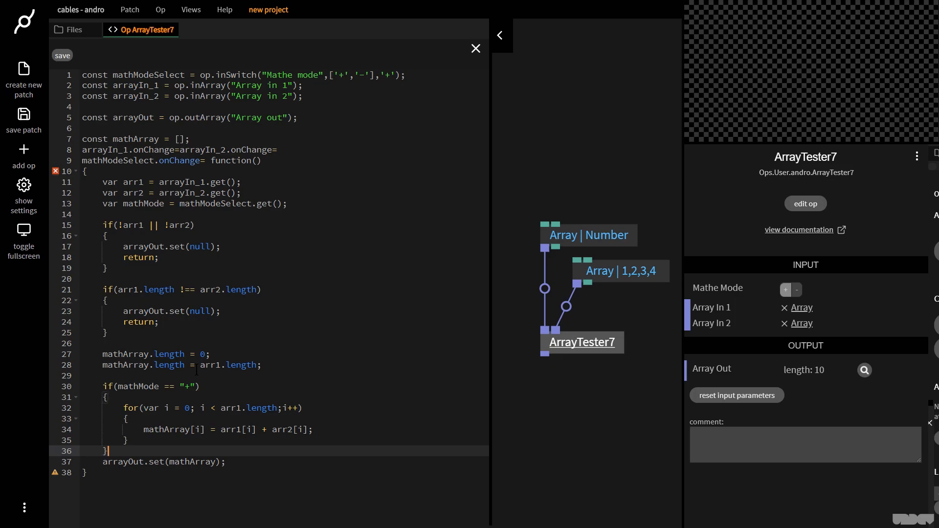
click(63, 55)
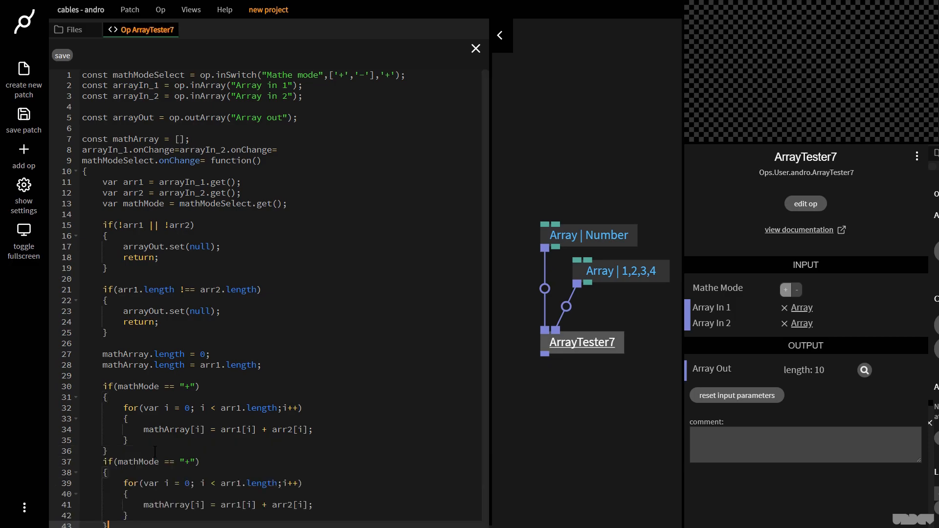
Add an else if(mathMode == "-") block that subtracts arr2[i] from arr1[i].
scroll(down, 3)
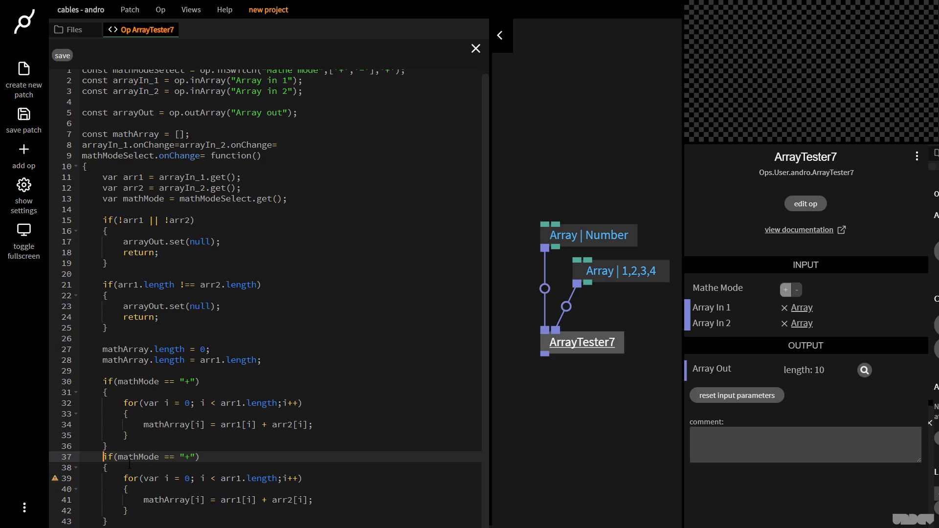
text(else)
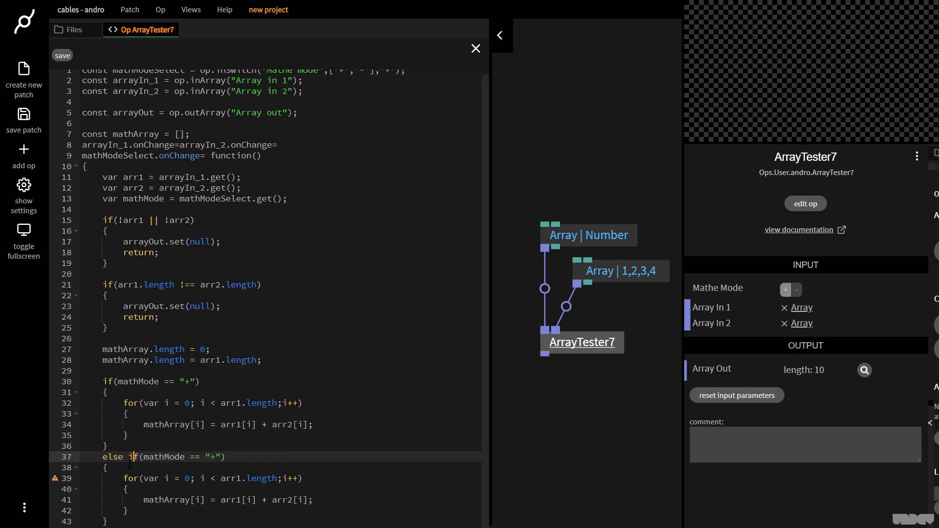
text(-)
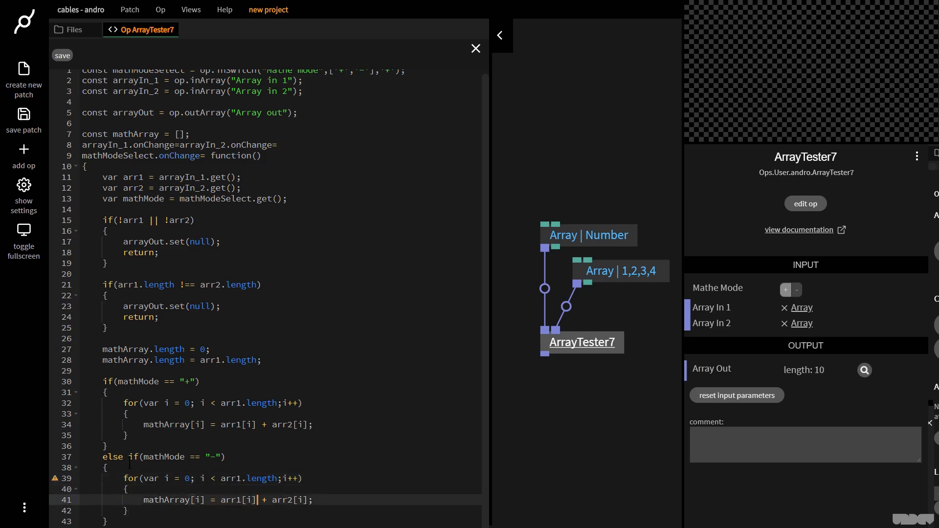
text(-)
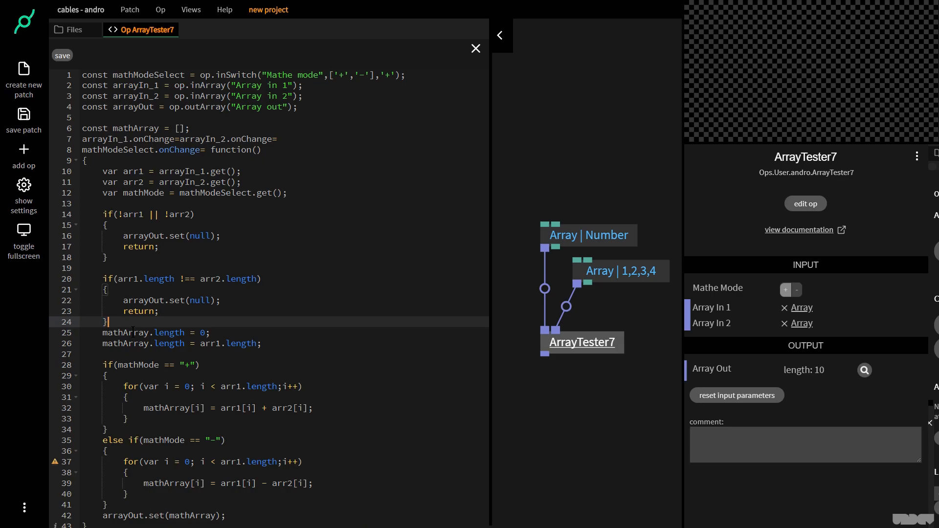
click(63, 55)
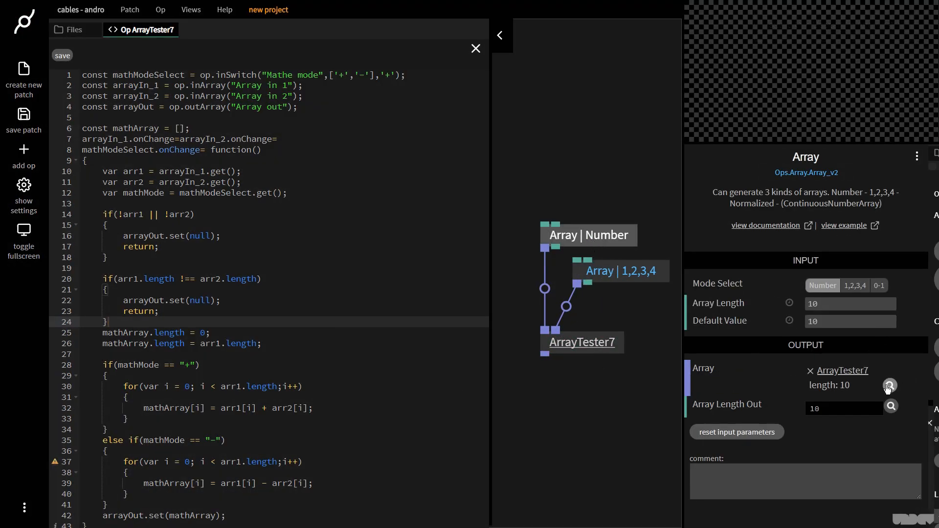
Switch ArrayTester7's Mathe Mode to '−' and inspect Array Out, now reading 10 down to 1.
click(855, 286)
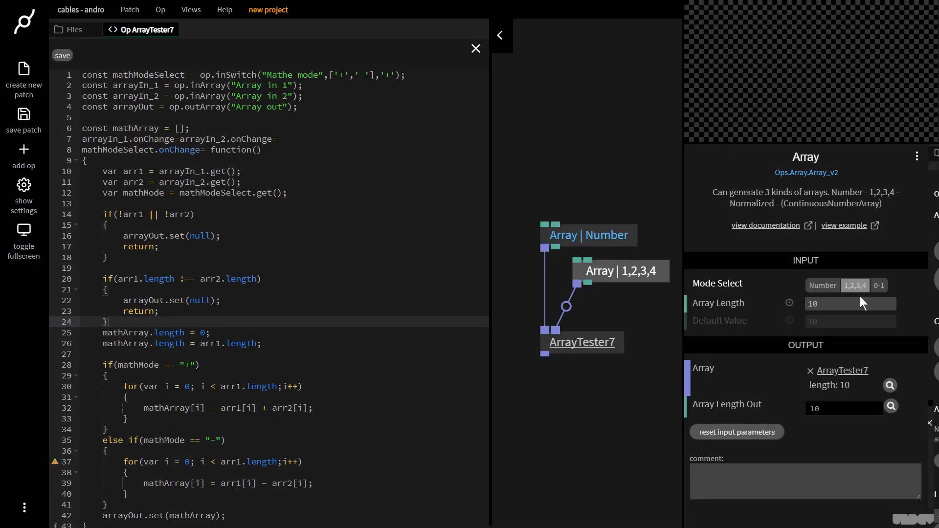
click(580, 342)
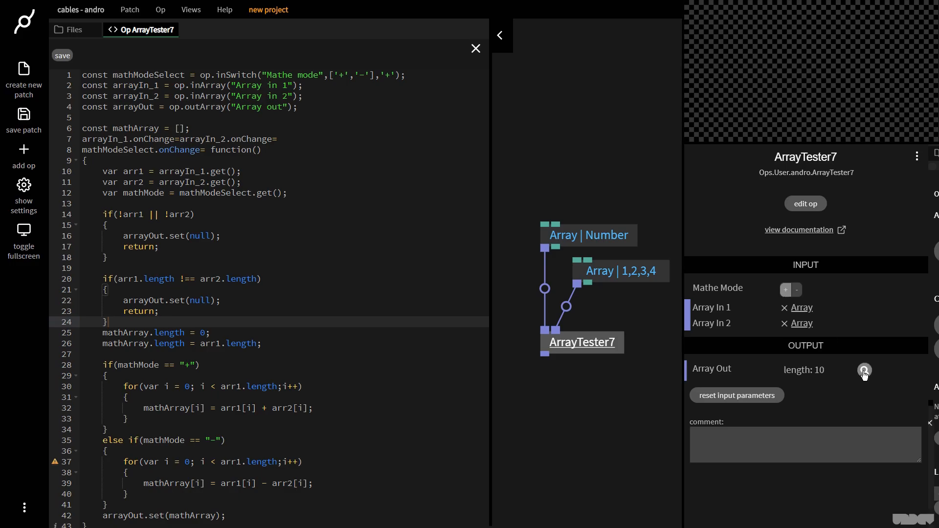
click(864, 369)
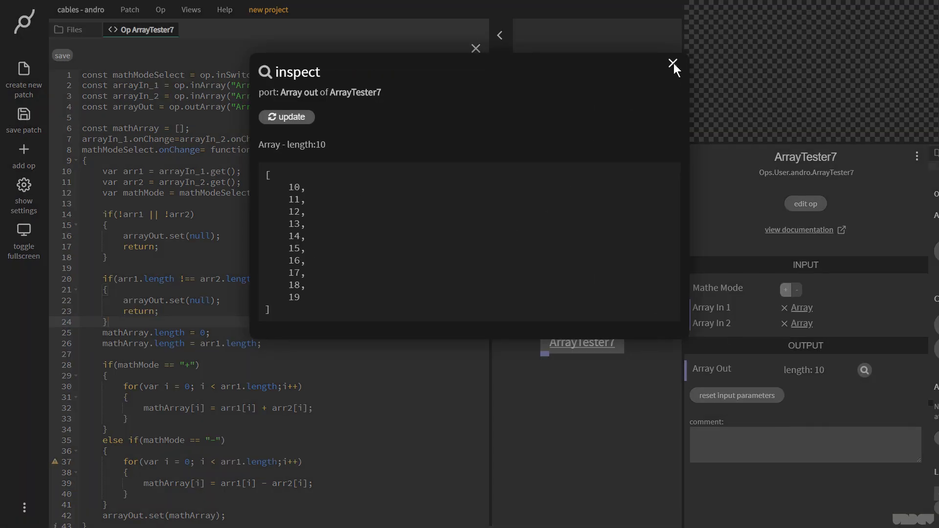
click(671, 64)
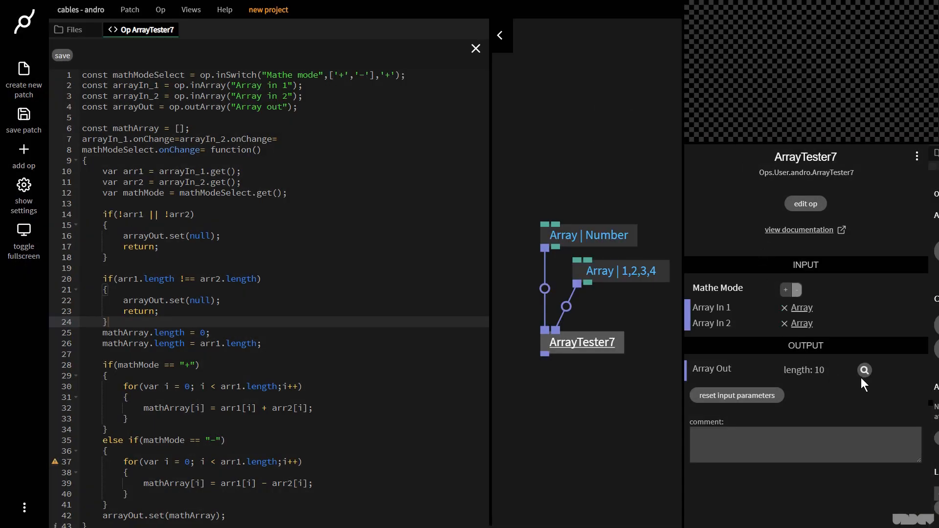
click(863, 370)
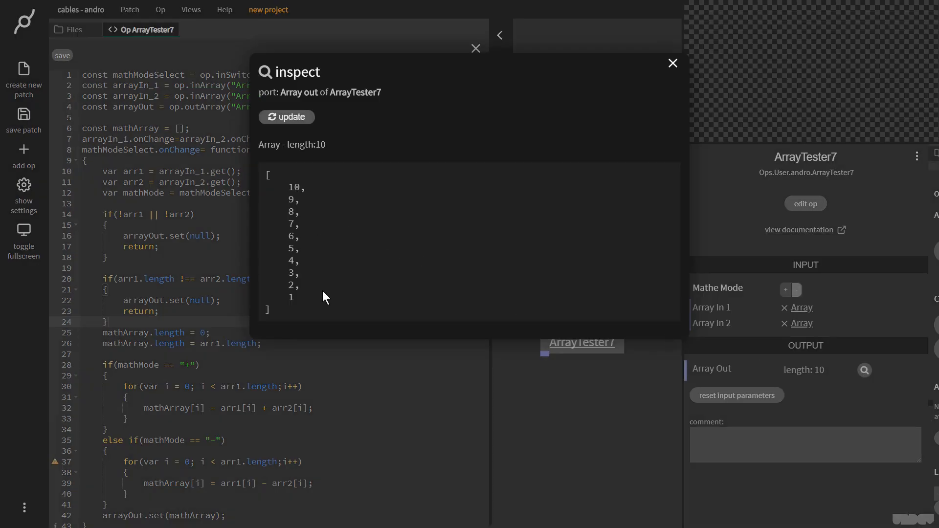